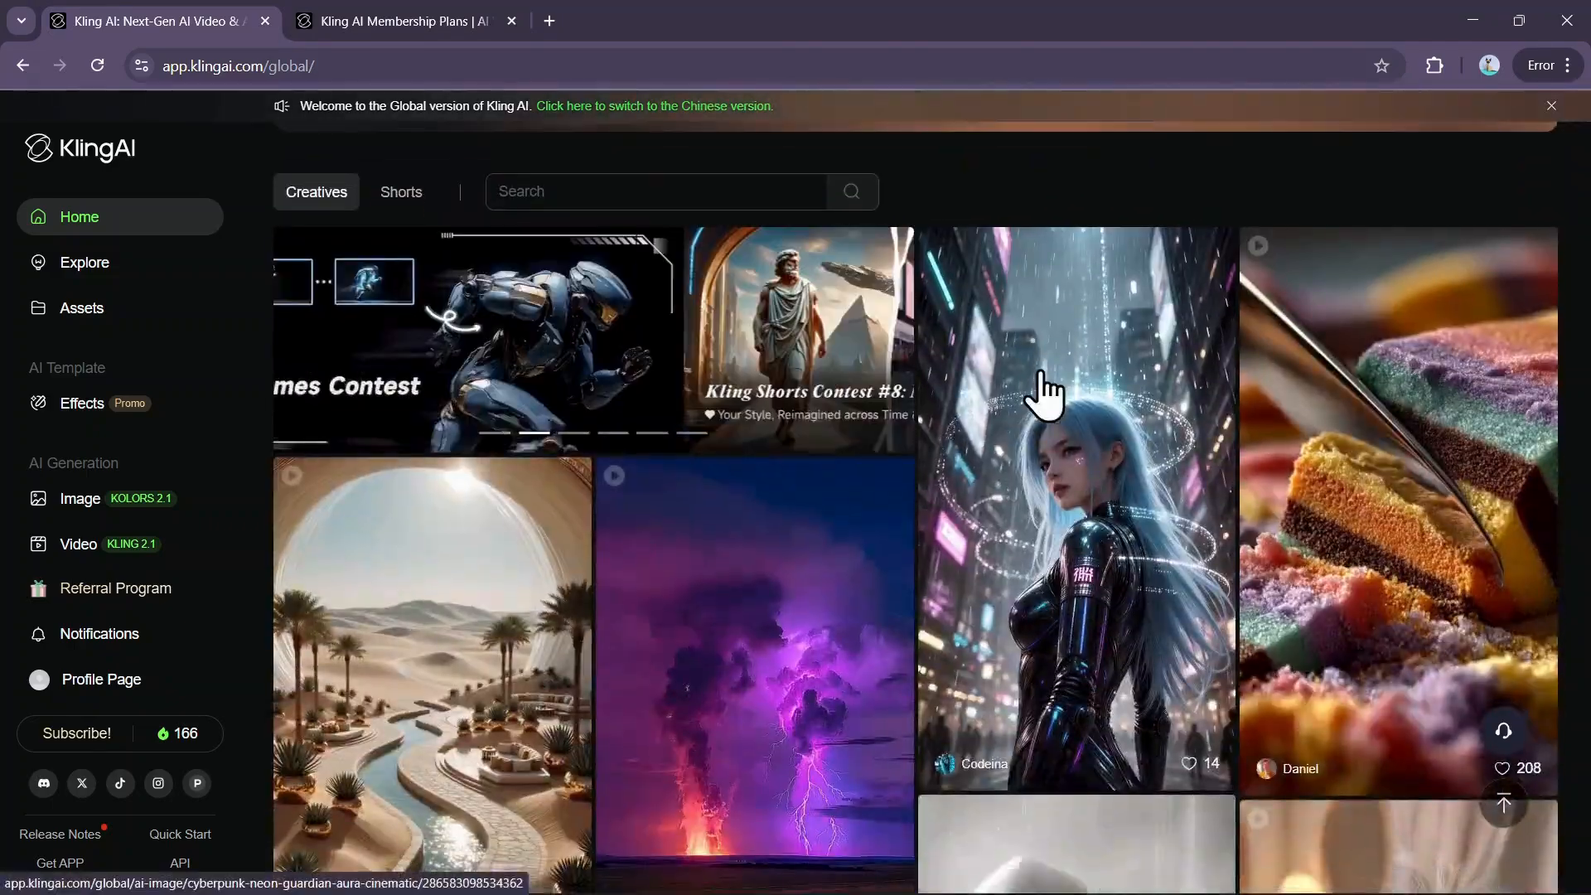
Review the credit activity breakdown filtered to obtained-credits records, then close it
scroll(down, 3)
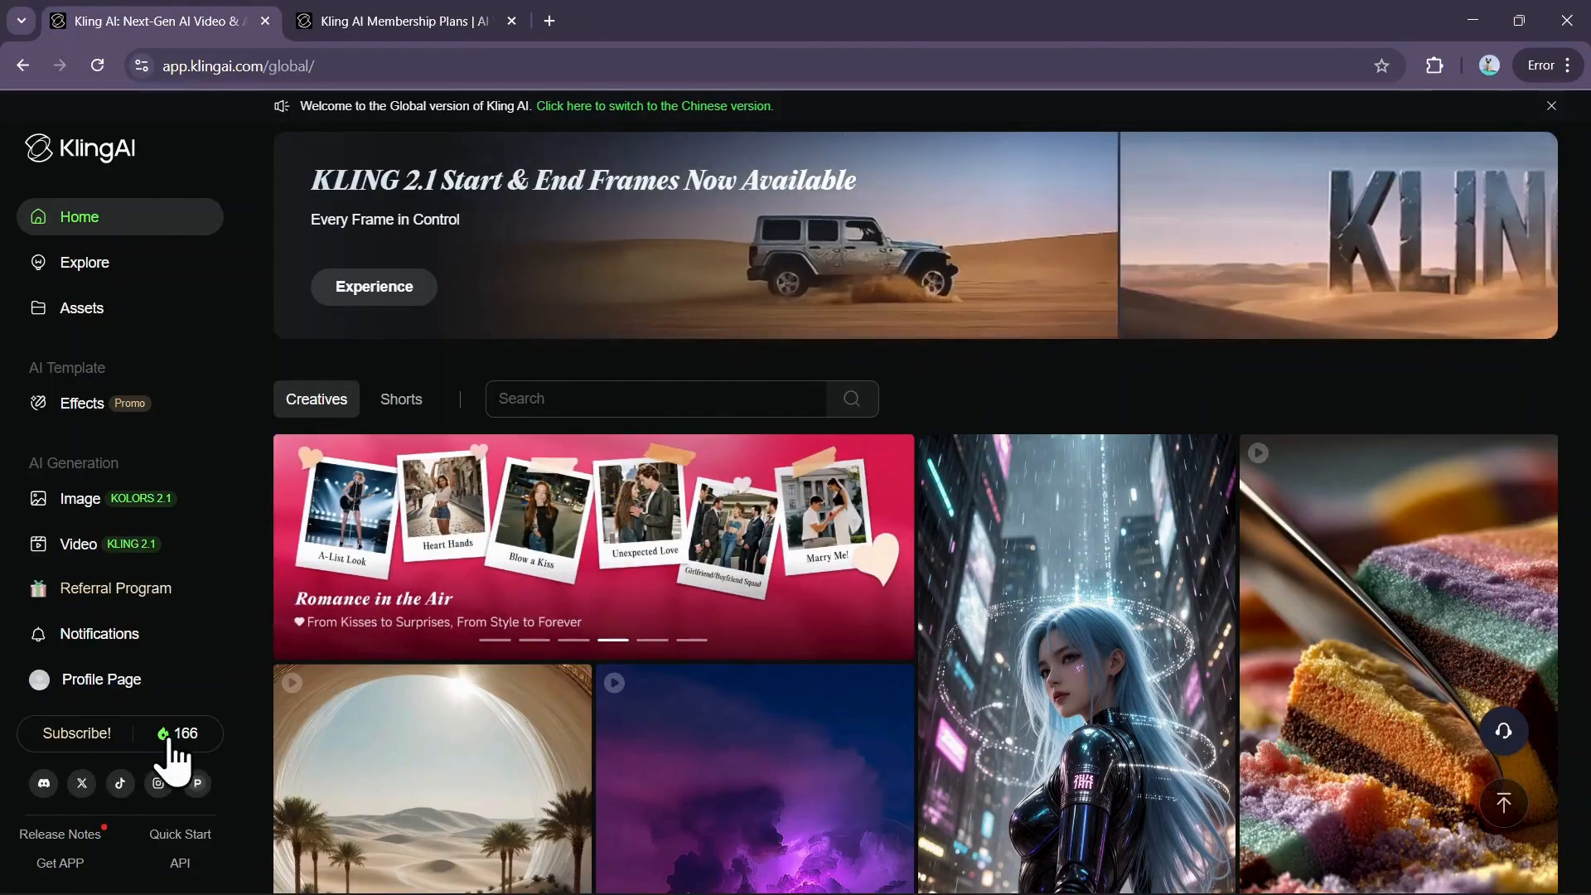
click(186, 733)
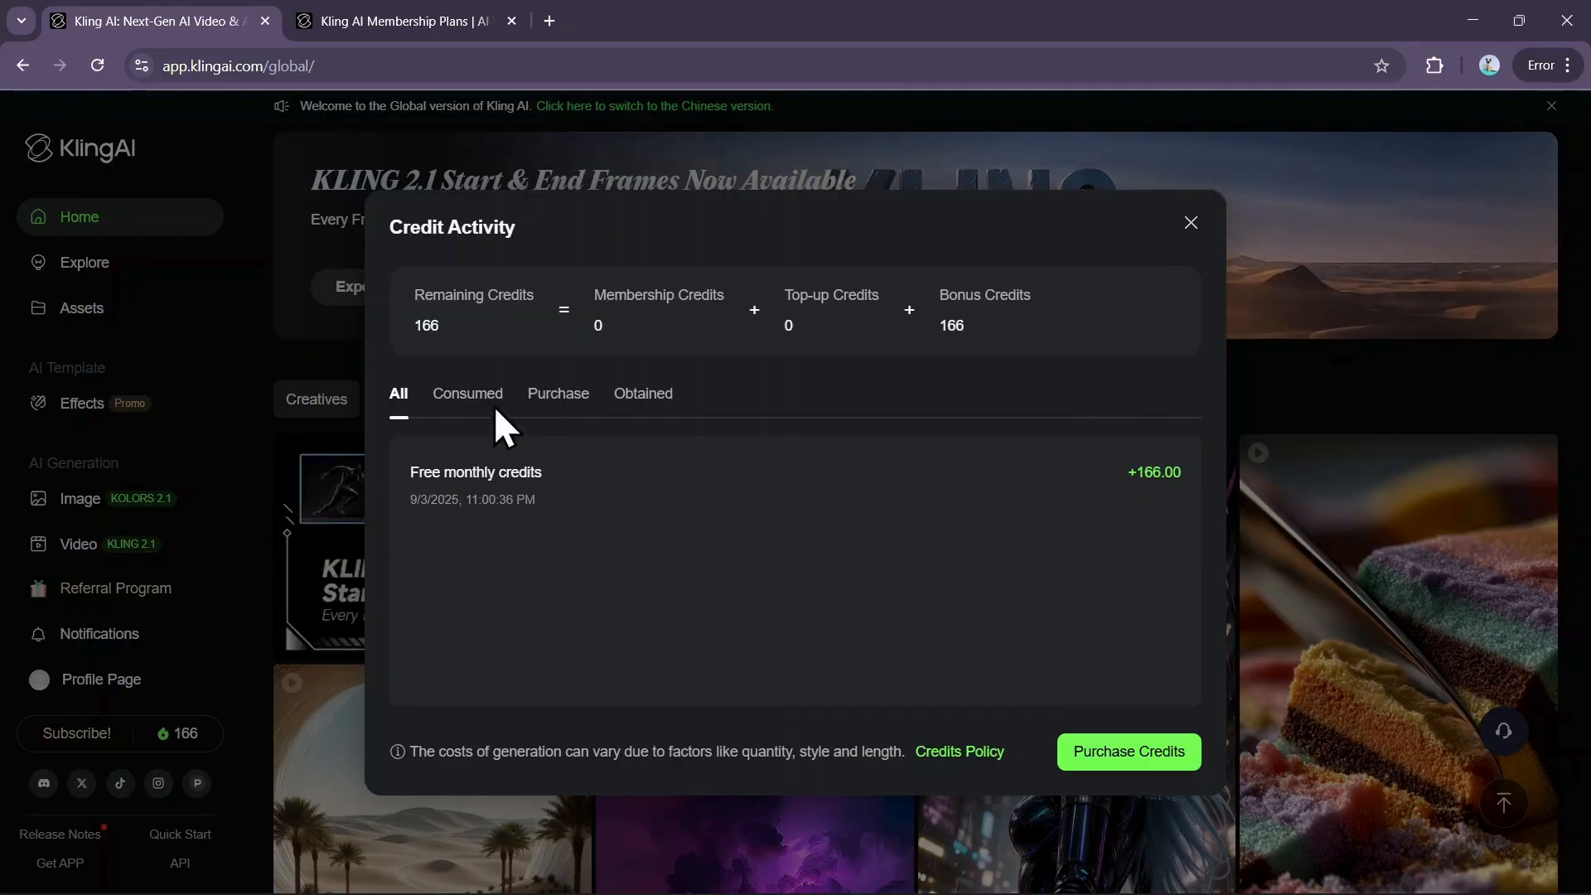
click(643, 395)
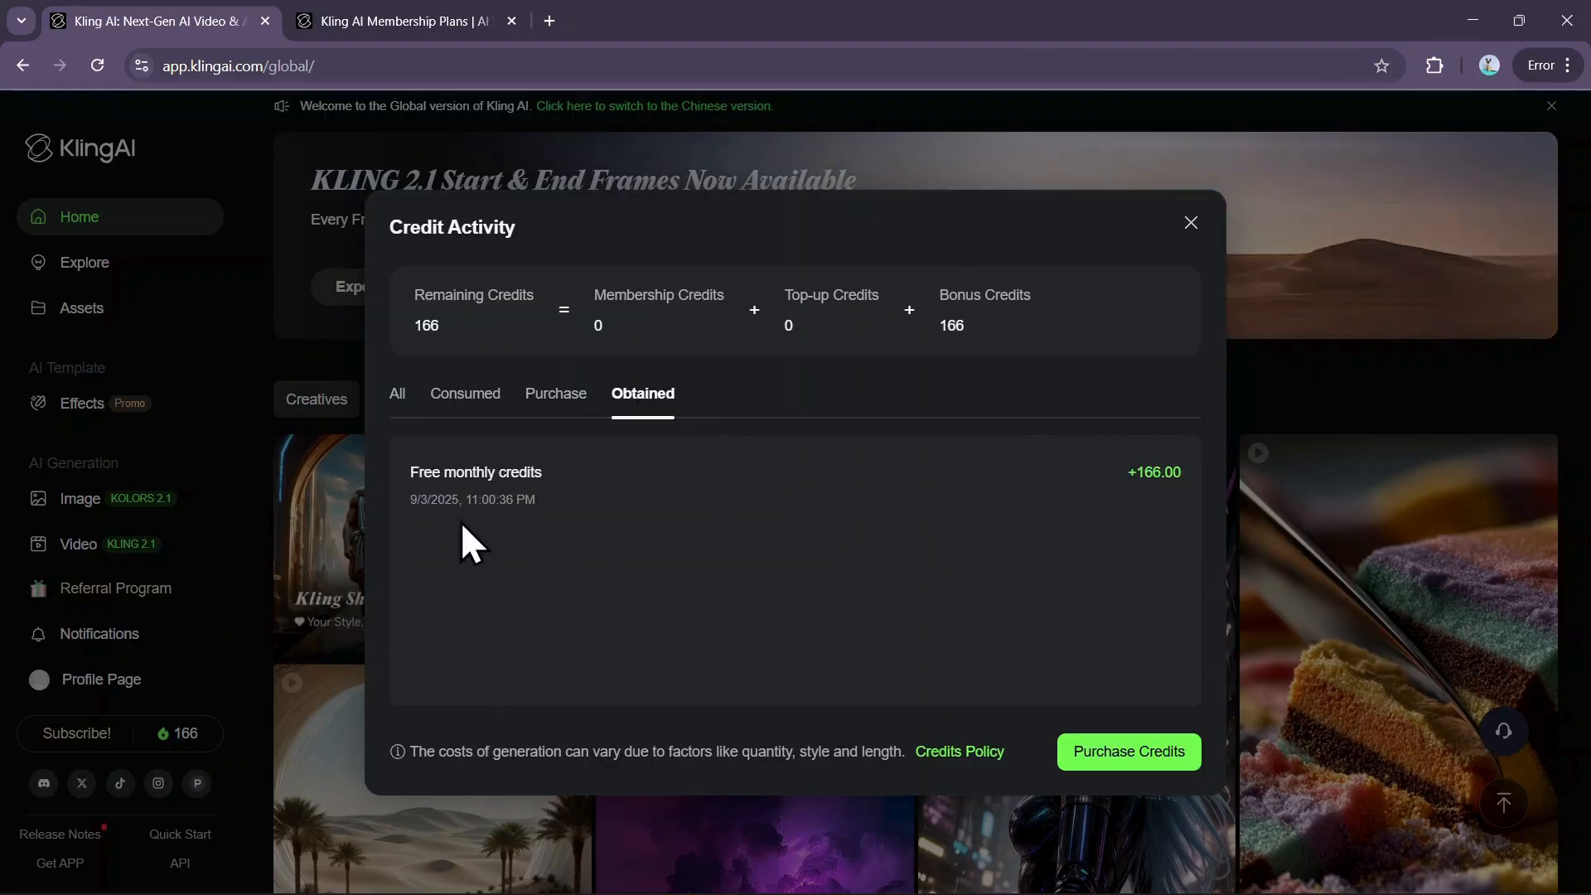
mouse_move(1142, 301)
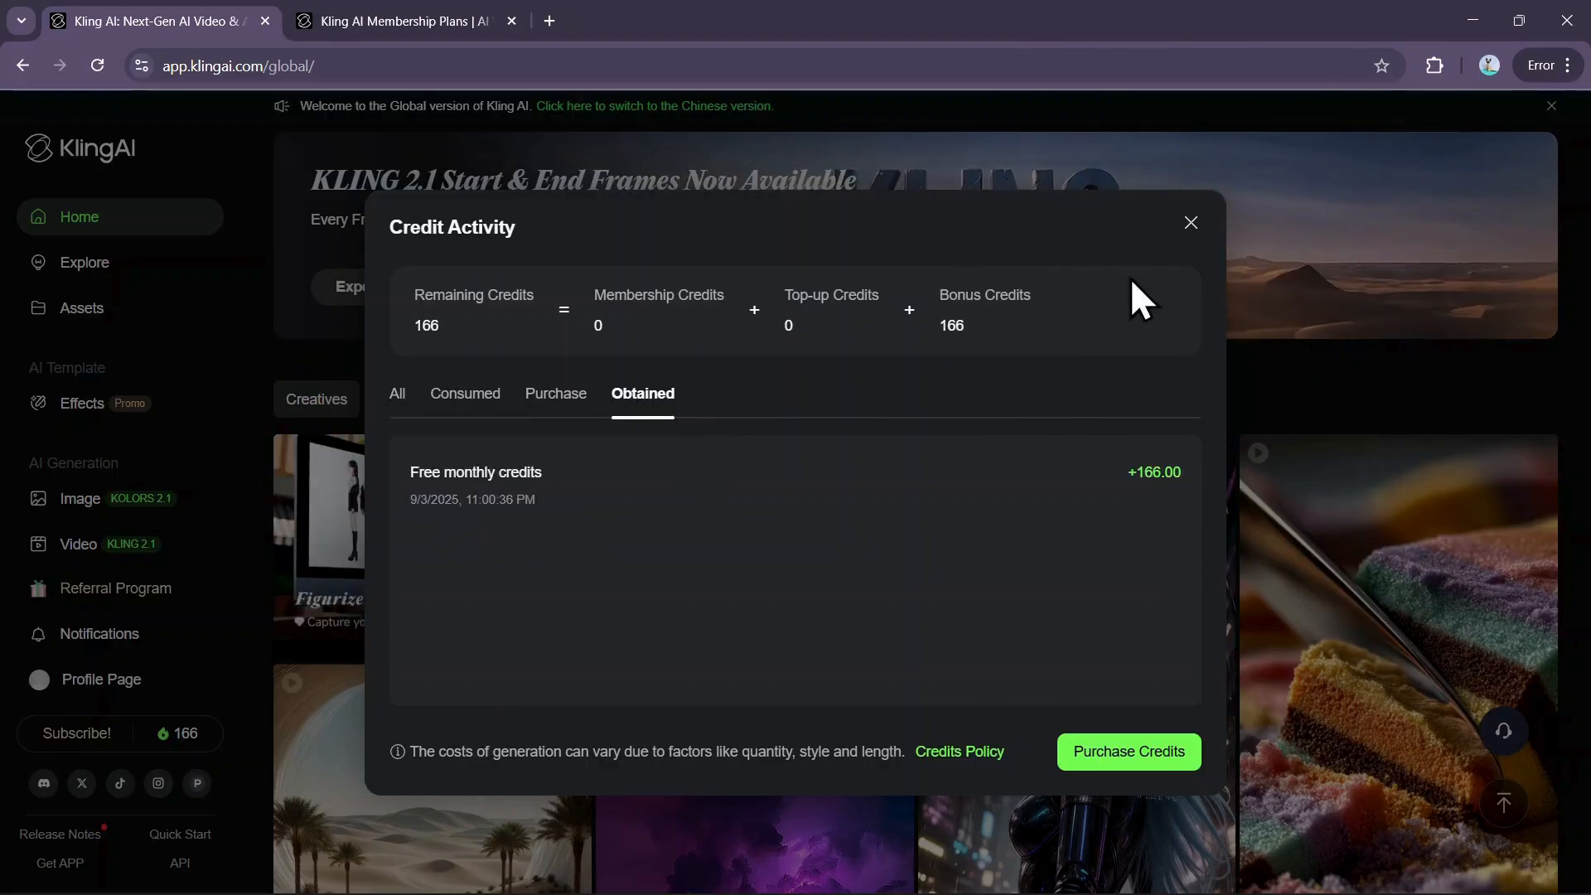
click(1190, 222)
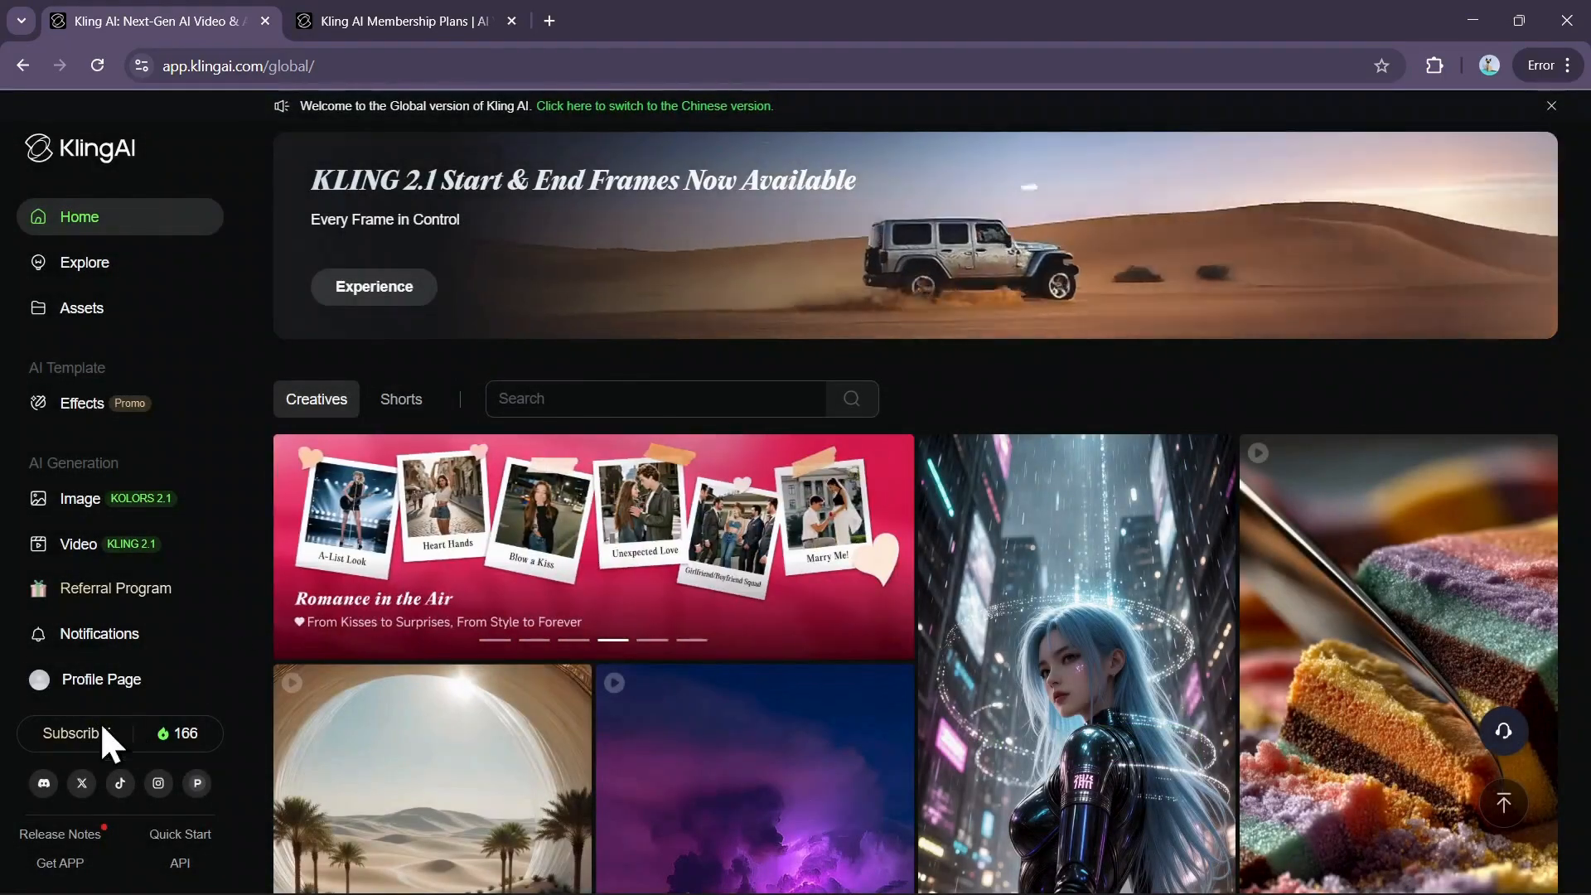
Go to the membership plans page and scroll to the Standard, Pro, Premier and Ultra cards
click(70, 733)
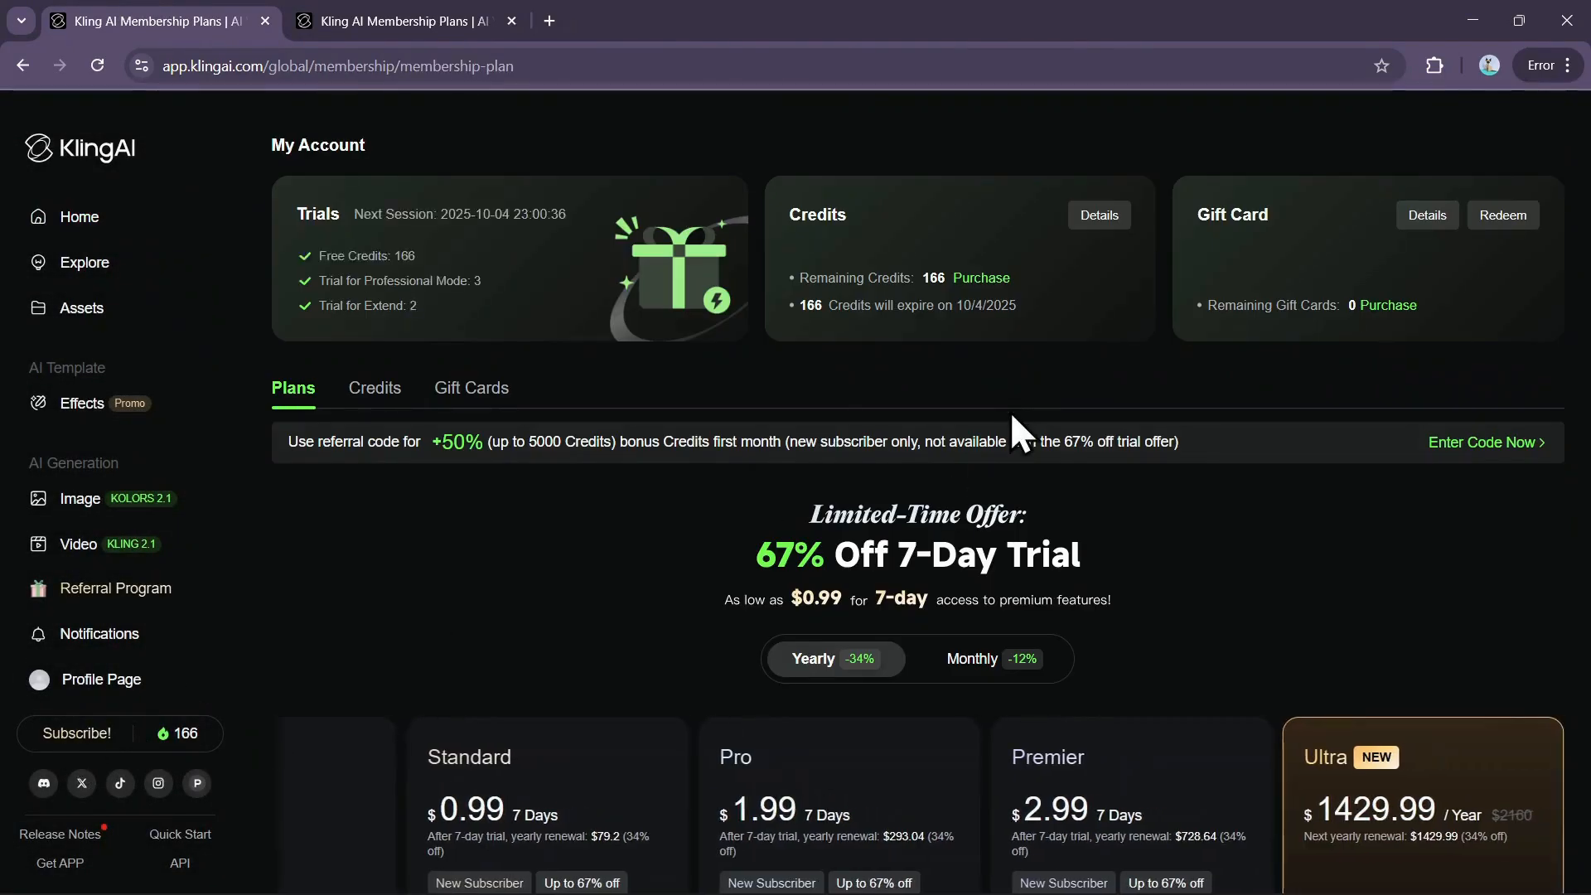
scroll(down, 3)
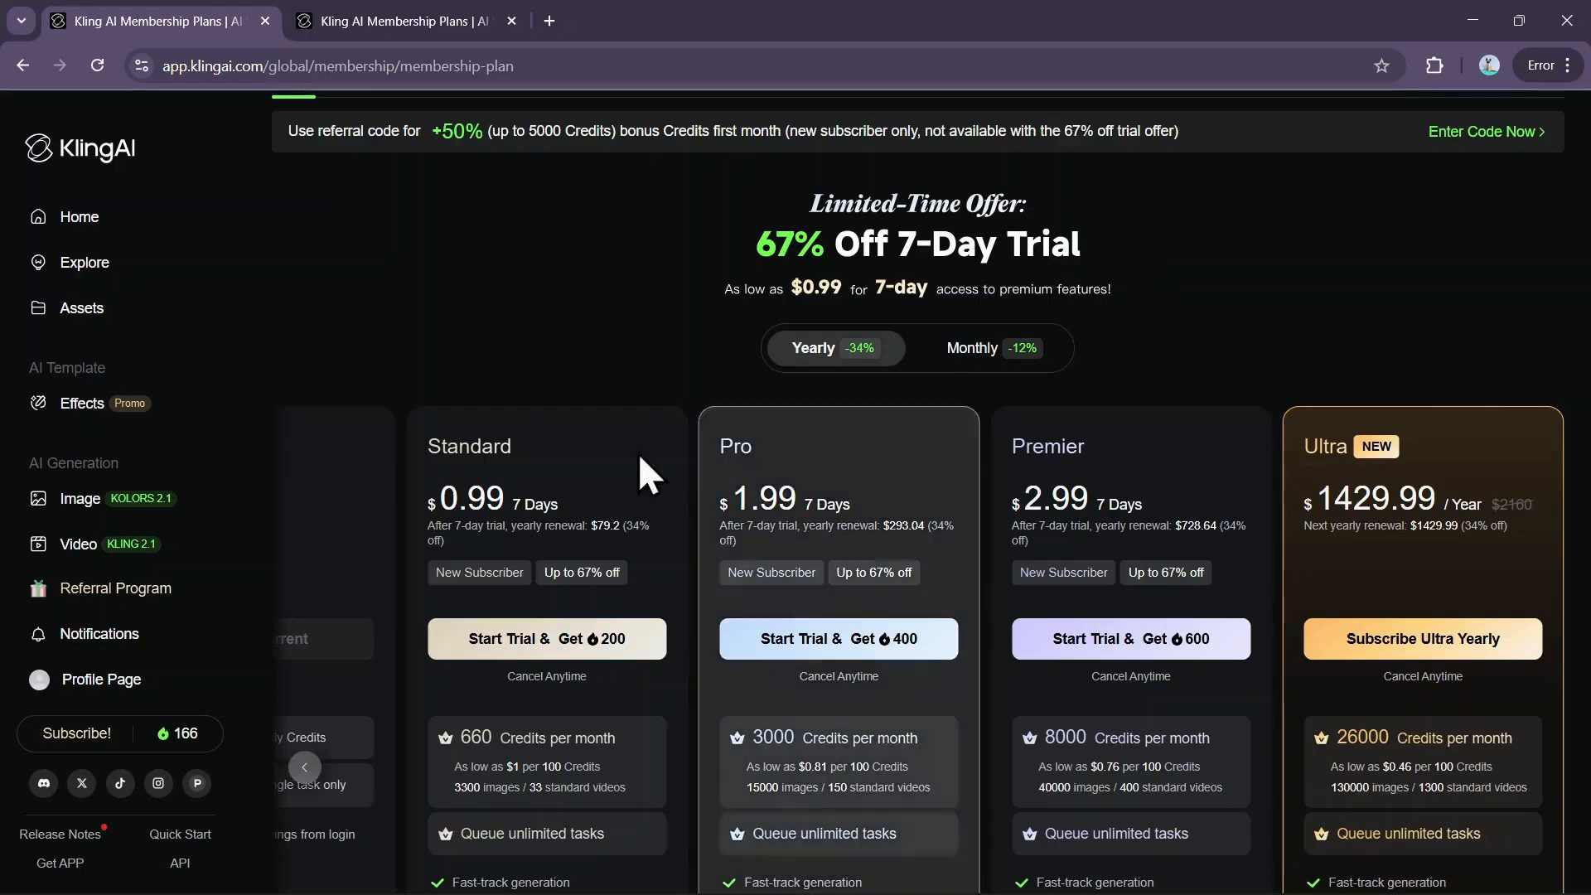
scroll(down, 3)
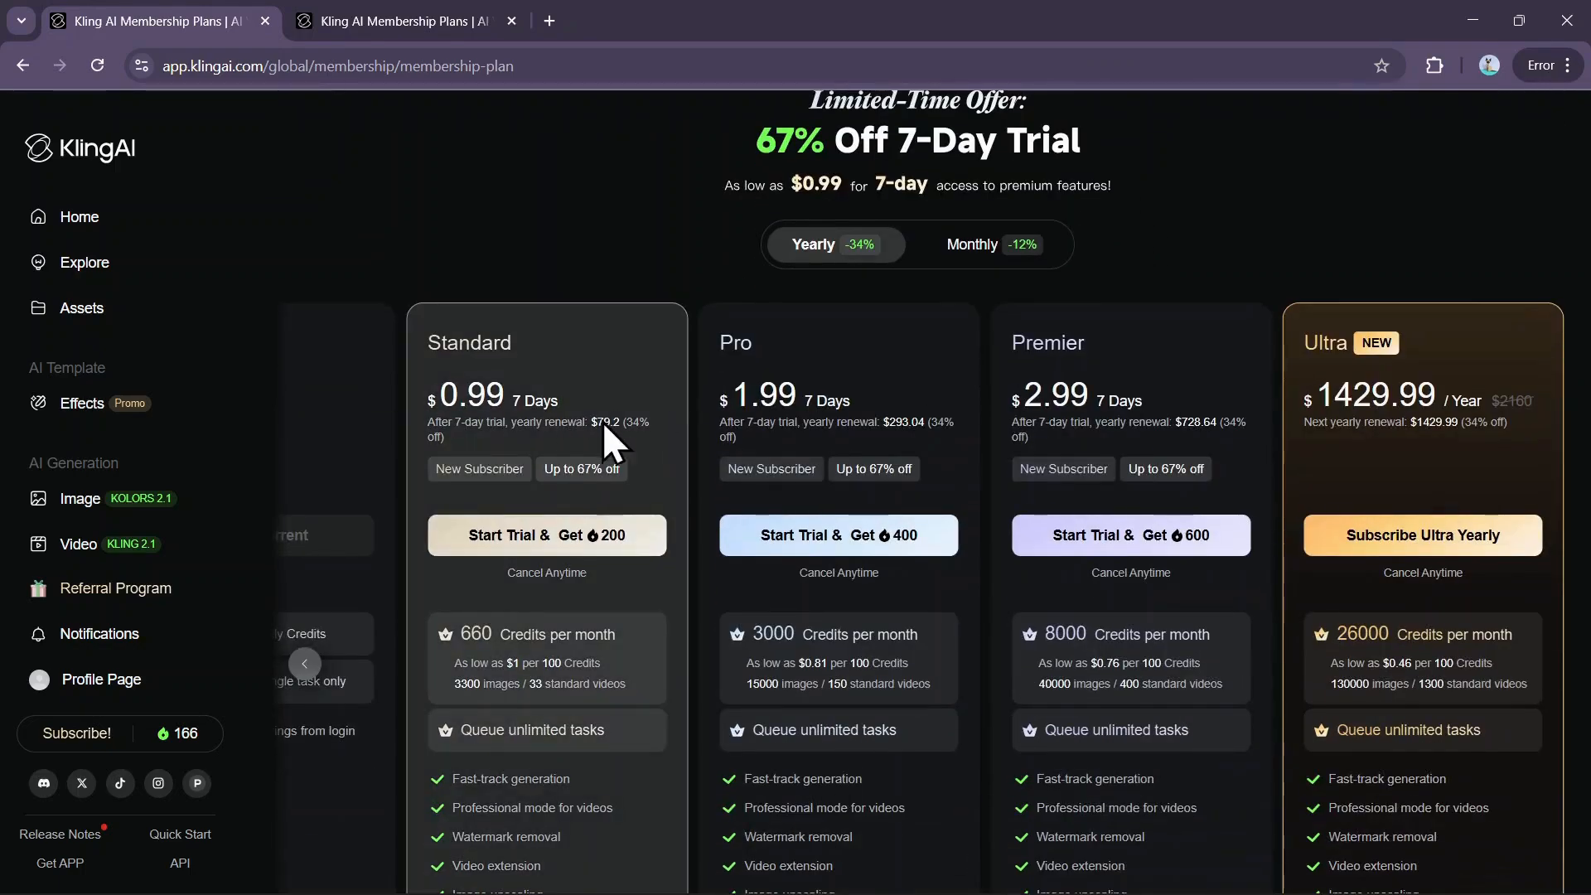
mouse_move(482, 354)
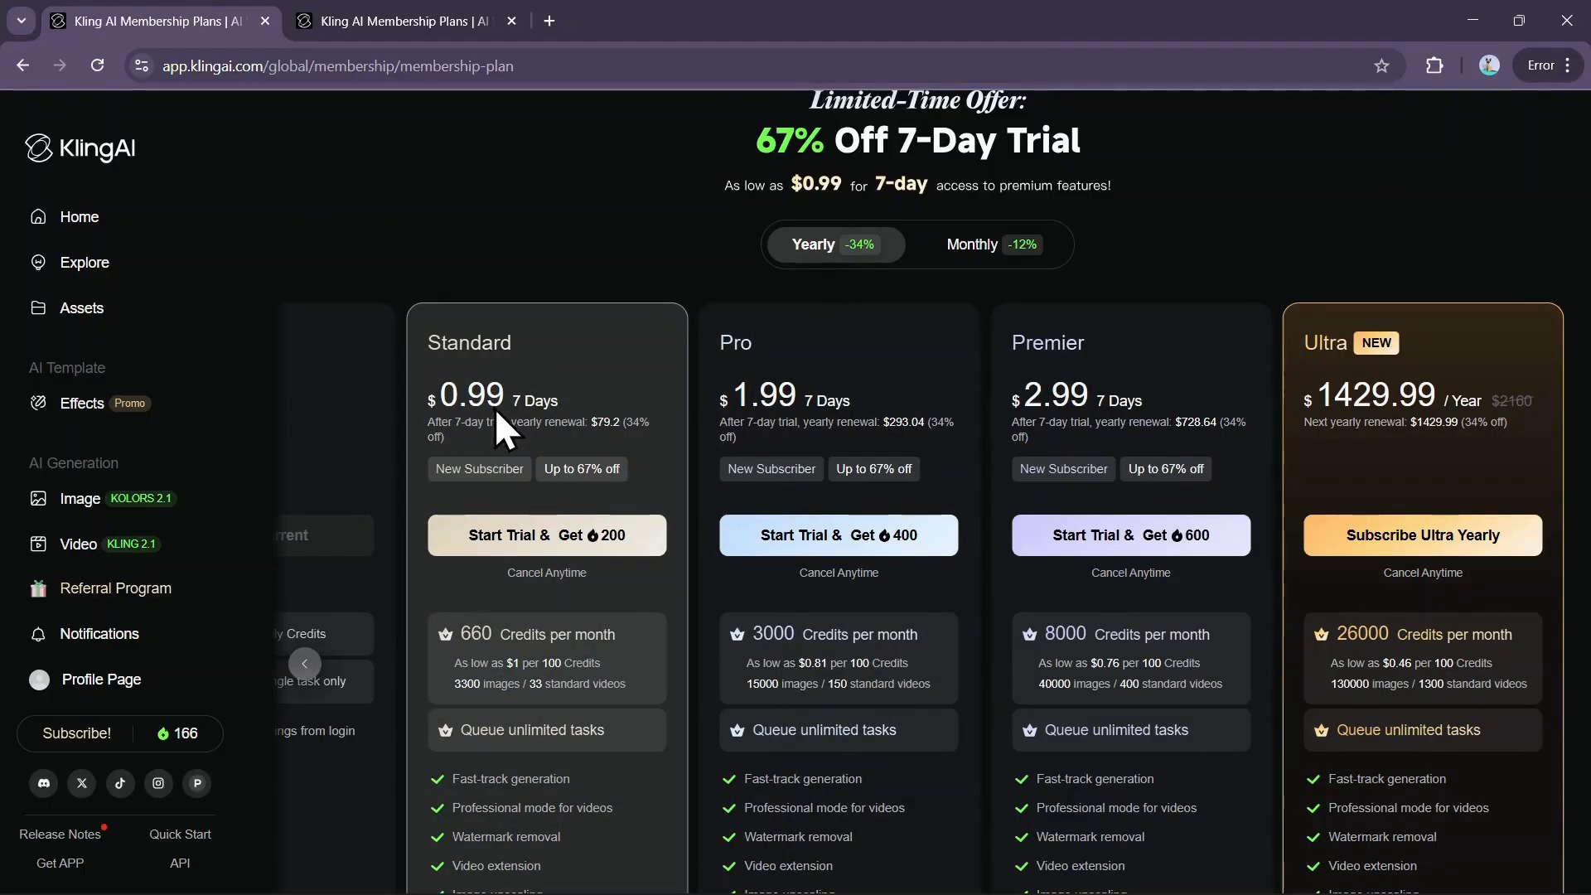
mouse_move(579, 431)
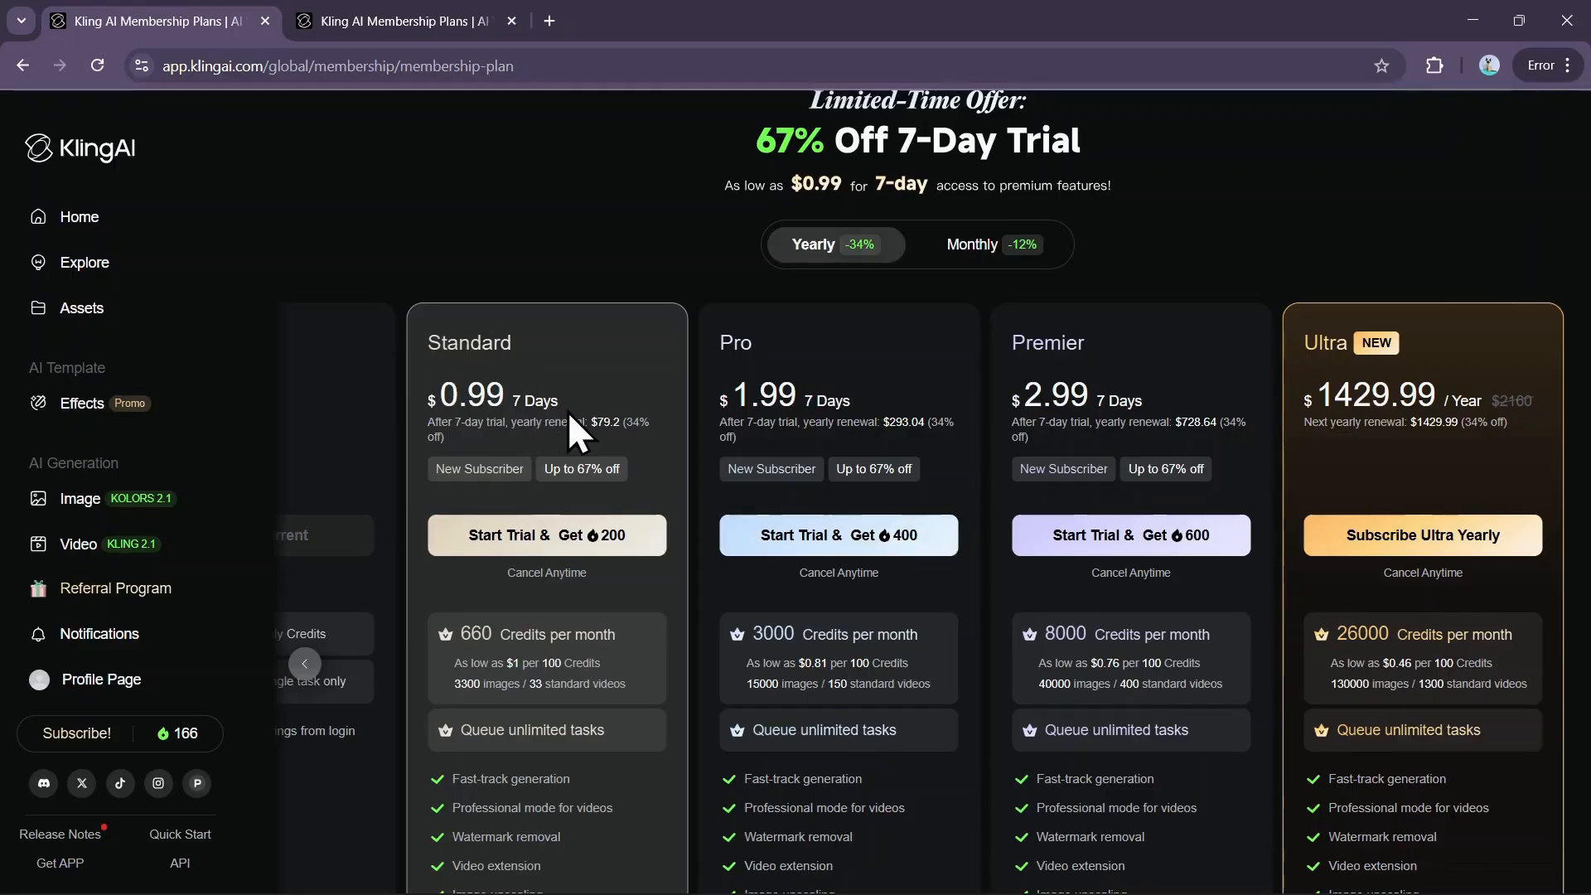
mouse_move(533, 640)
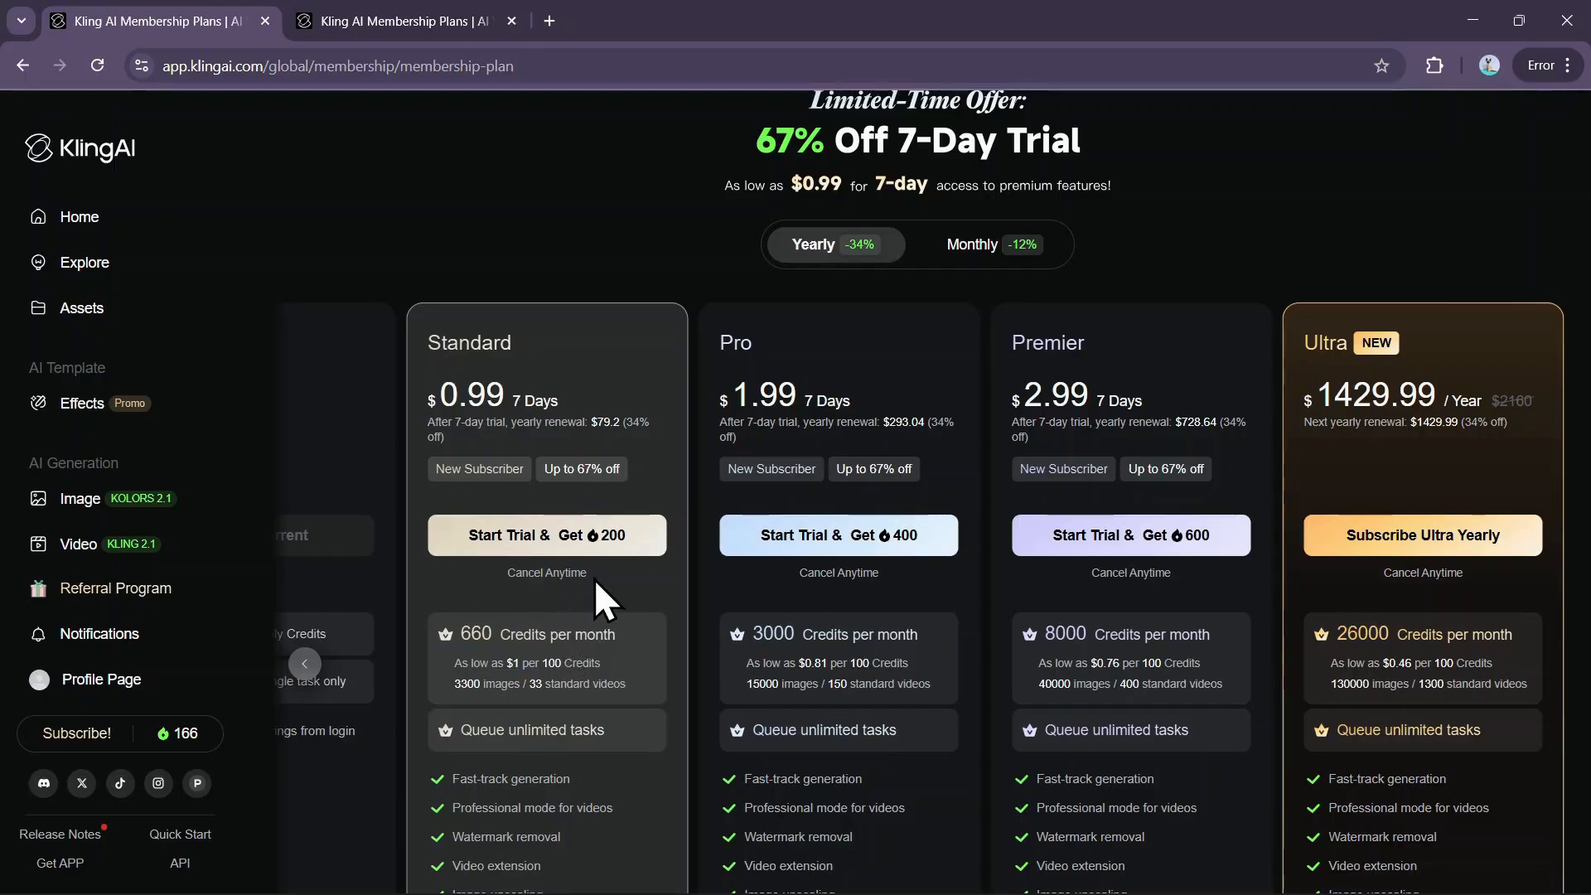
Scroll the plan cards showing monthly pricing from Standard $6.99 to Ultra $127.99
scroll(down, 3)
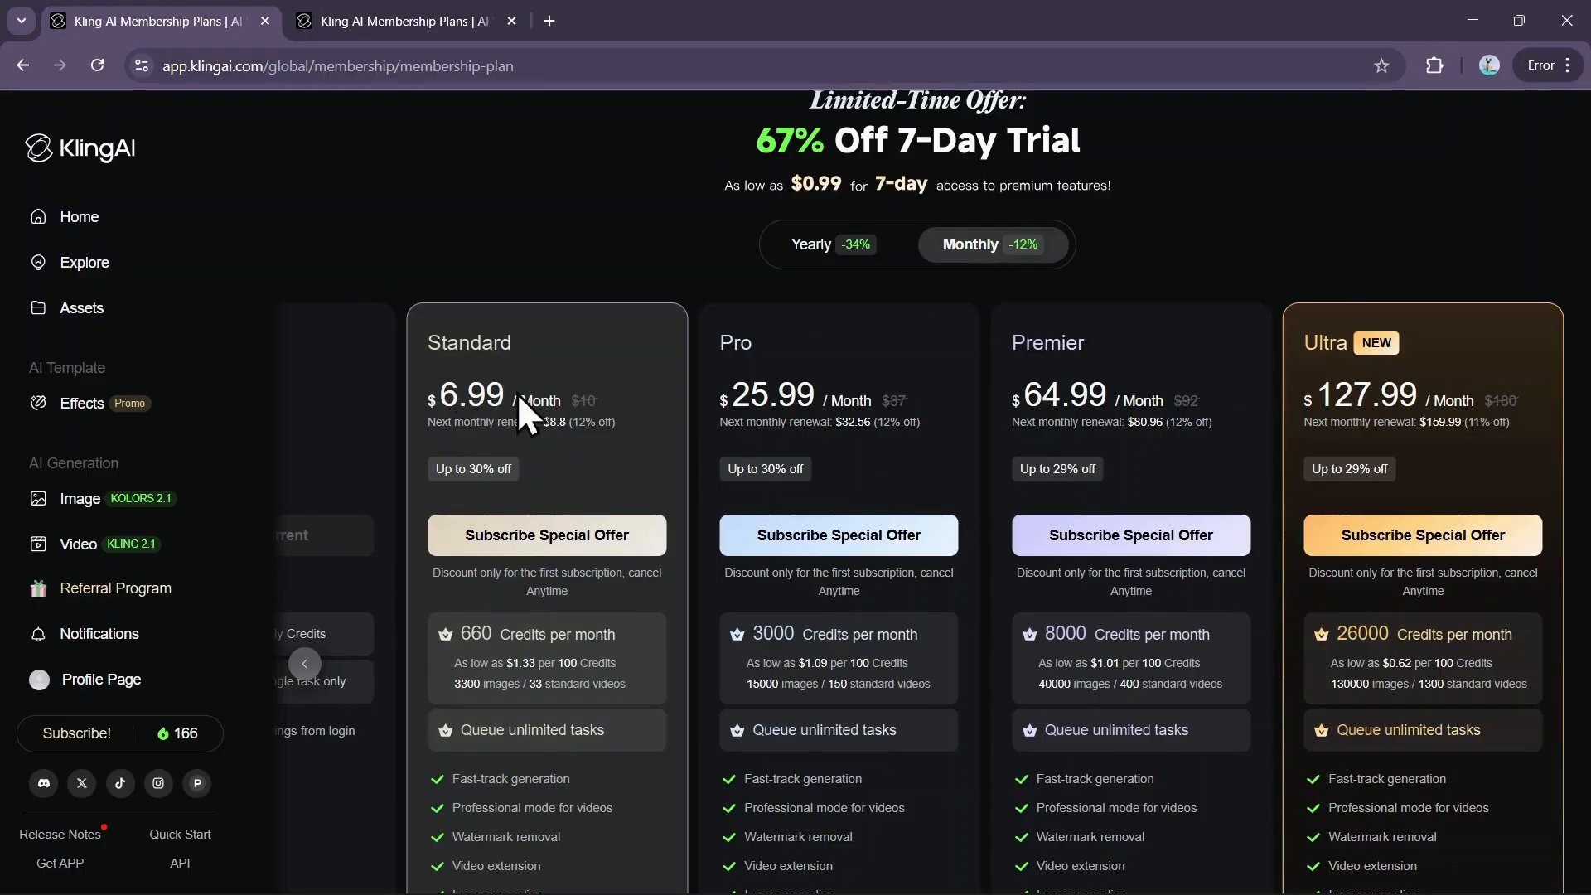
mouse_move(558, 458)
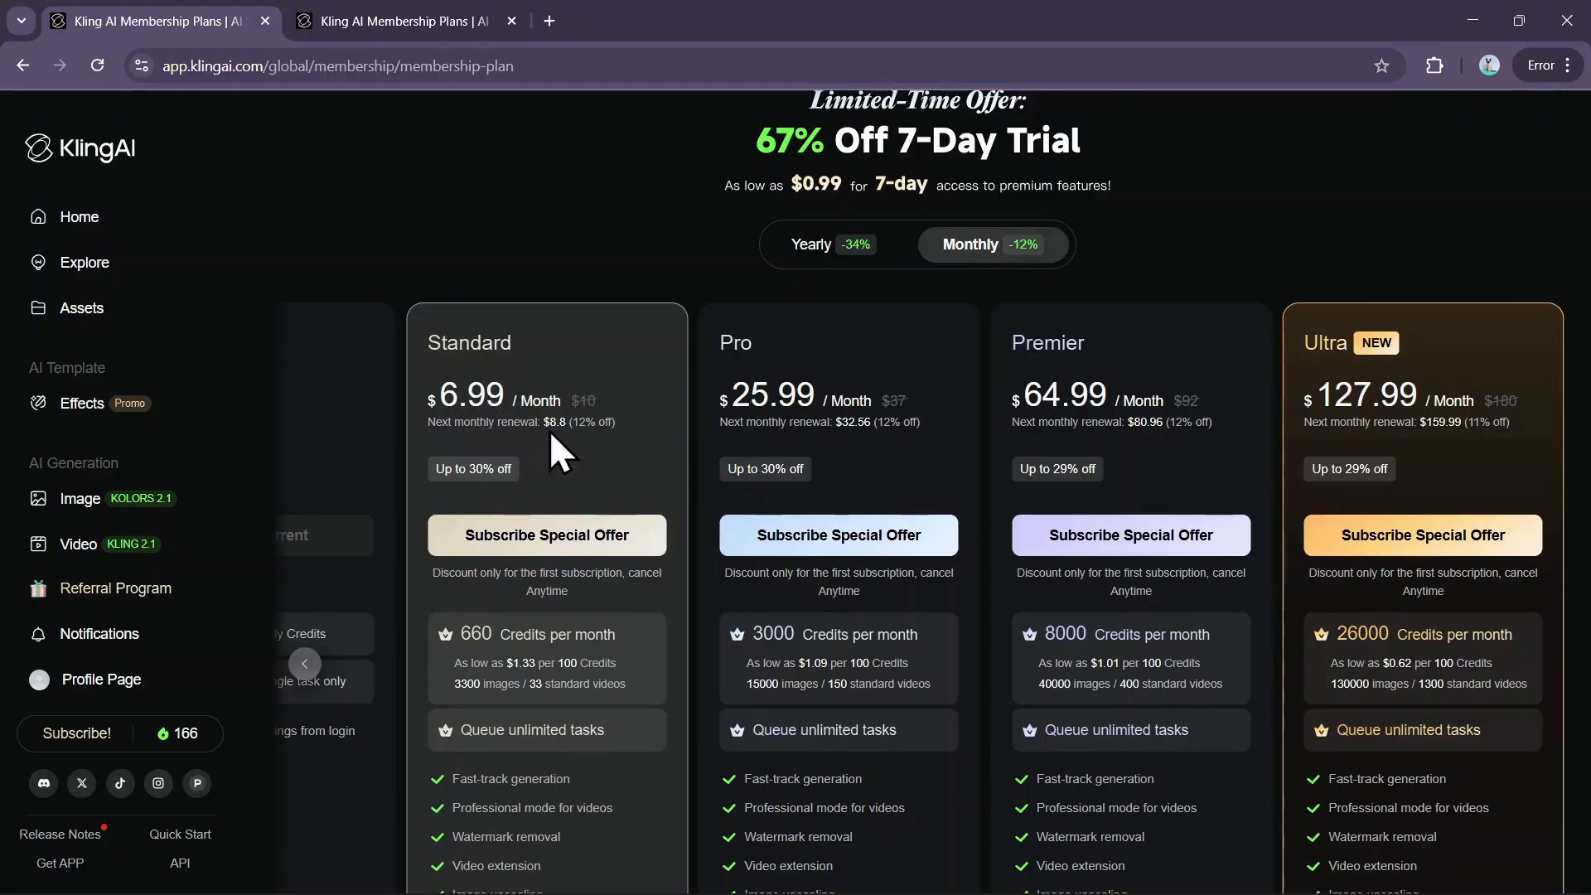
mouse_move(564, 458)
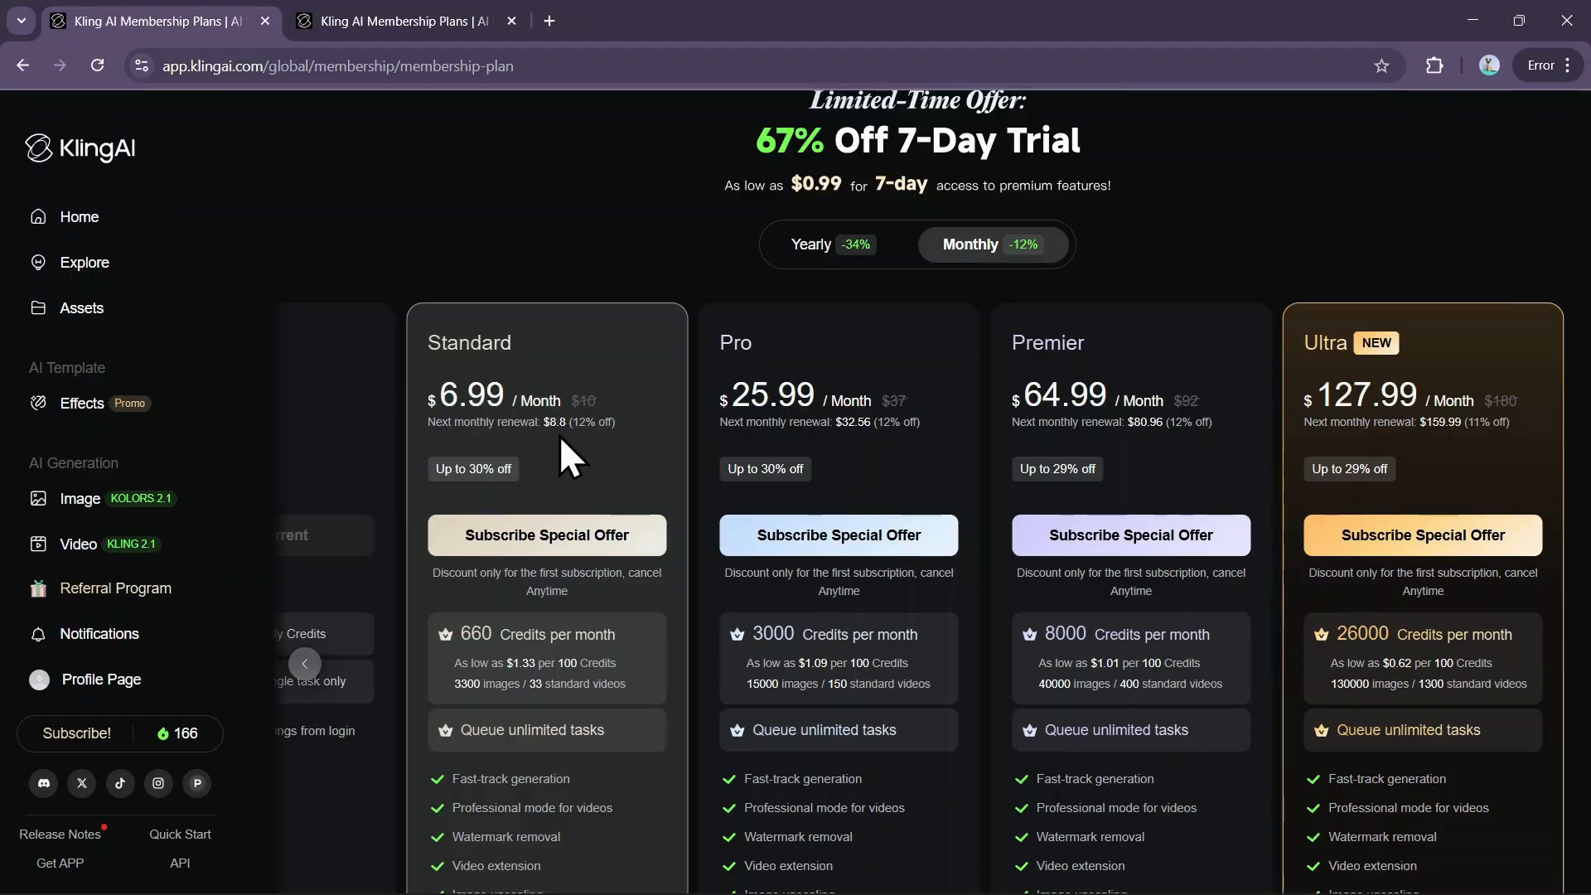
mouse_move(690, 436)
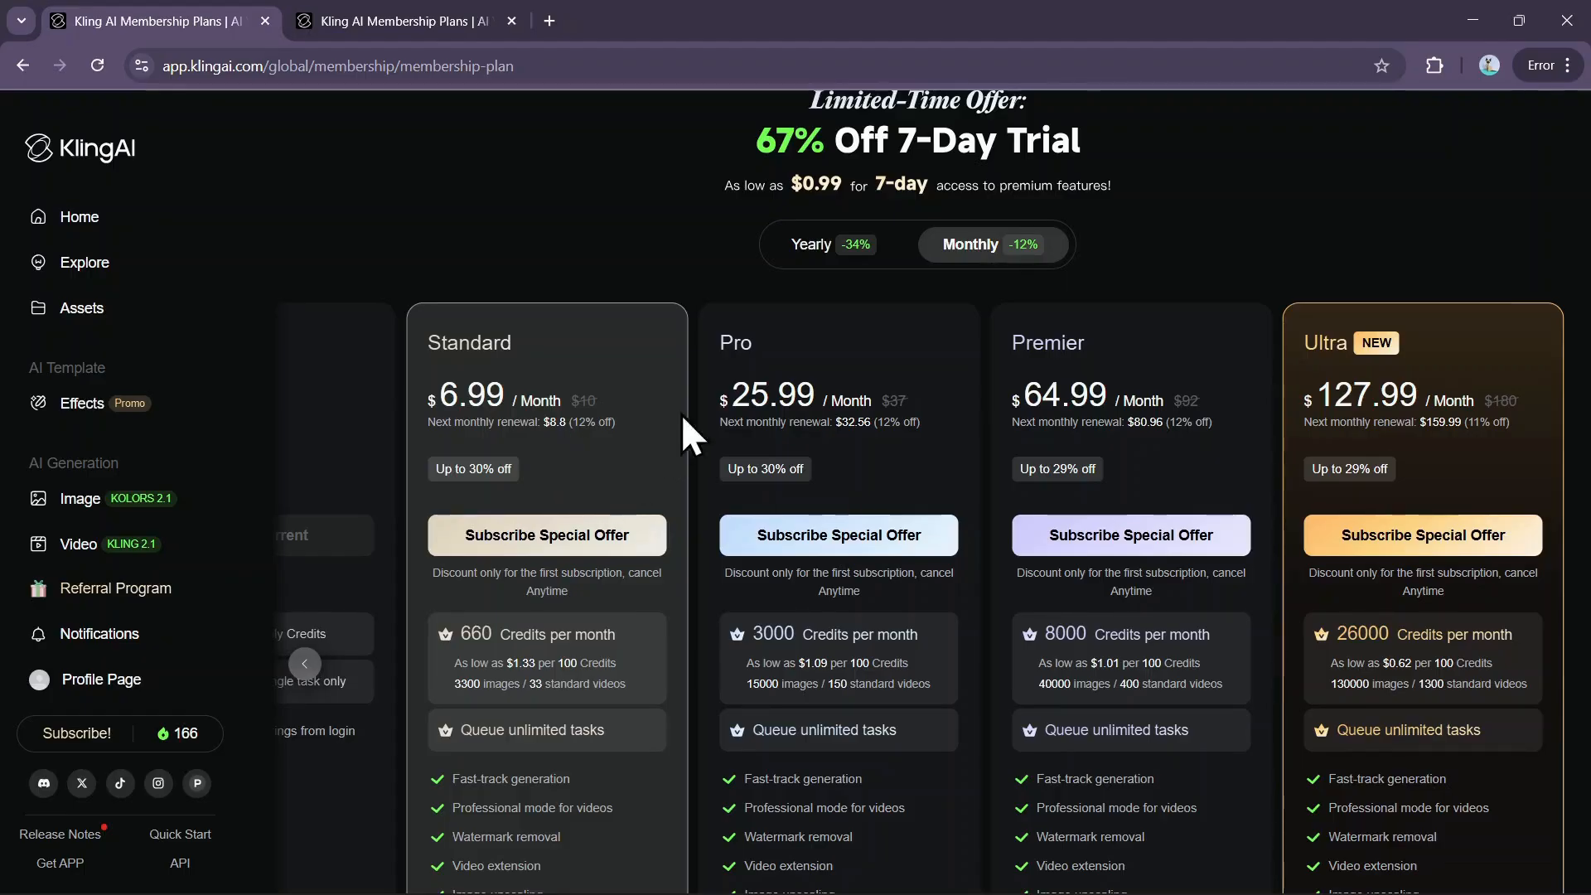
mouse_move(1065, 376)
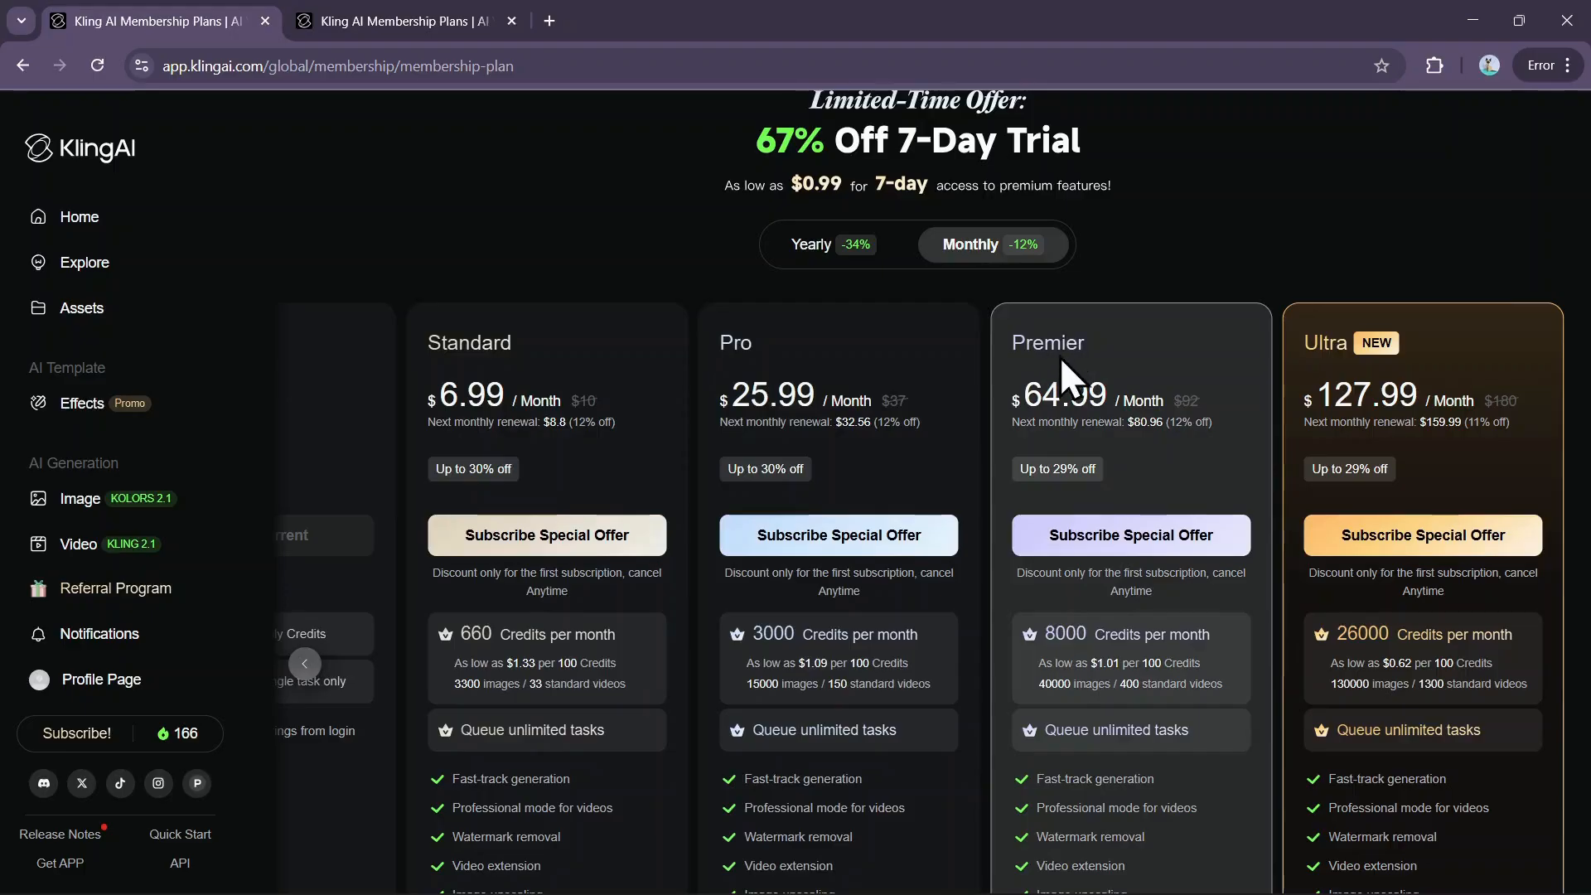
mouse_move(1335, 381)
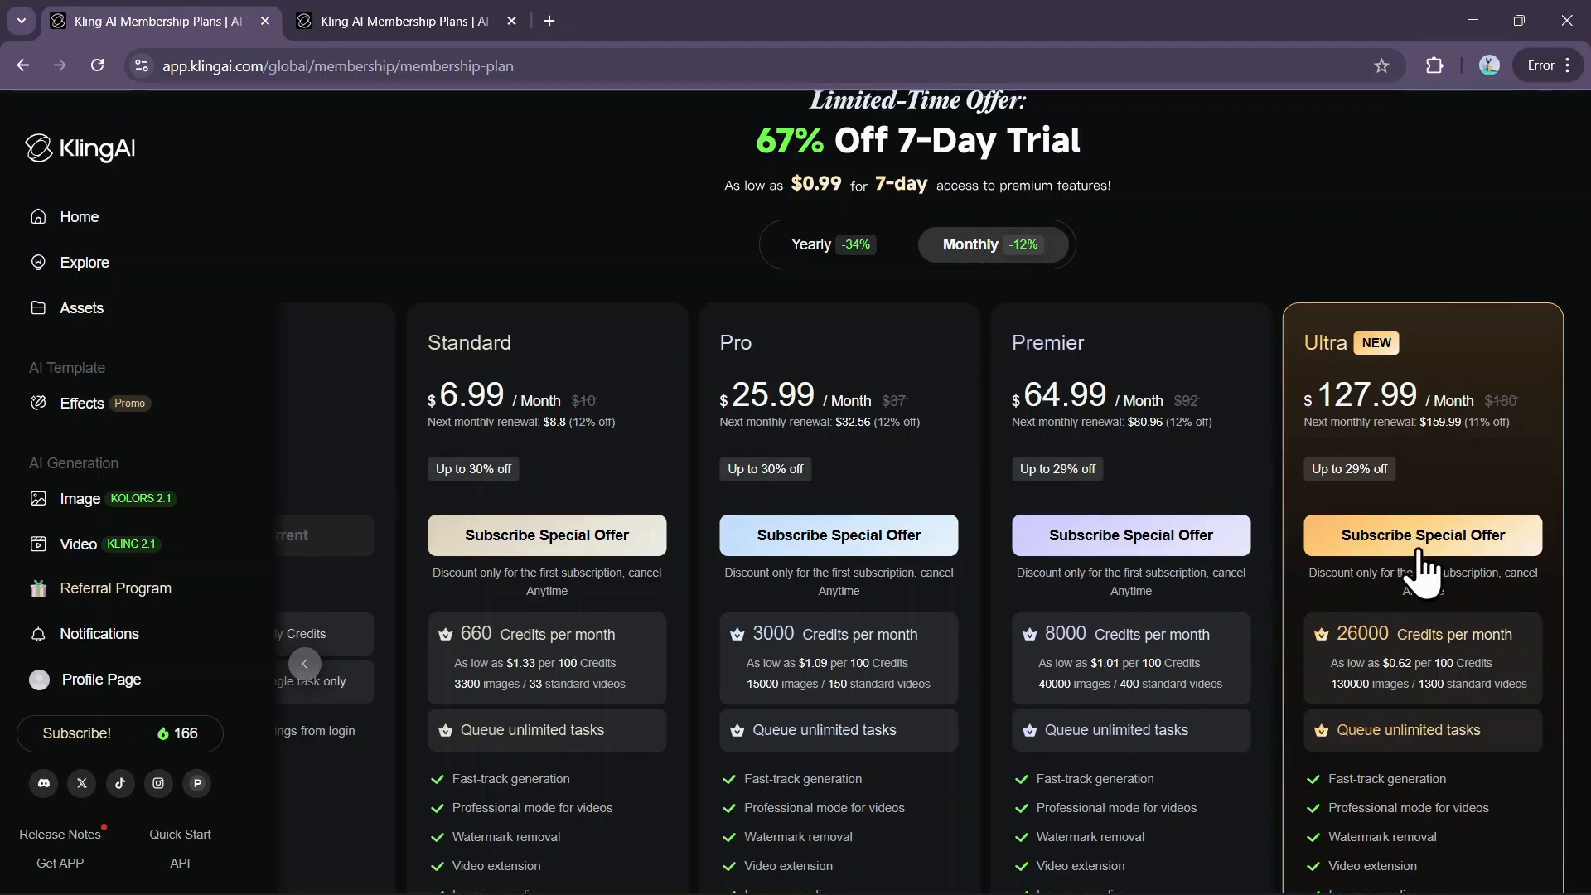
mouse_move(441, 25)
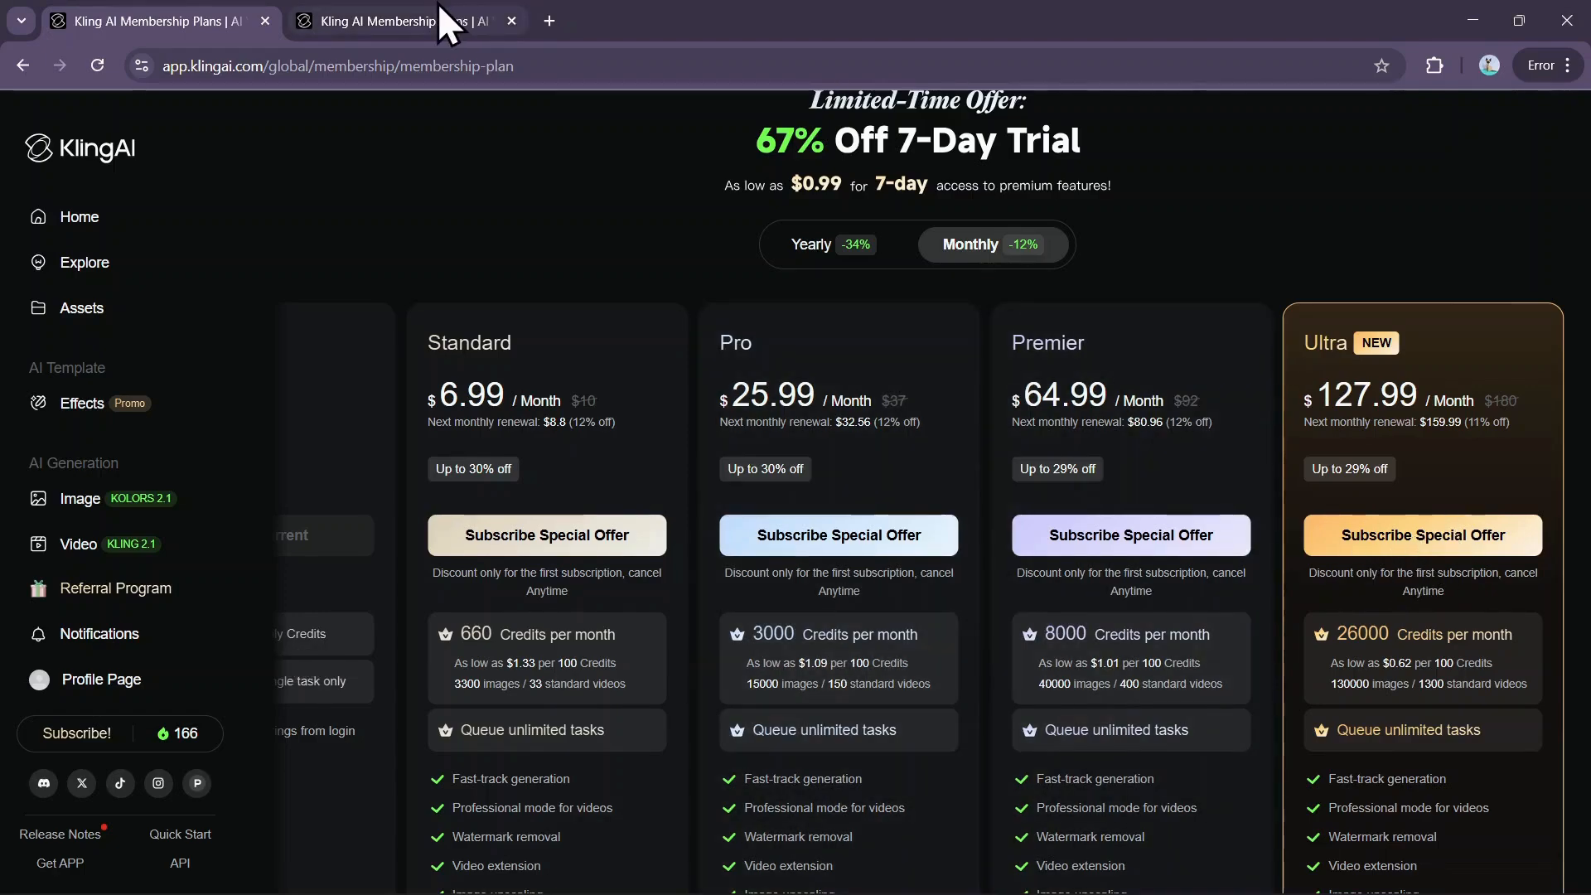
Review the referral program offering 500 credits per subscriber, then return to the plans tab
click(115, 588)
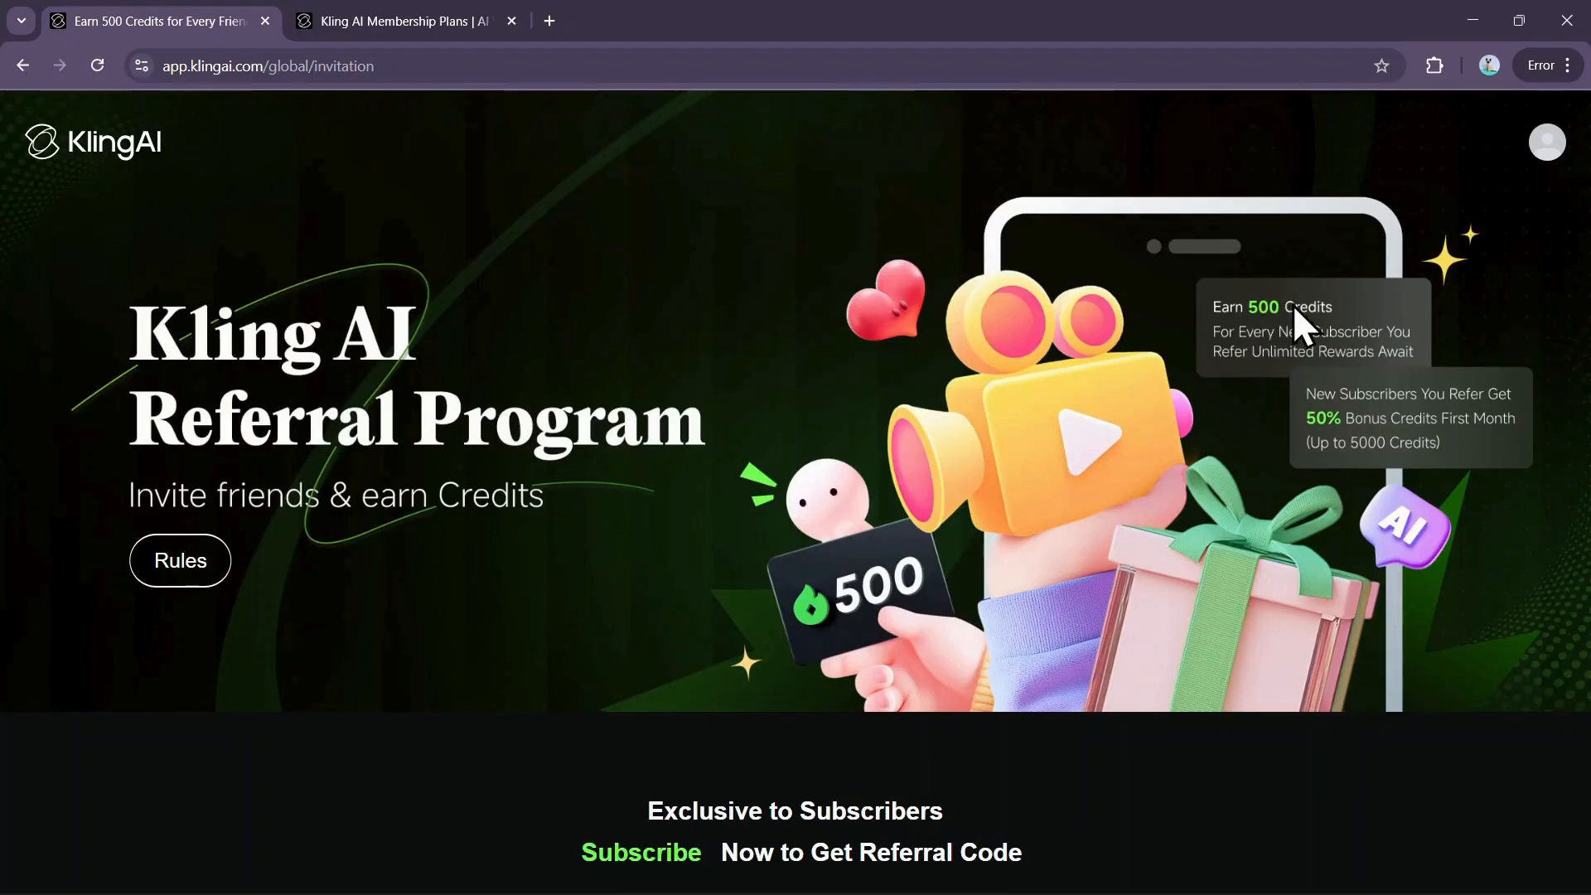
mouse_move(1277, 388)
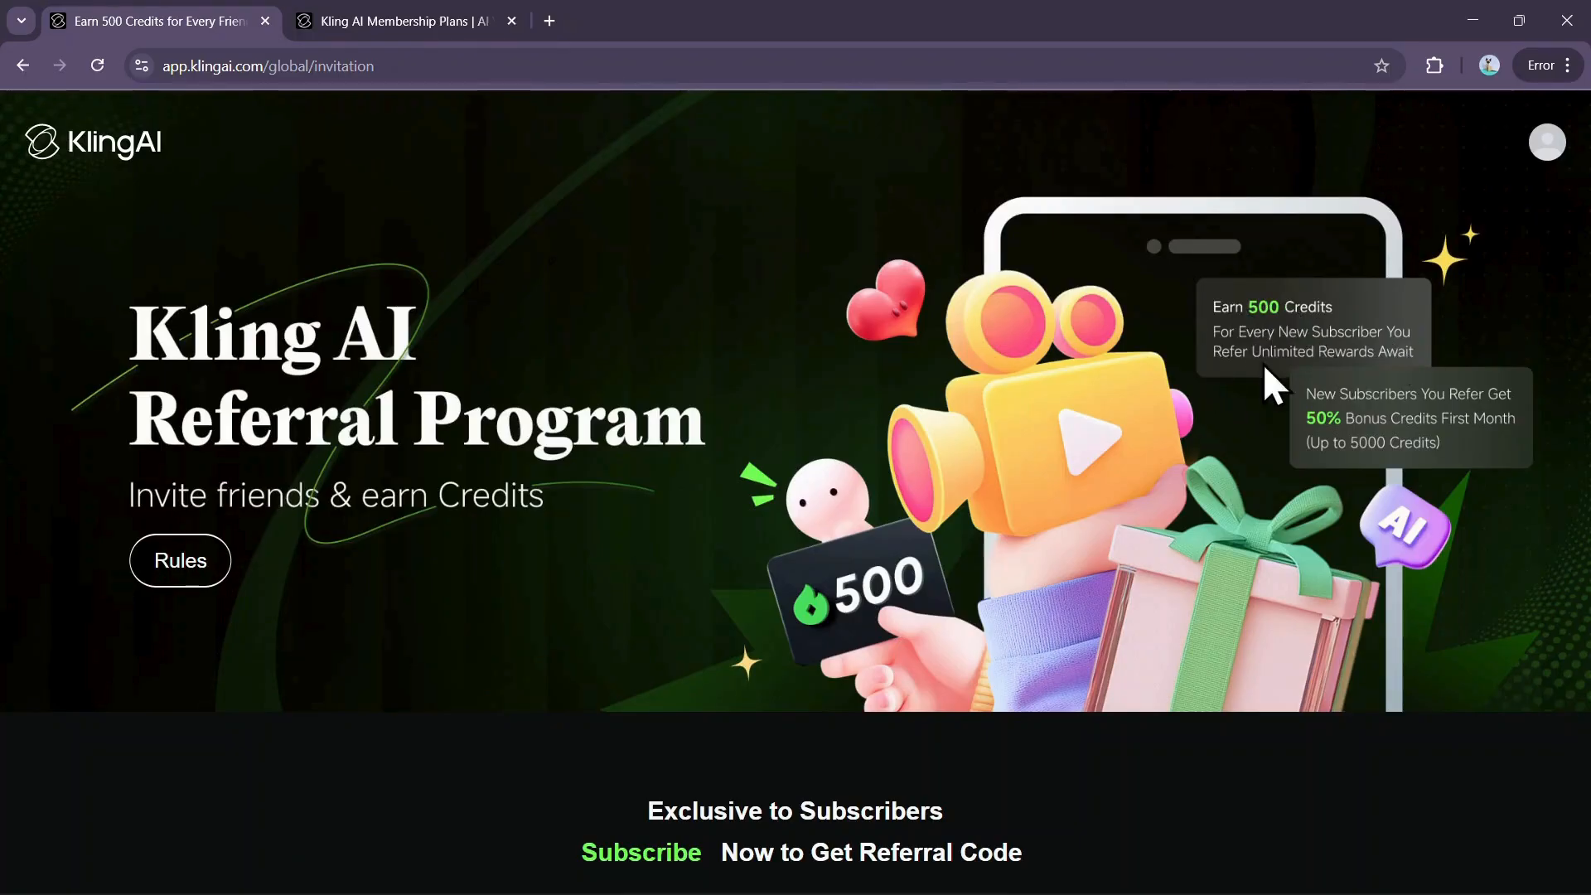
mouse_move(1441, 387)
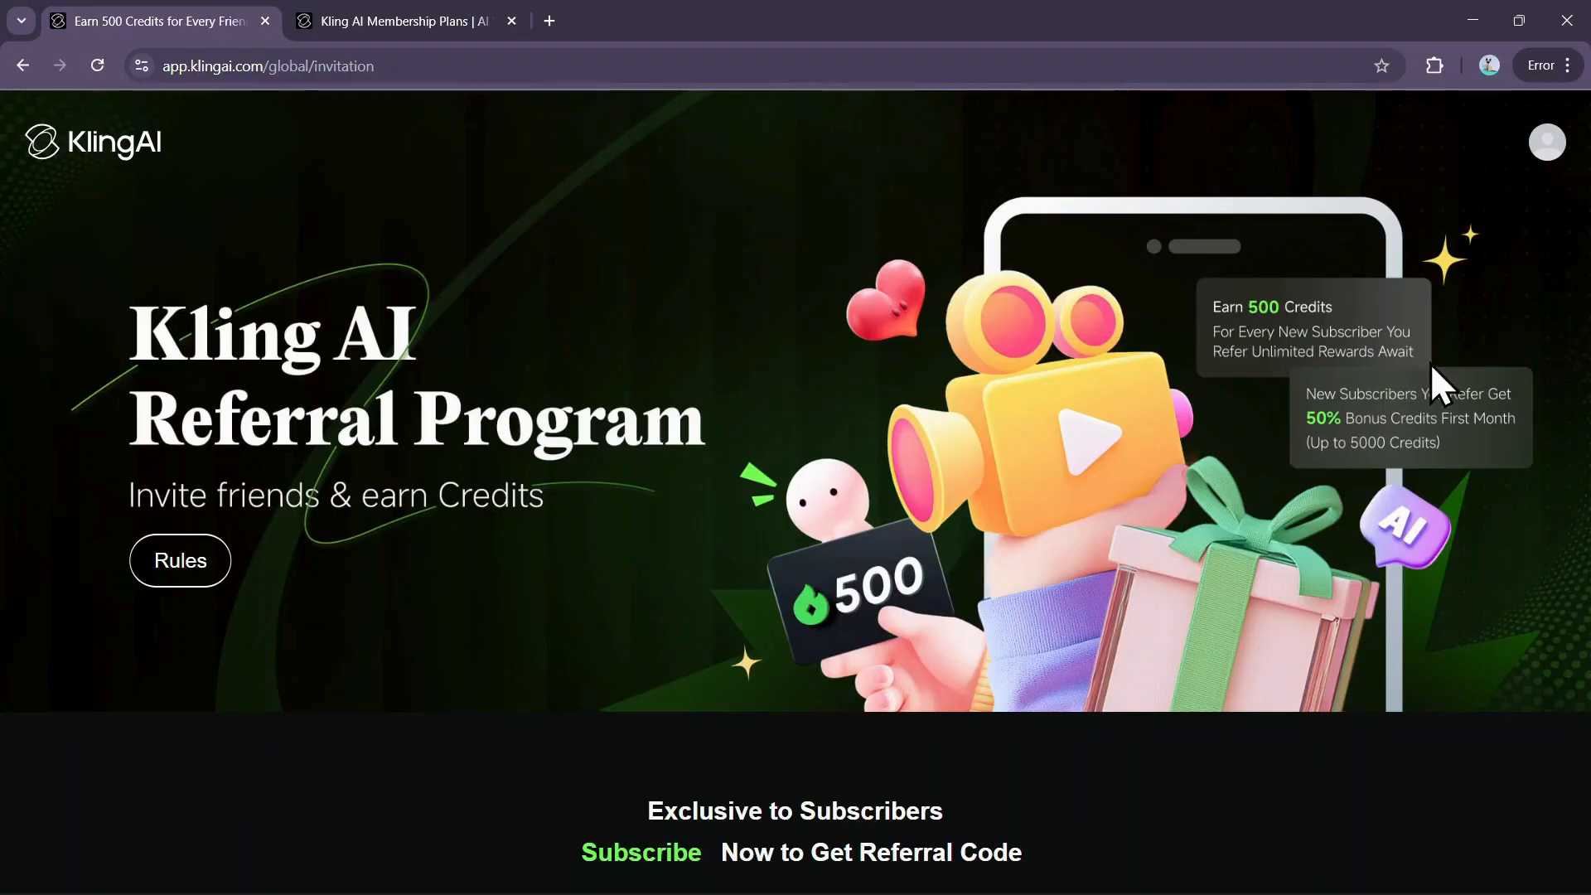
mouse_move(1430, 449)
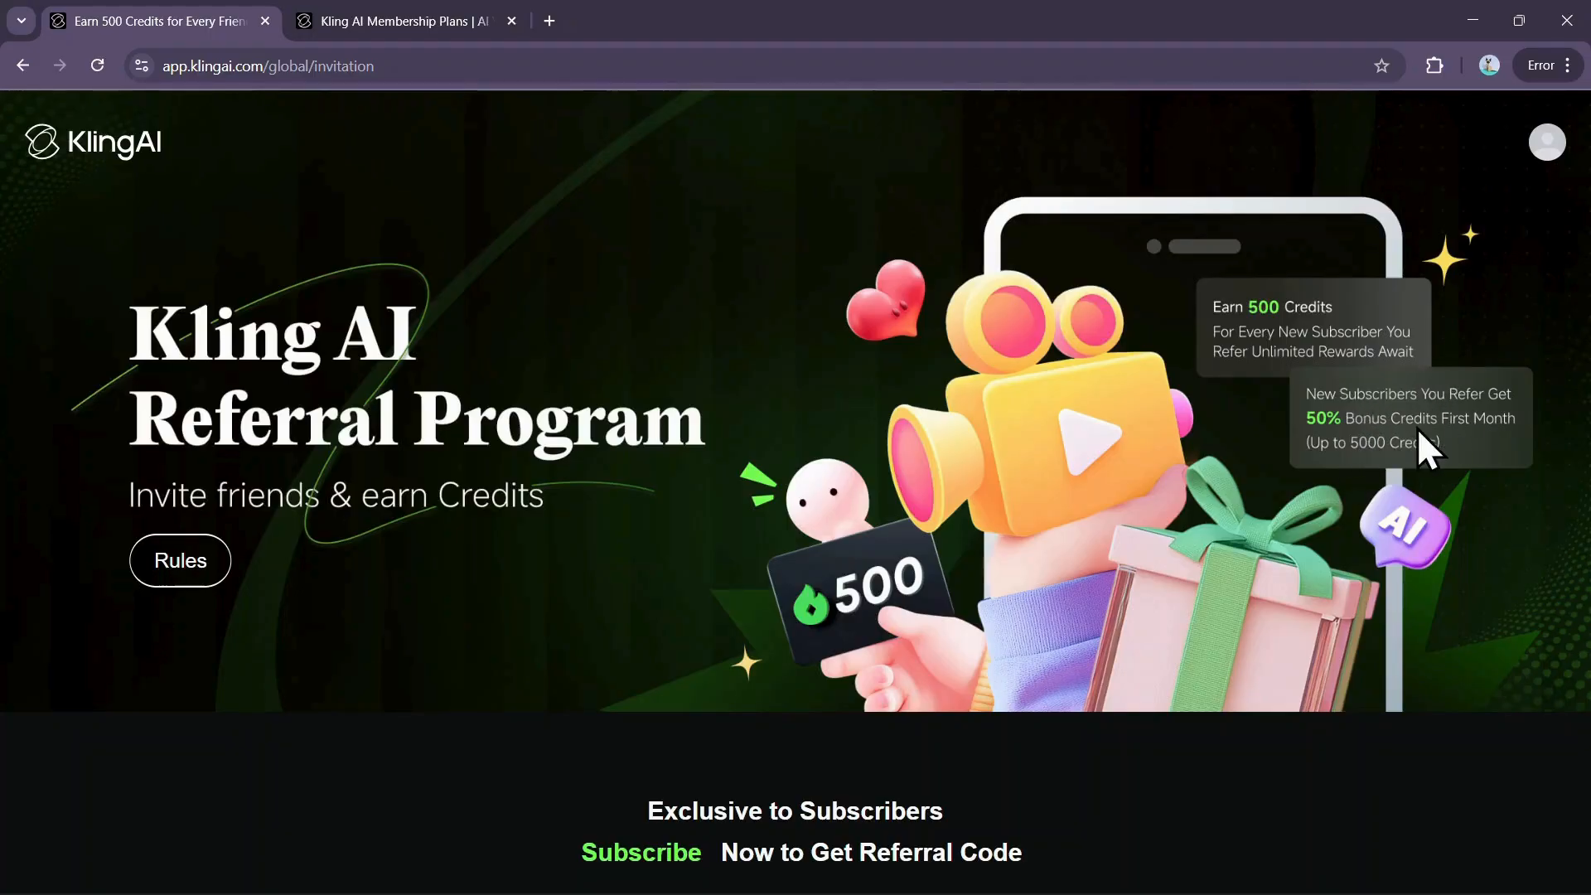
mouse_move(1370, 497)
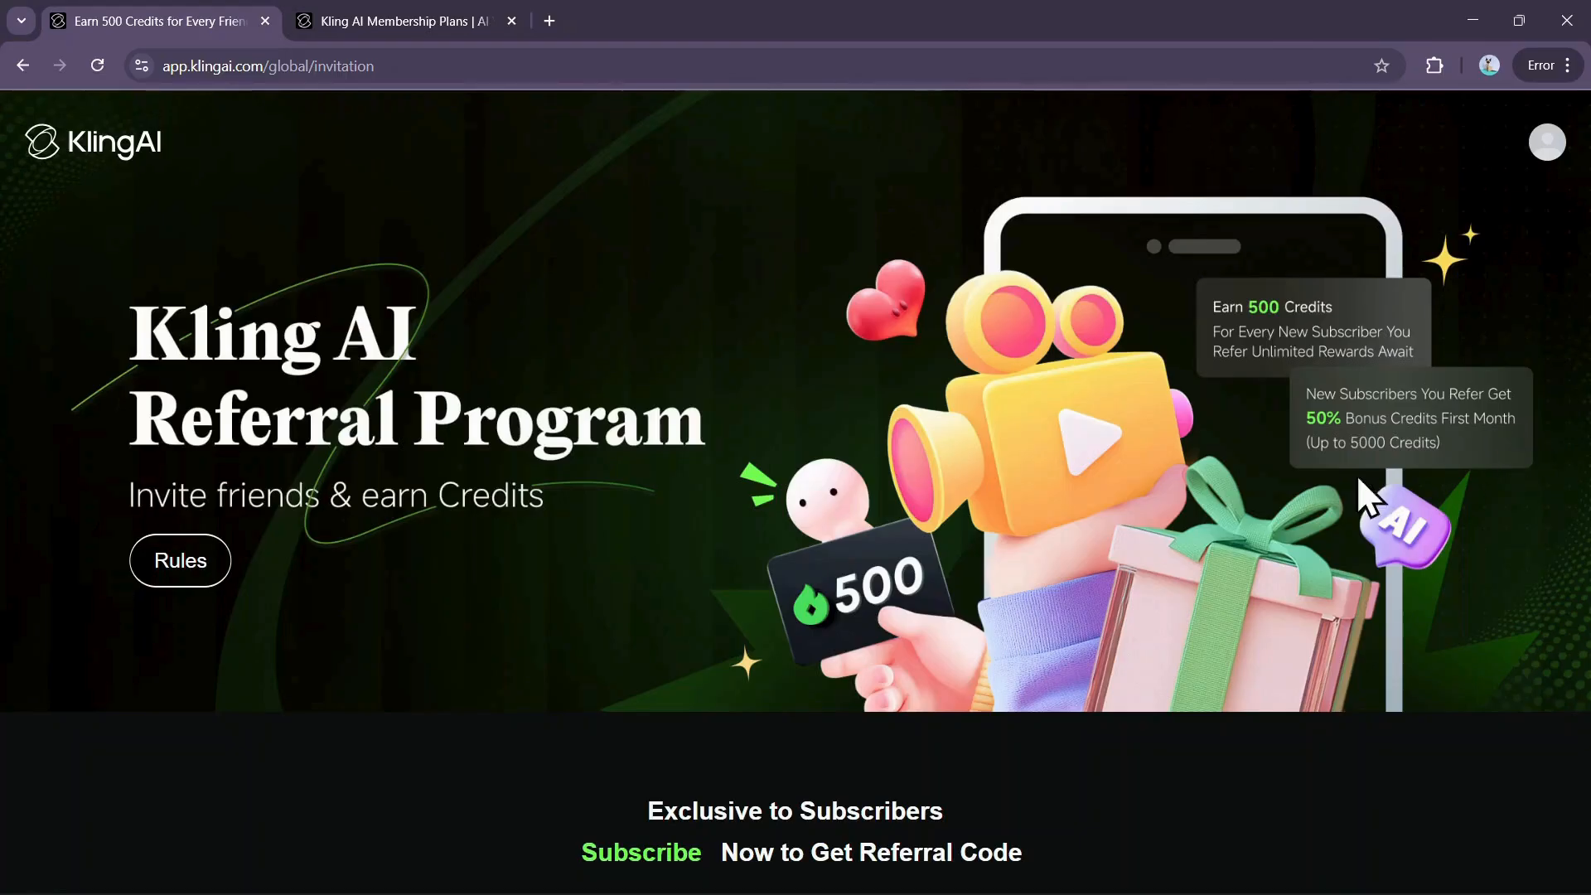
mouse_move(1406, 487)
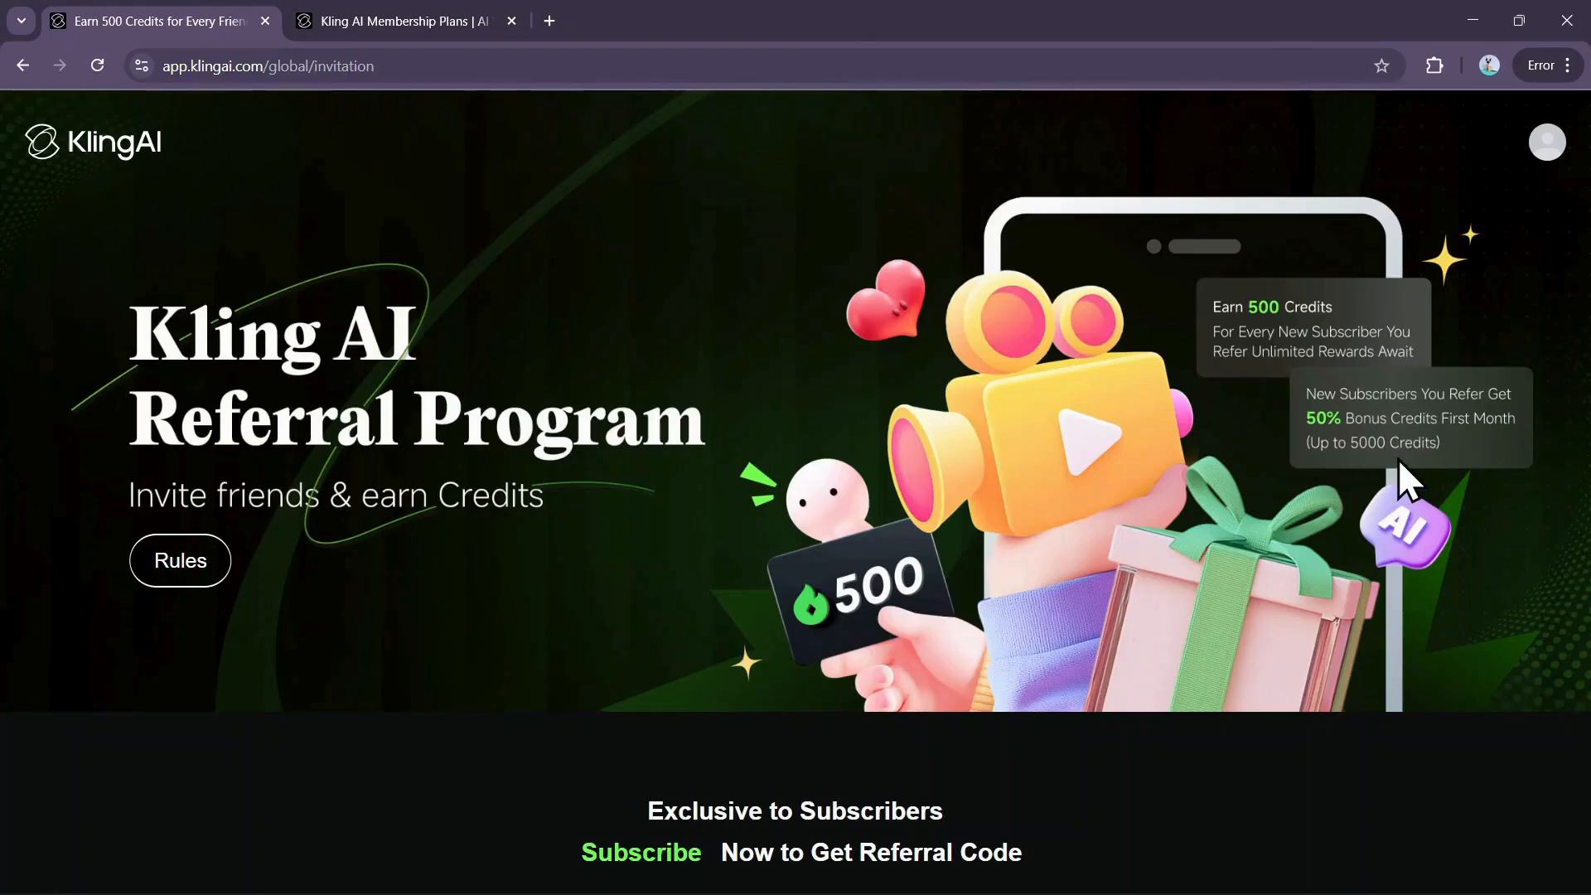
scroll(down, 3)
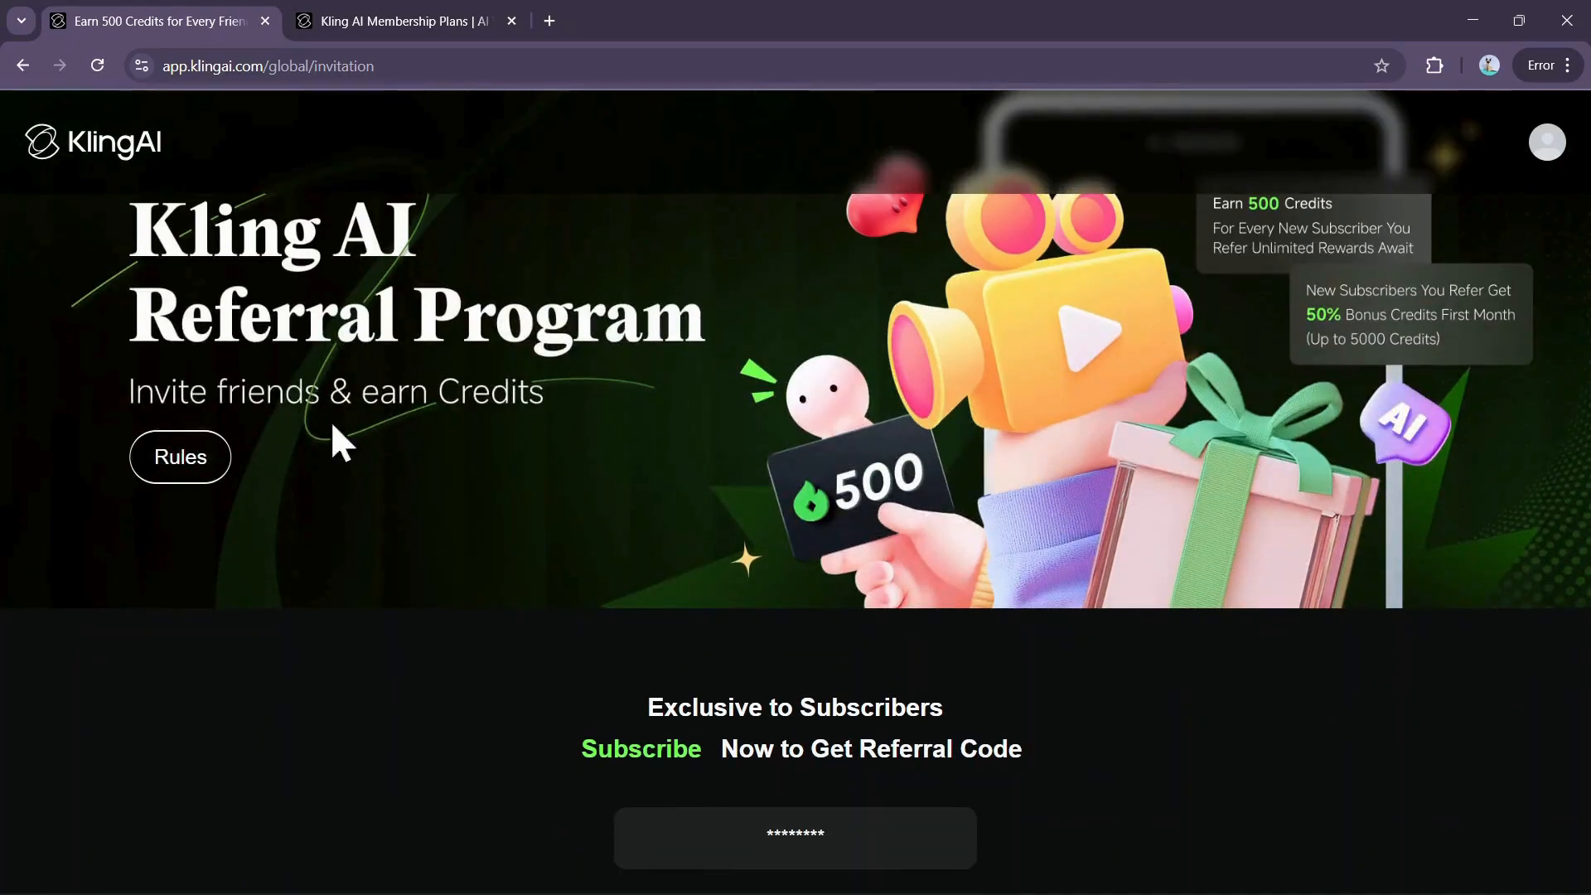
click(397, 20)
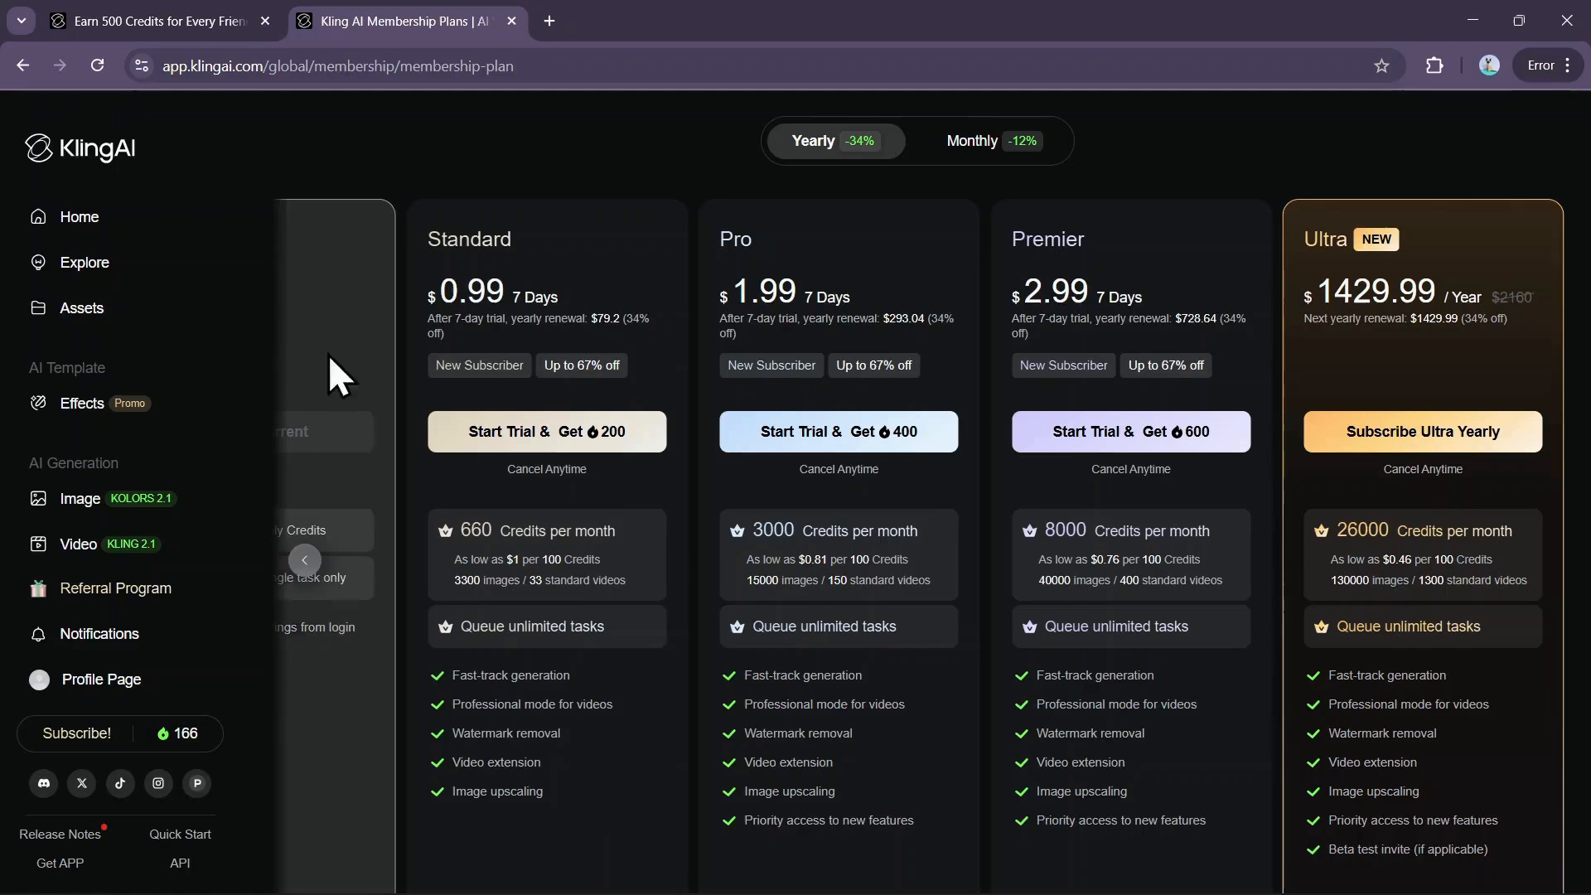
Revisit the referral page, then begin comparing monthly versus yearly plan pricing
click(153, 19)
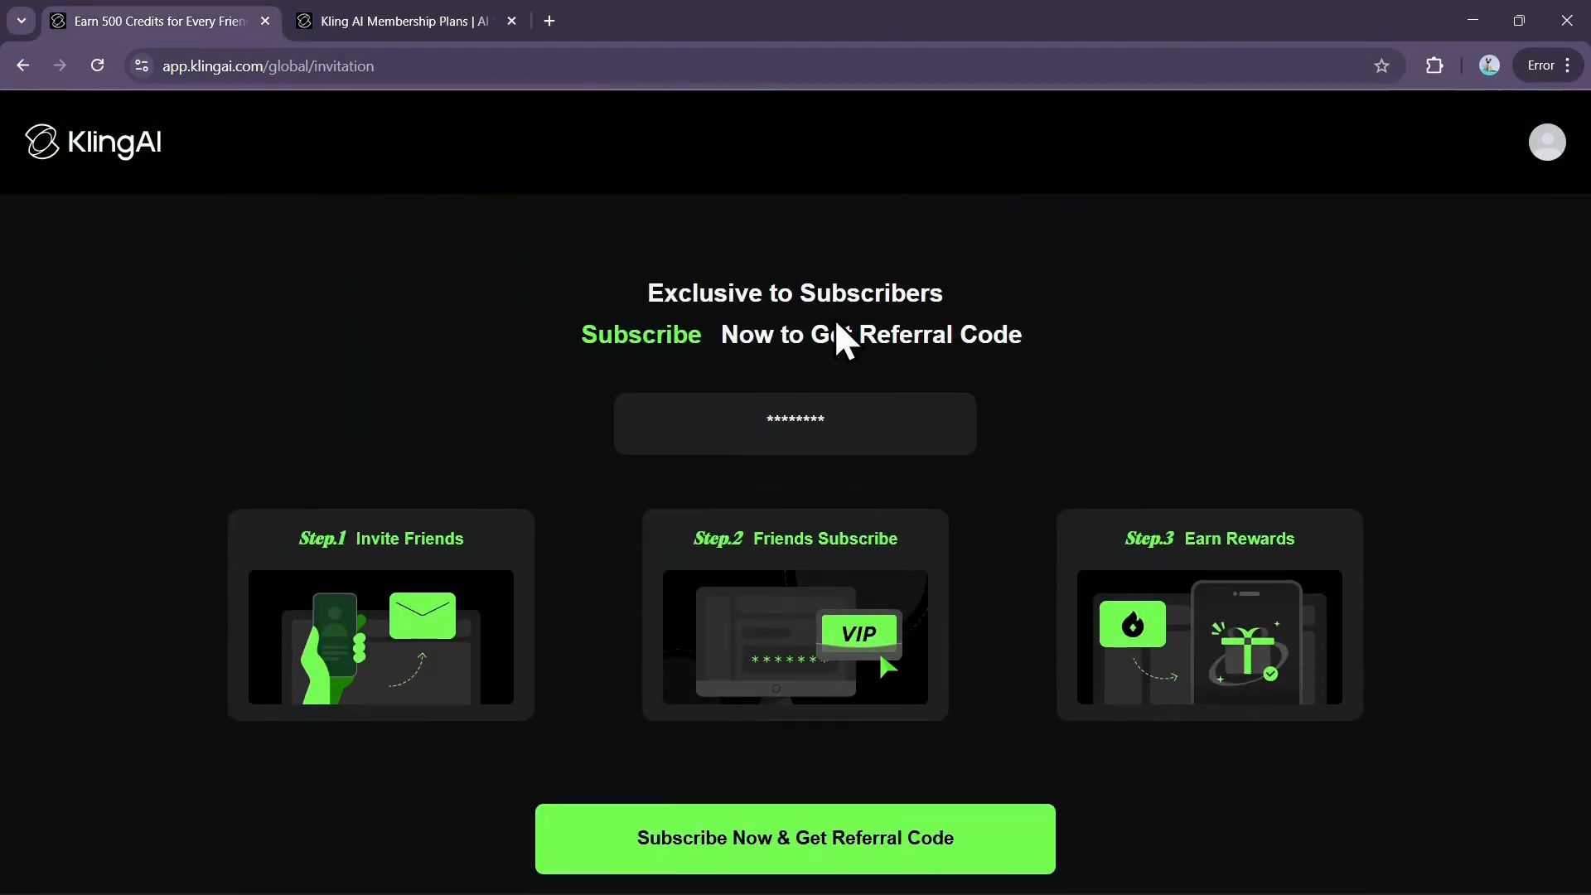
scroll(down, 3)
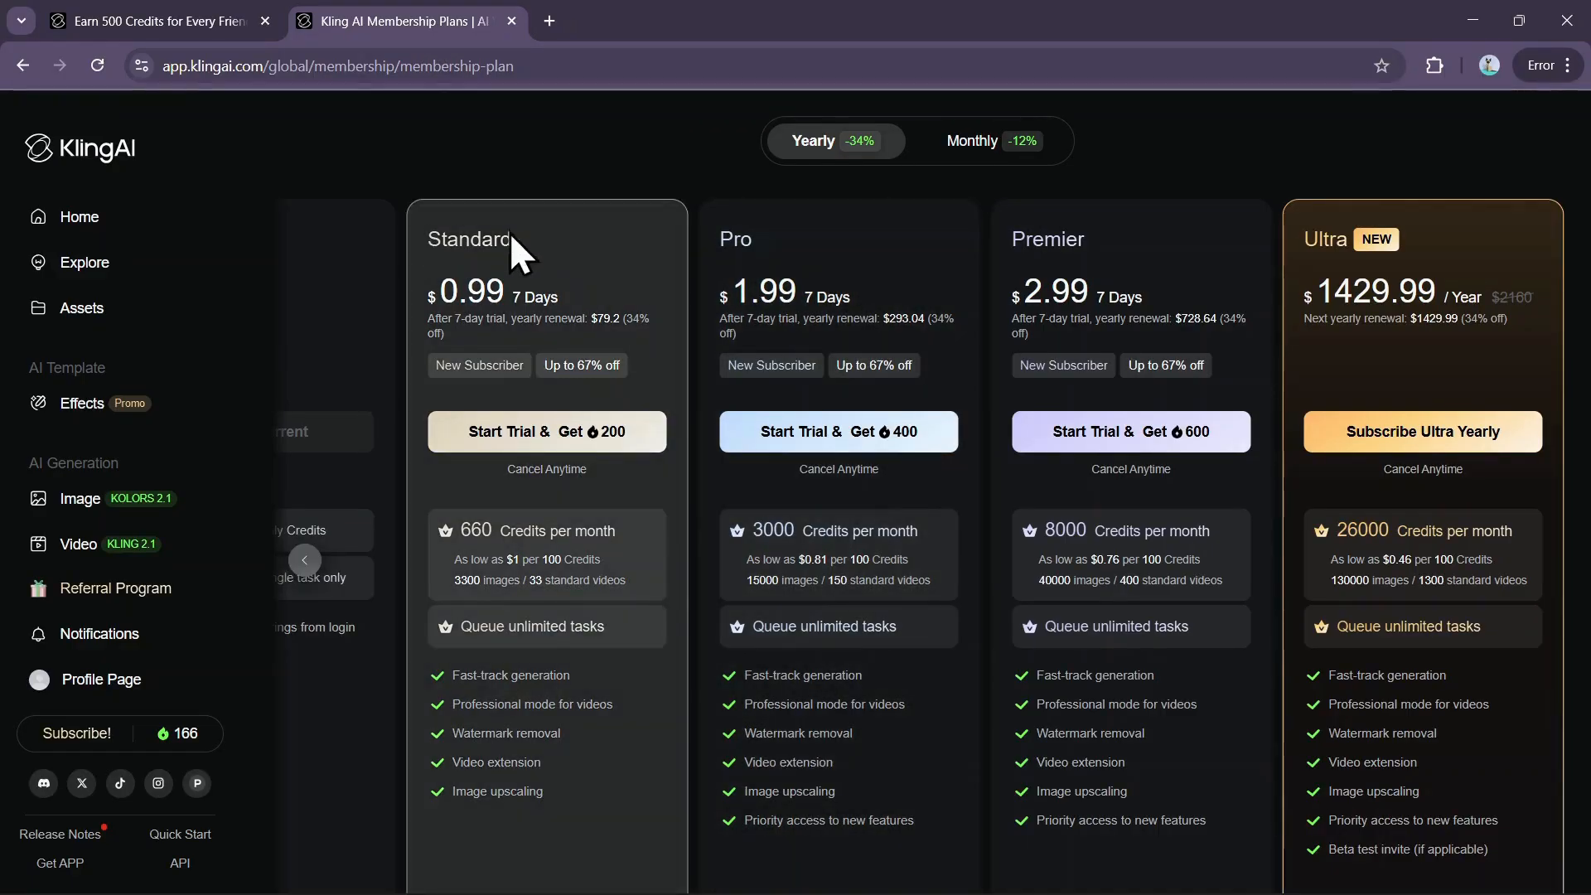
click(988, 139)
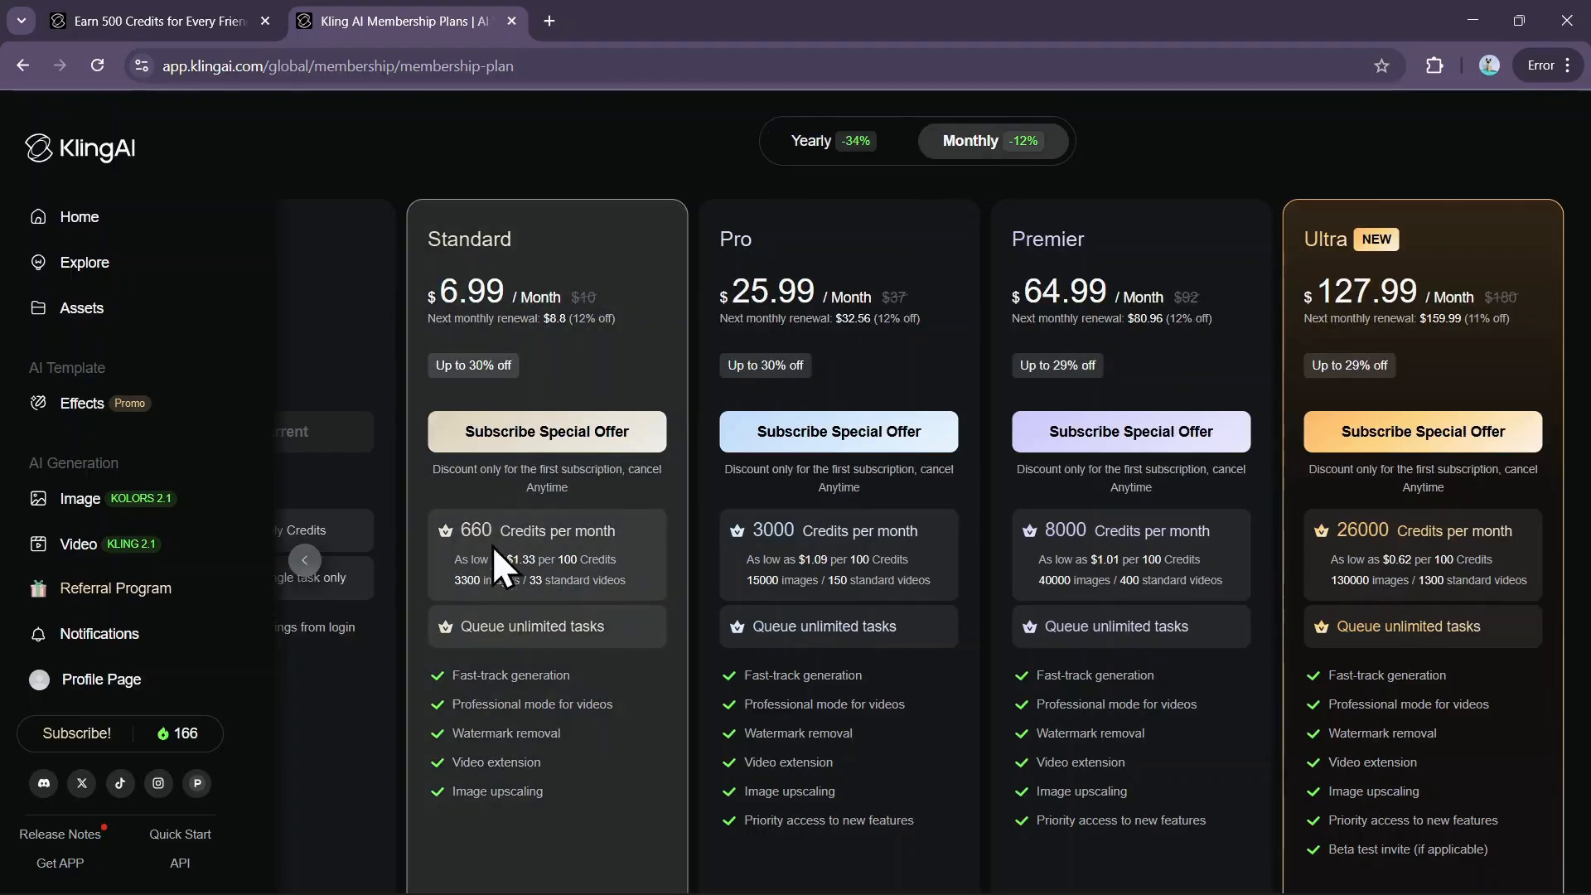
click(810, 139)
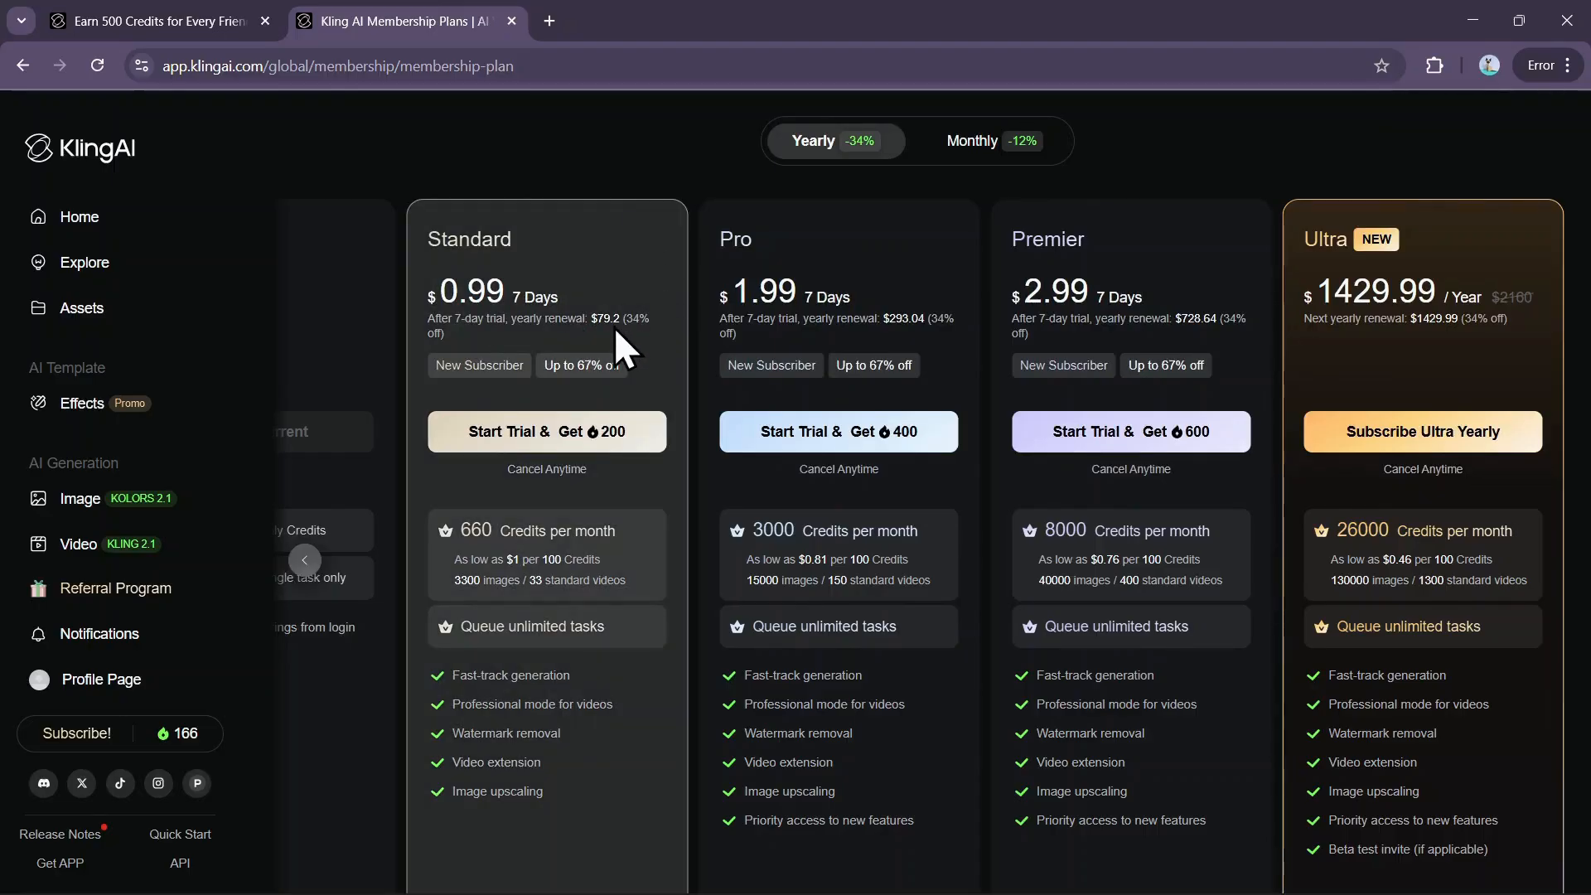
click(989, 140)
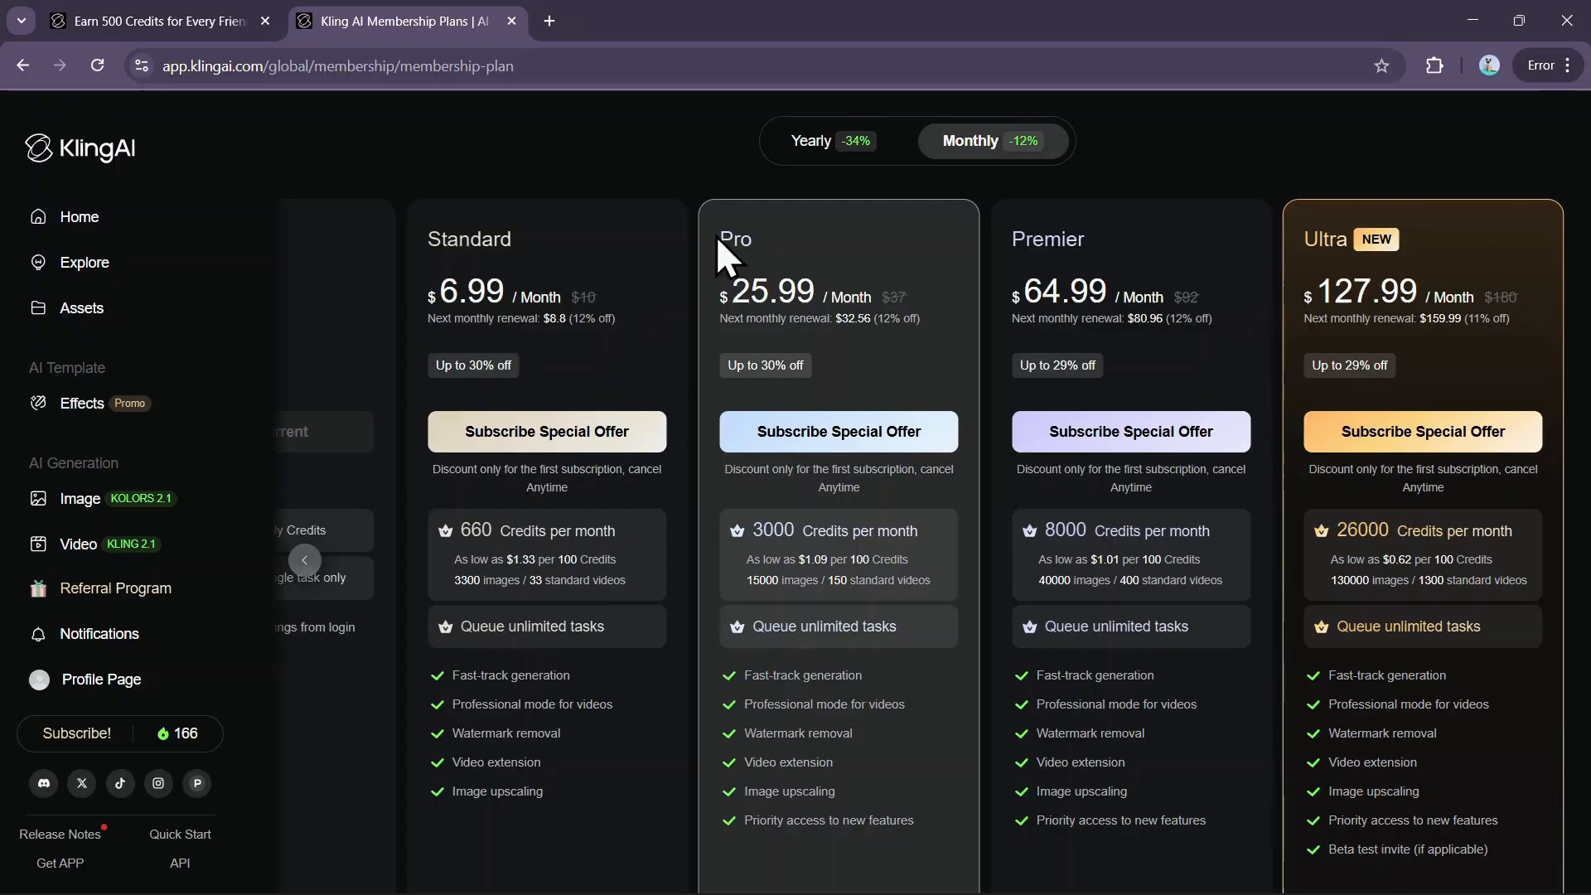
mouse_move(765, 537)
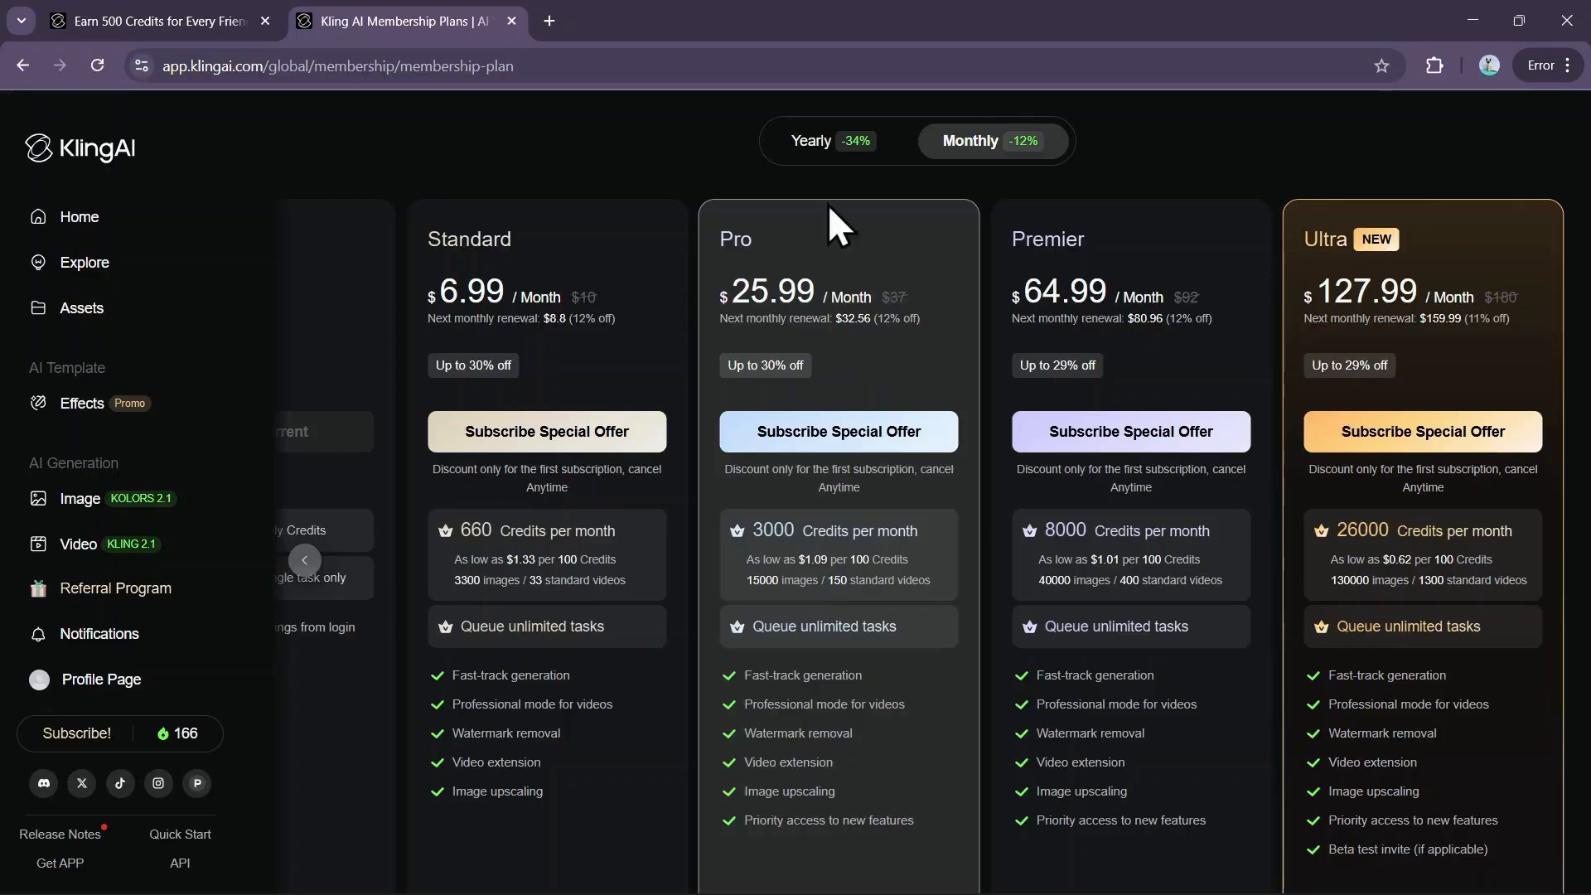
Toggle monthly and yearly pricing several more times, ending on yearly with Ultra at $1429.99
click(811, 139)
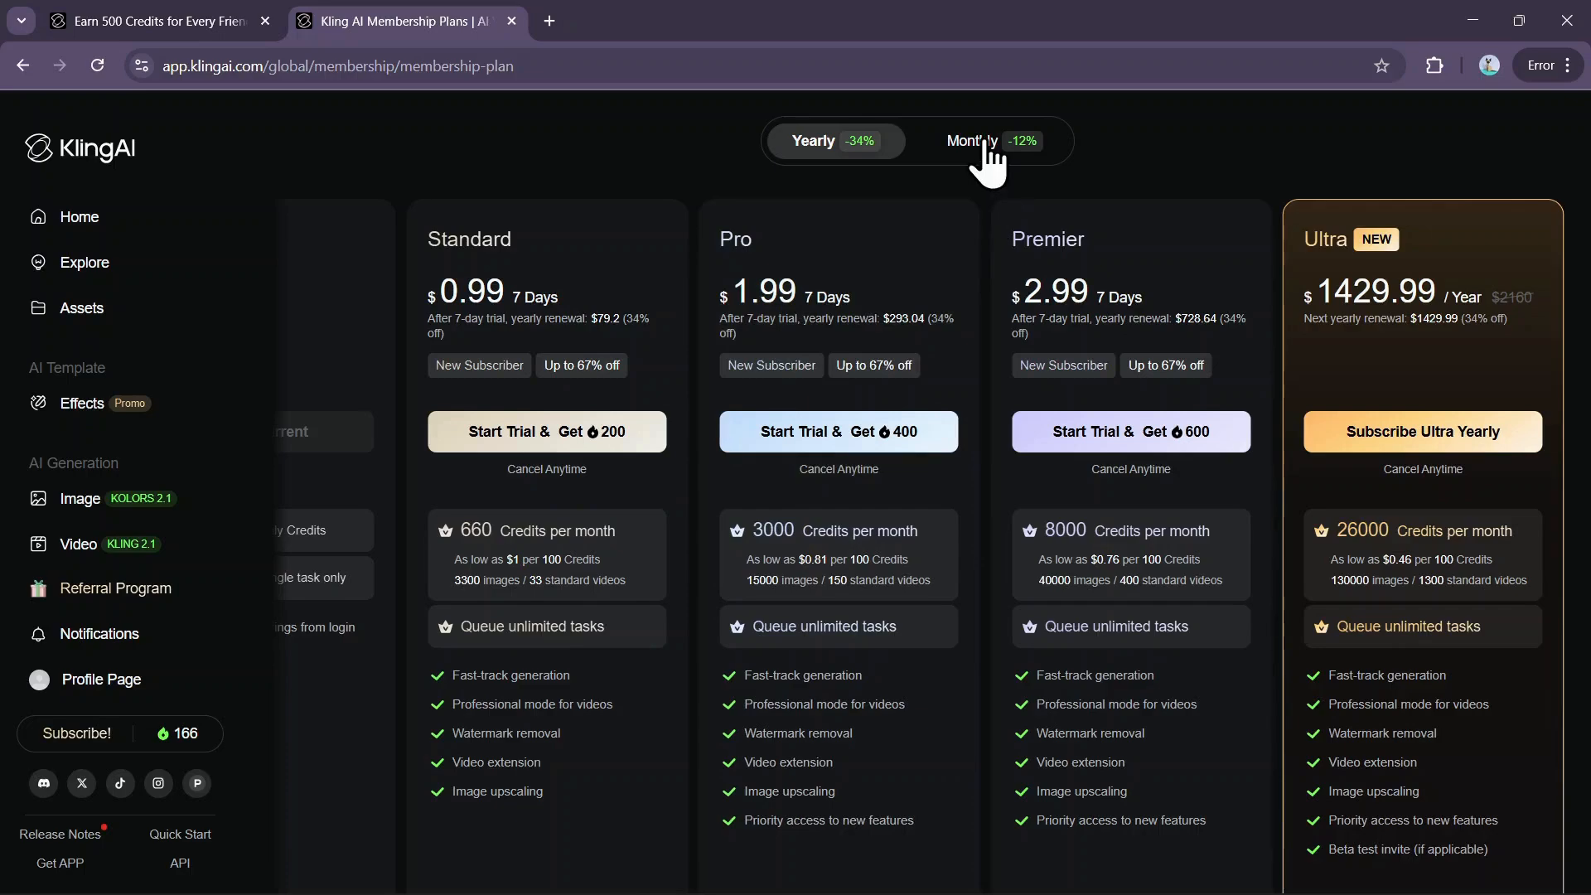
click(968, 139)
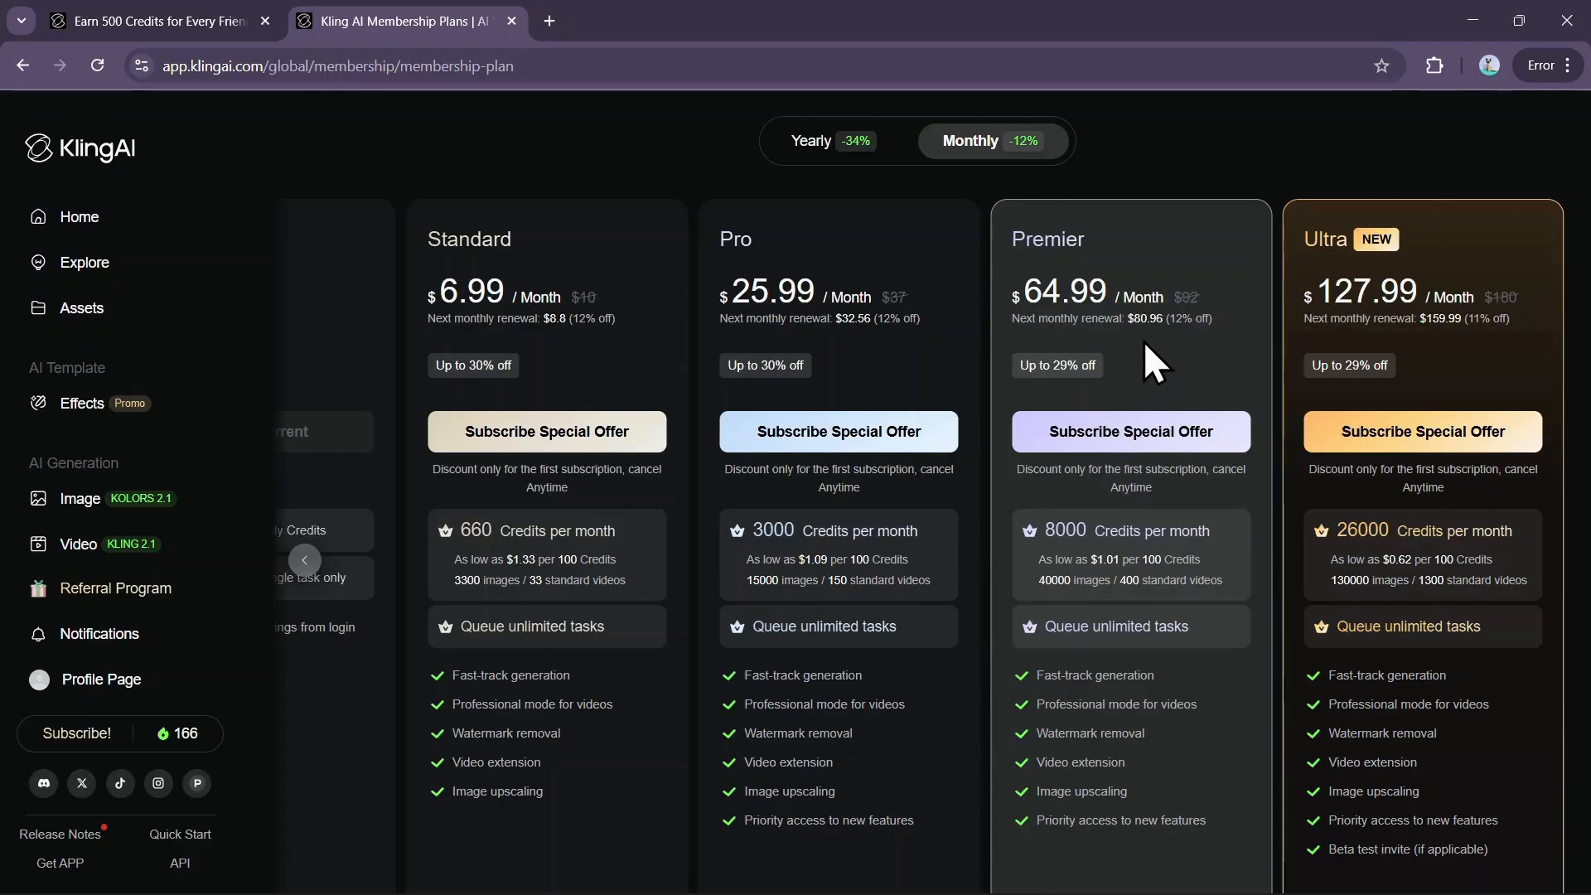
click(810, 139)
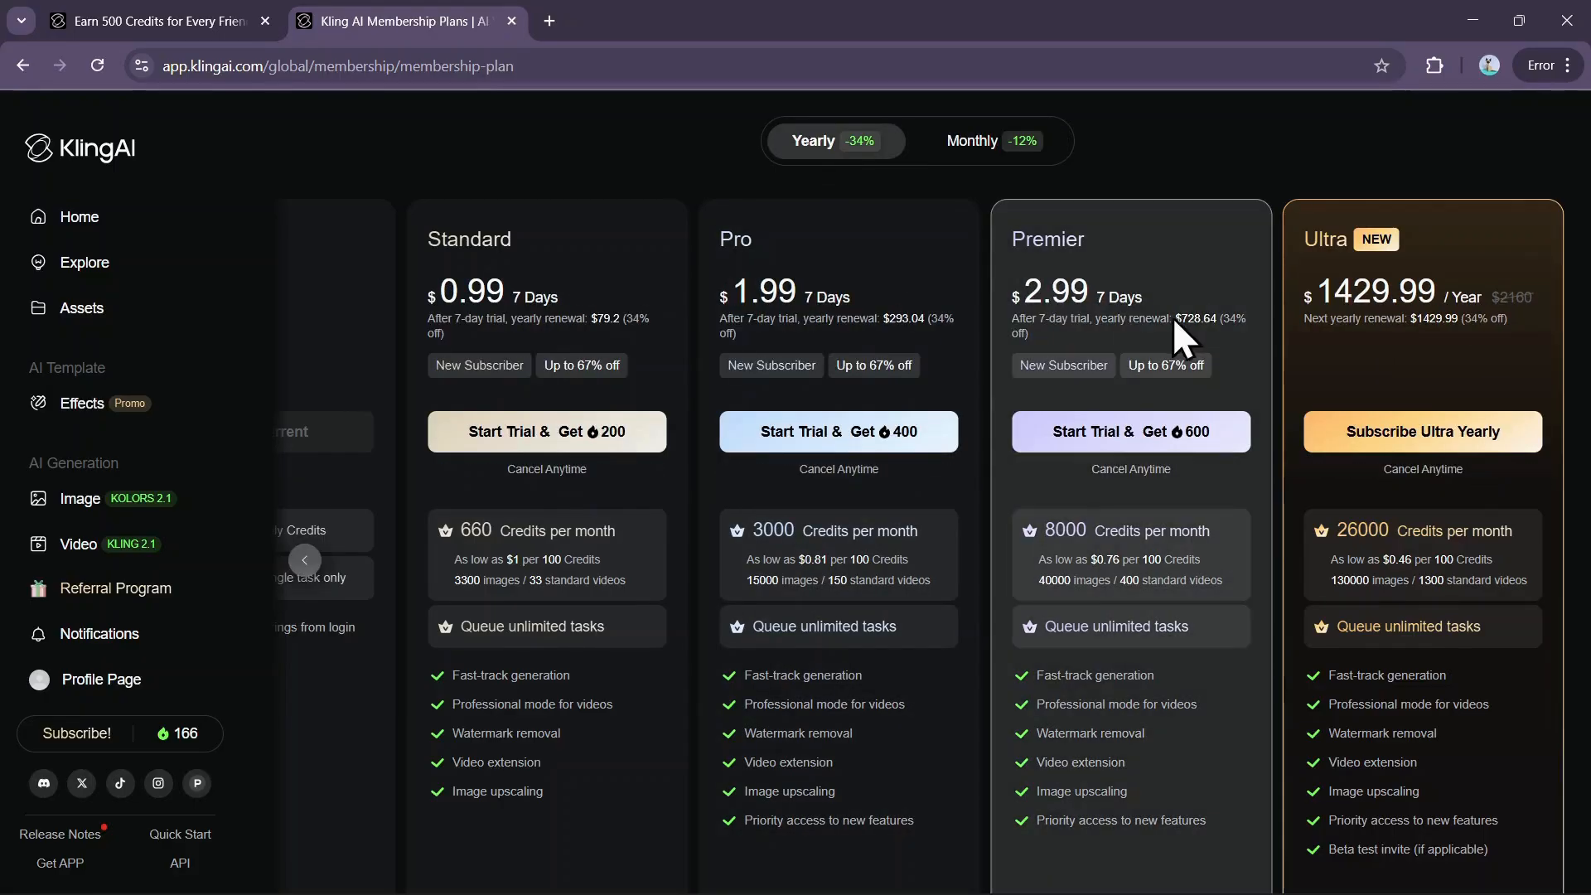
mouse_move(1066, 226)
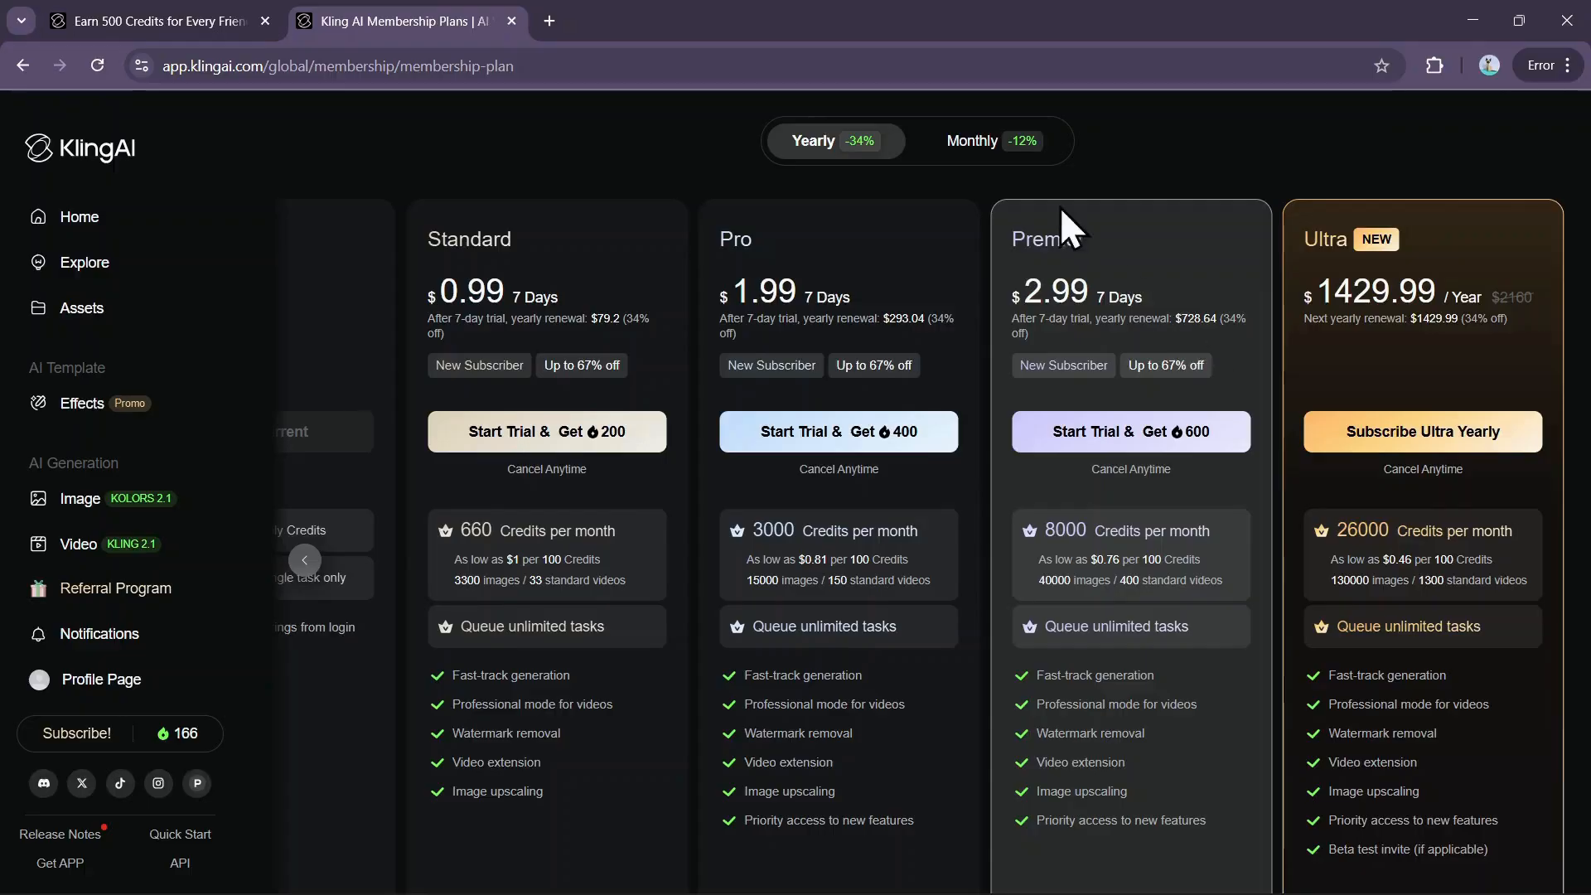
click(990, 139)
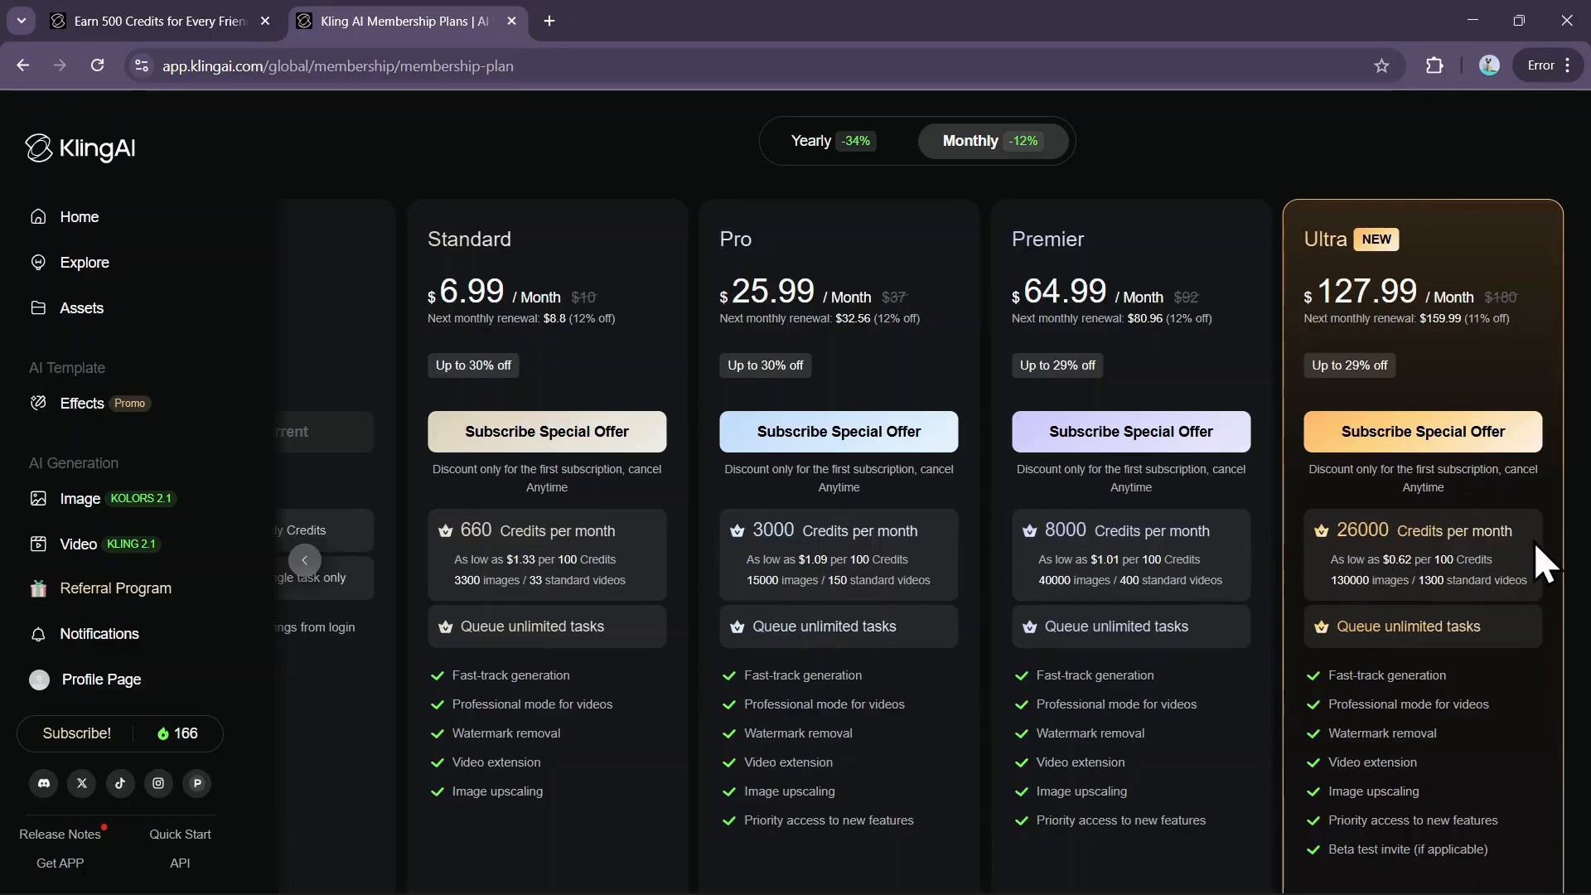
mouse_move(1446, 359)
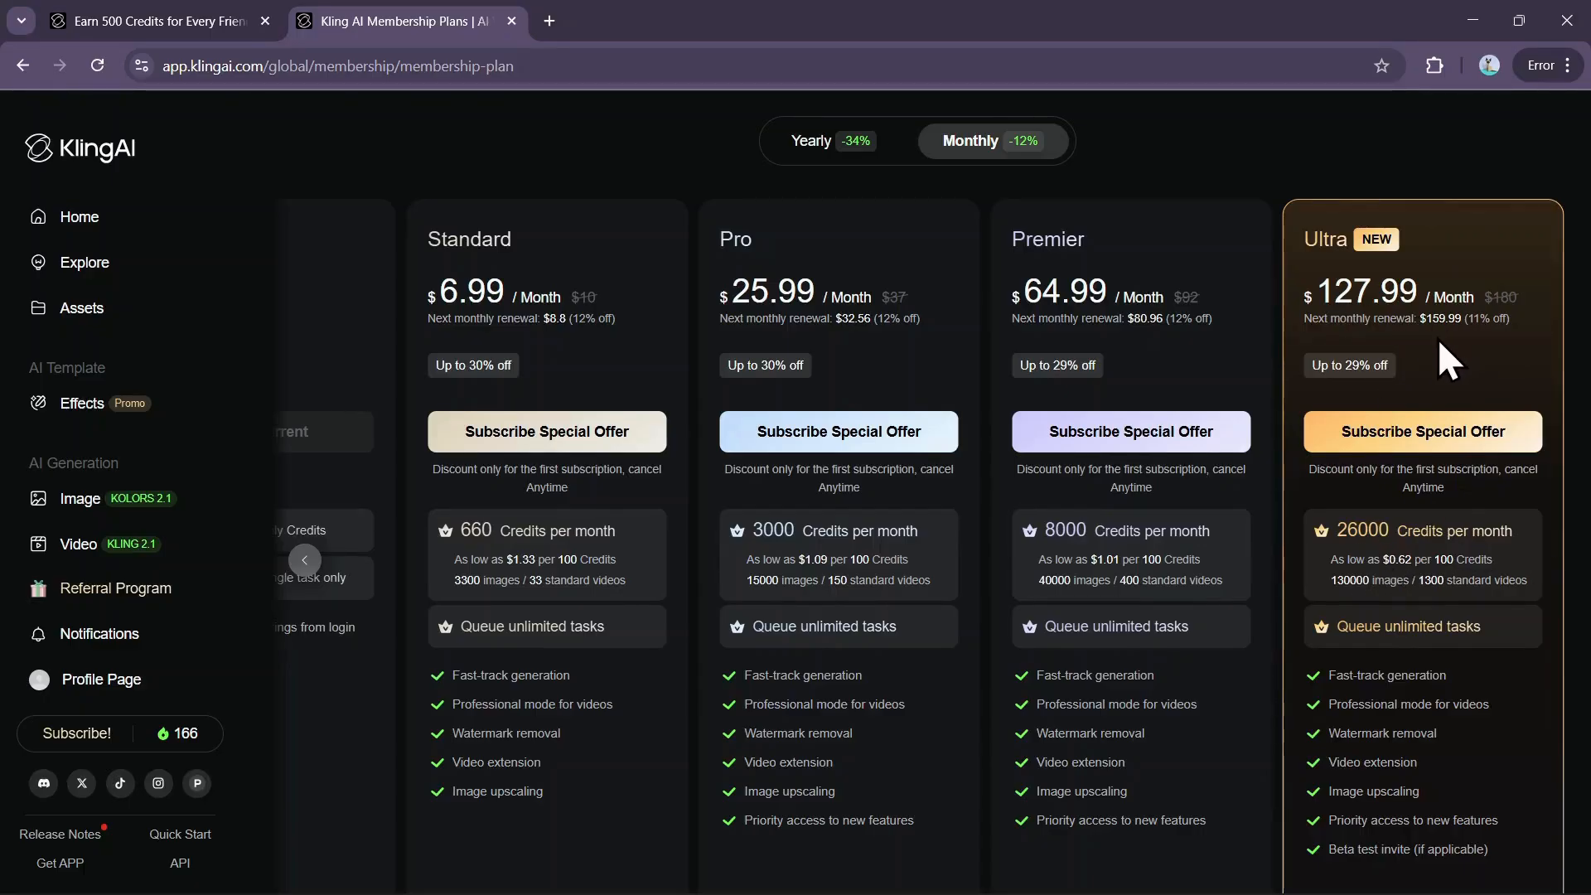
click(810, 140)
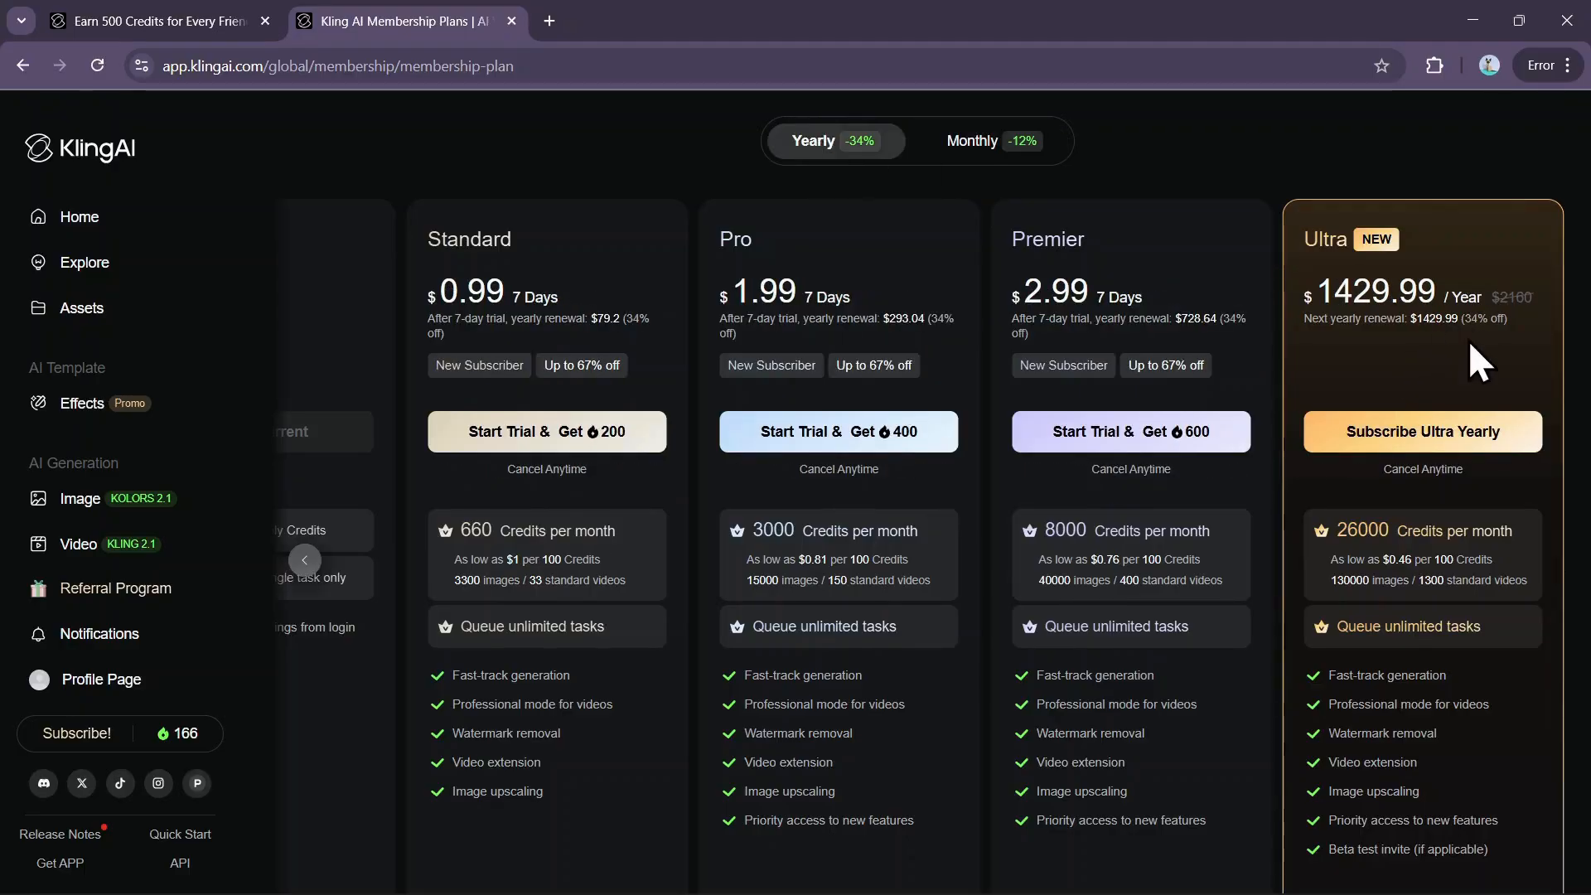
mouse_move(1459, 359)
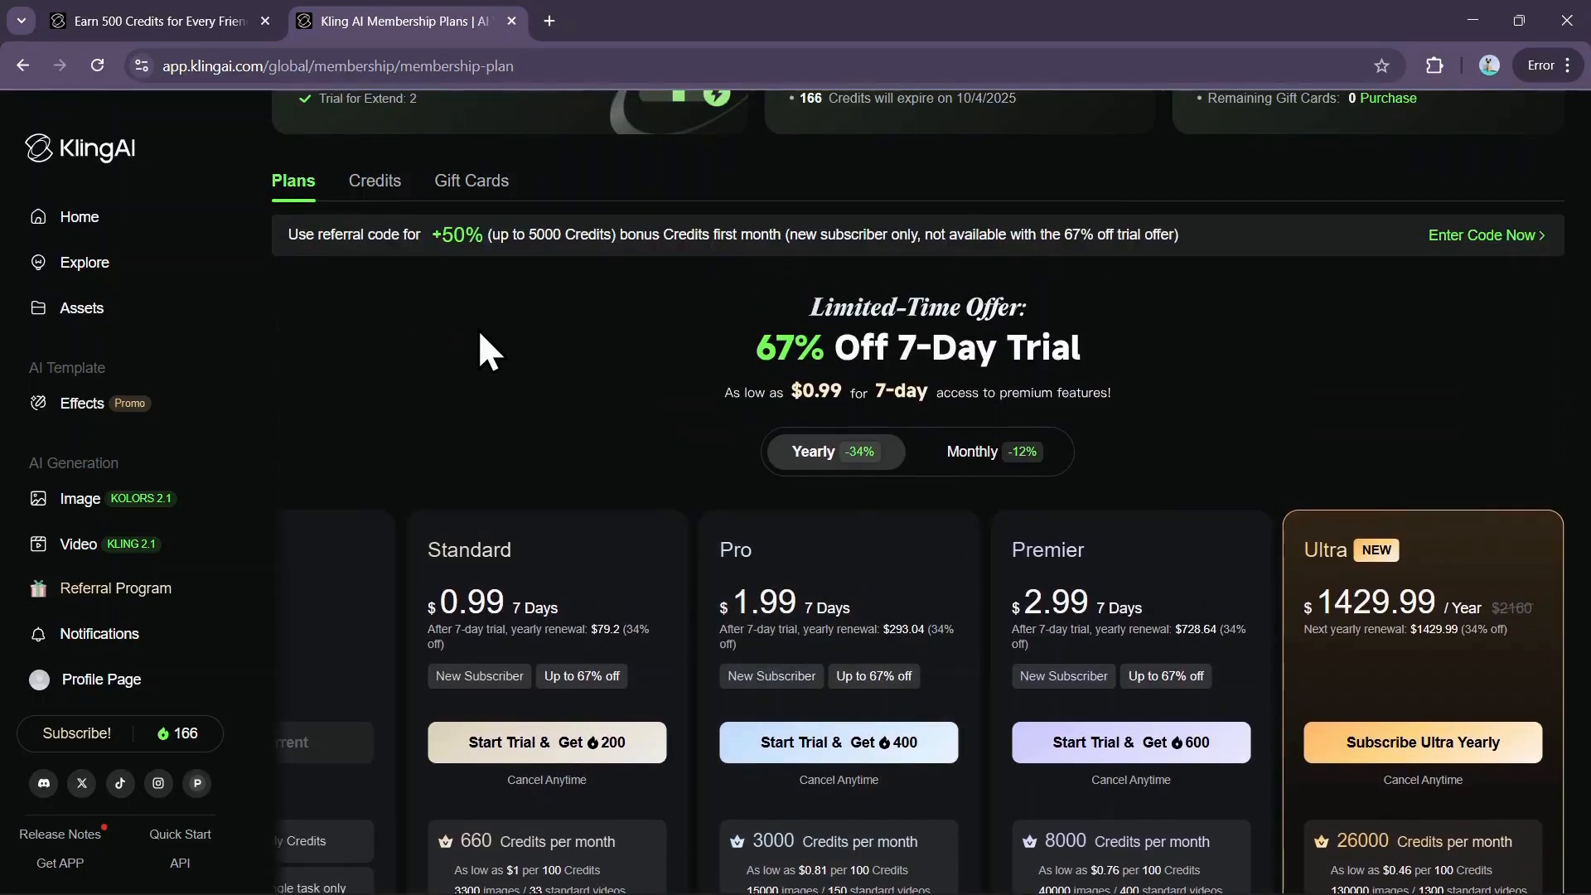
Review credit packs from 330 to 96000 credits, then move to the gift cards page
click(373, 181)
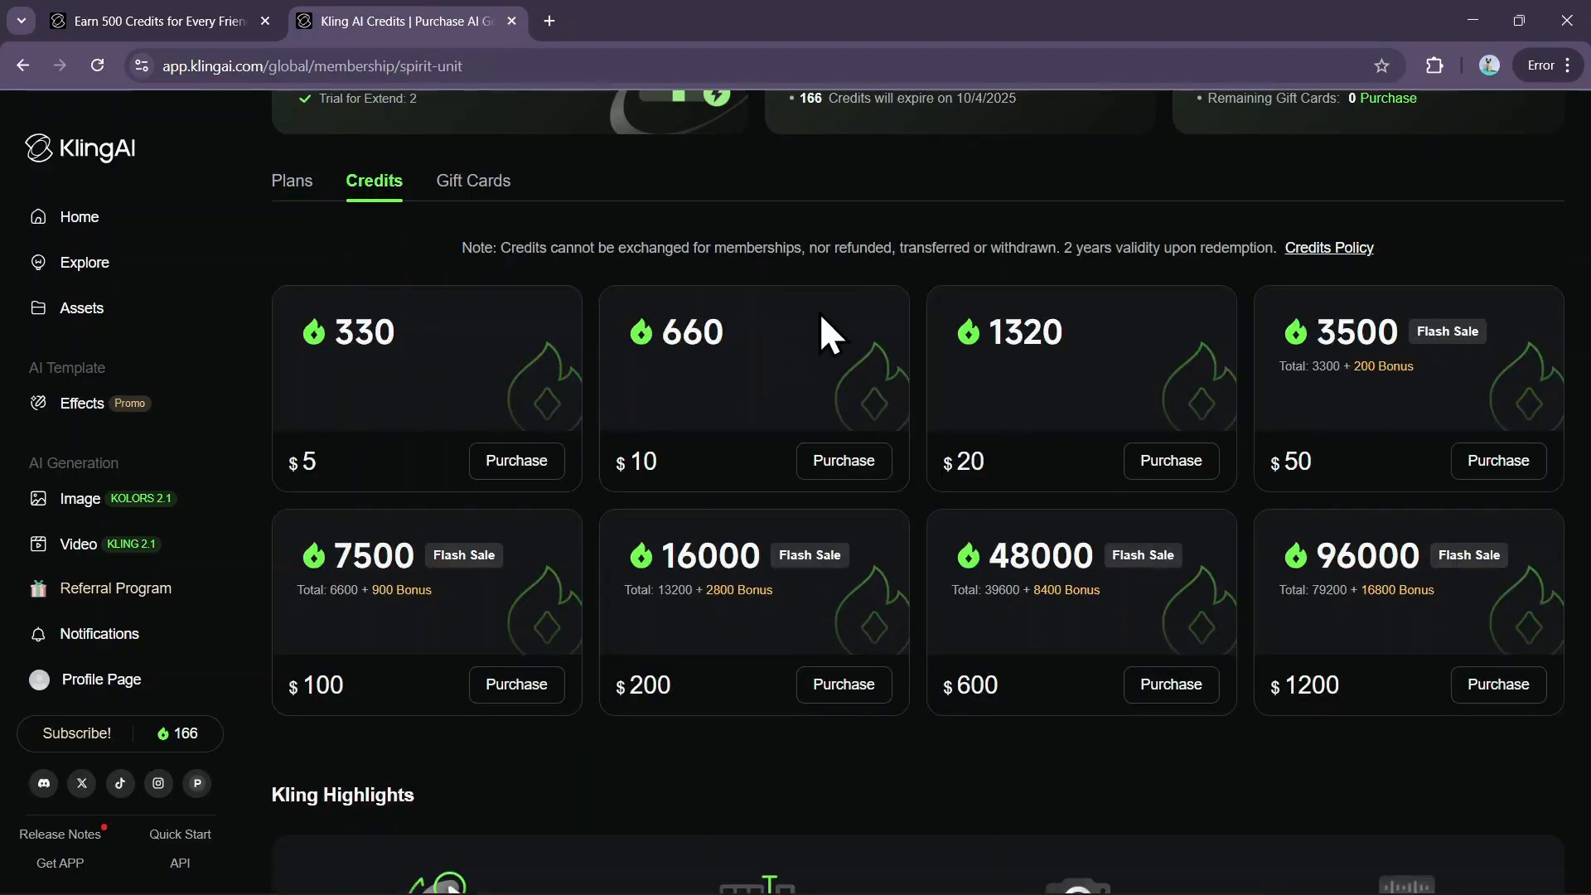
mouse_move(325, 349)
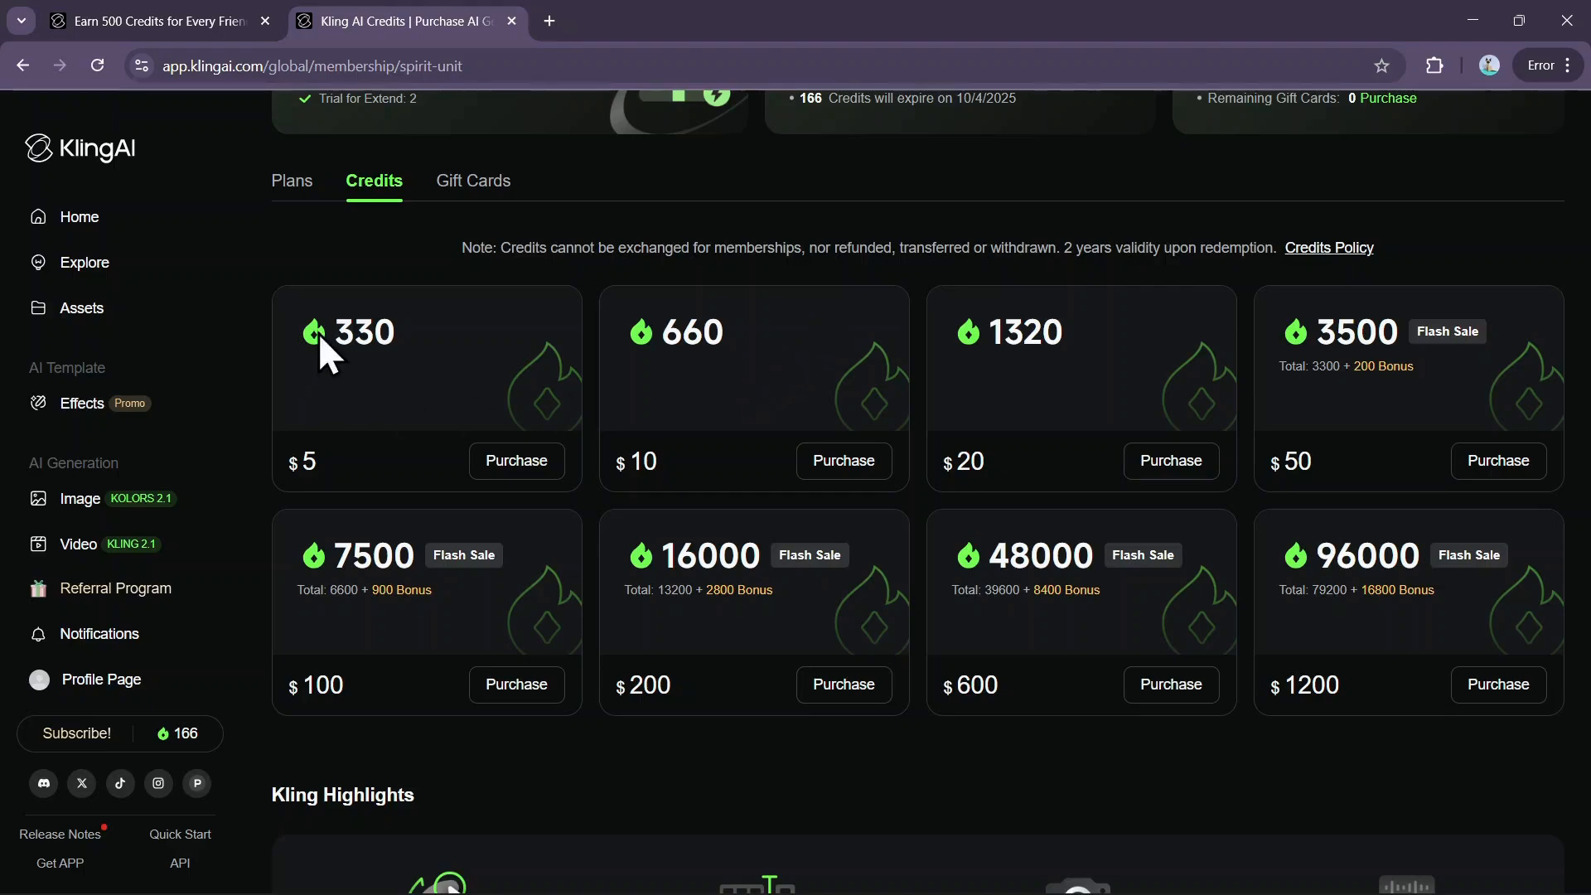
mouse_move(320, 477)
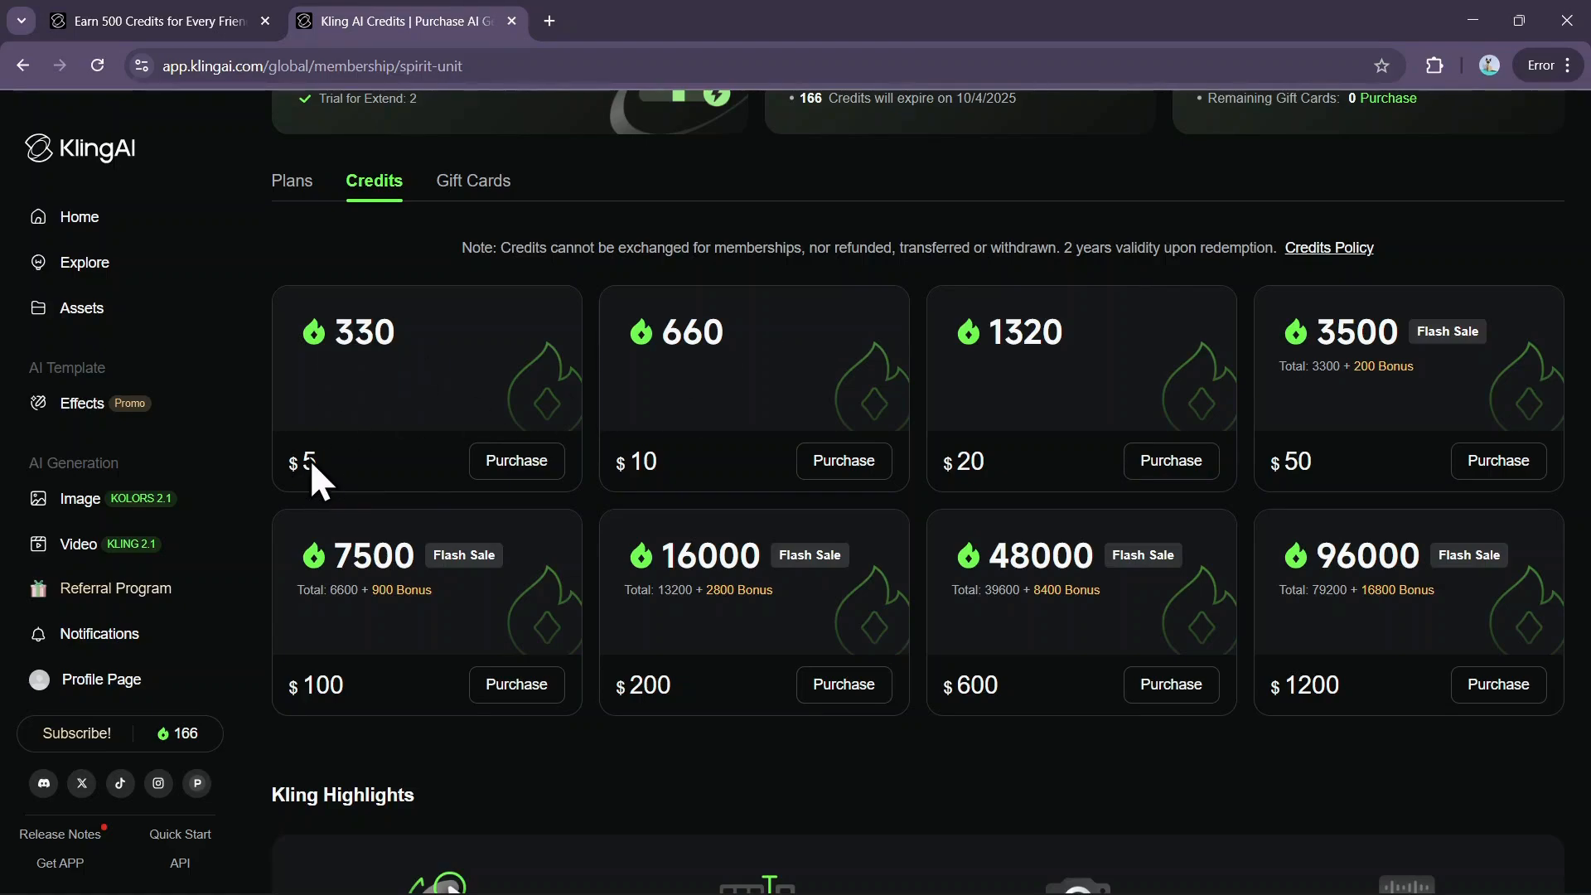
mouse_move(1319, 685)
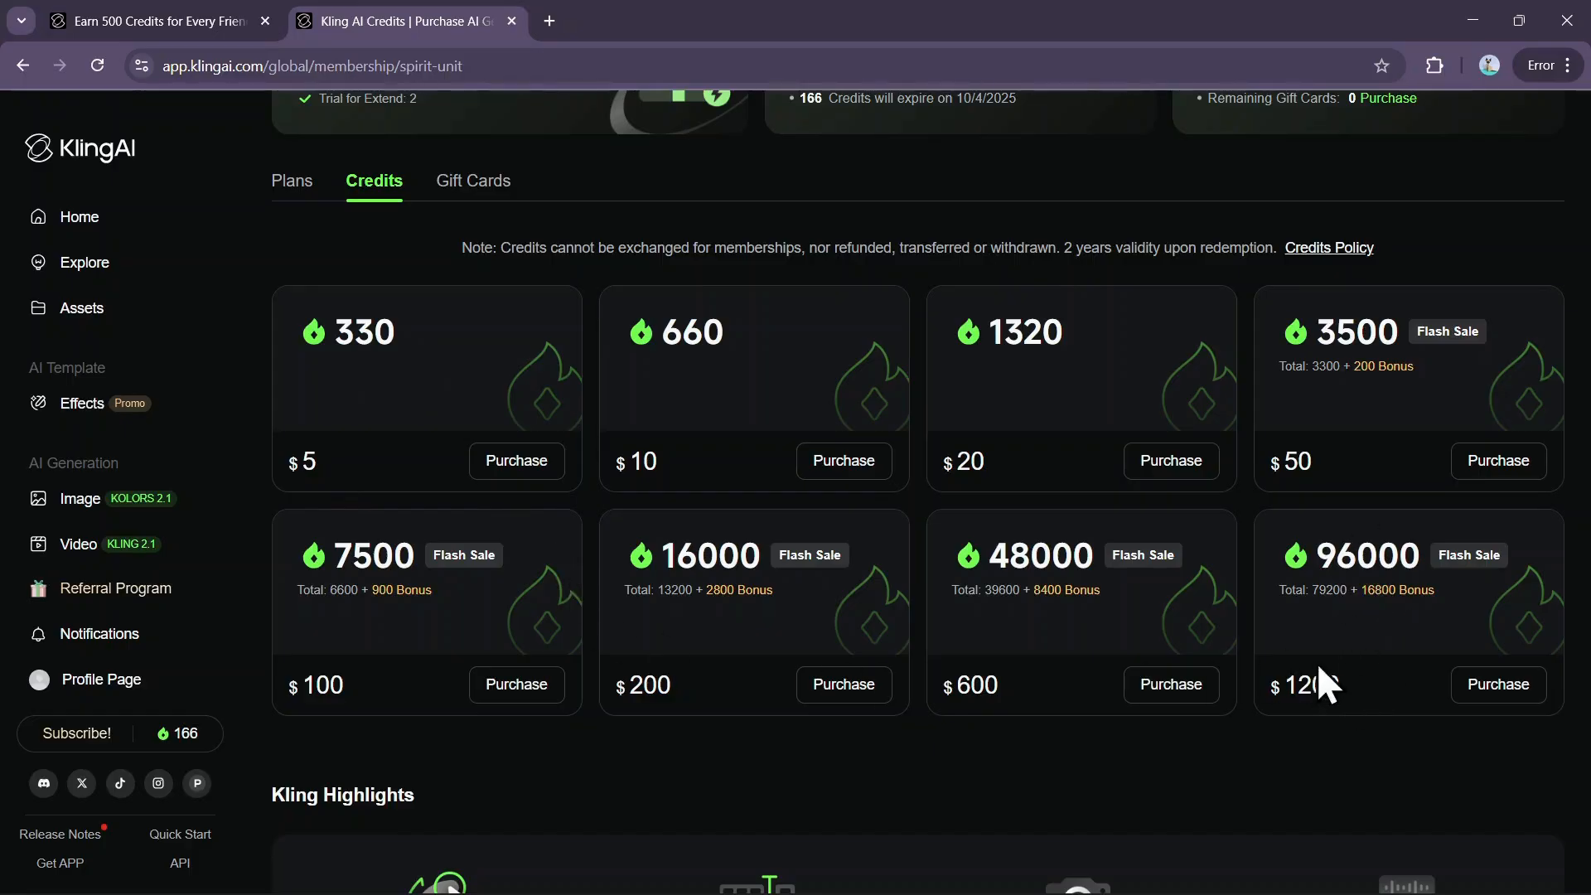
mouse_move(913, 305)
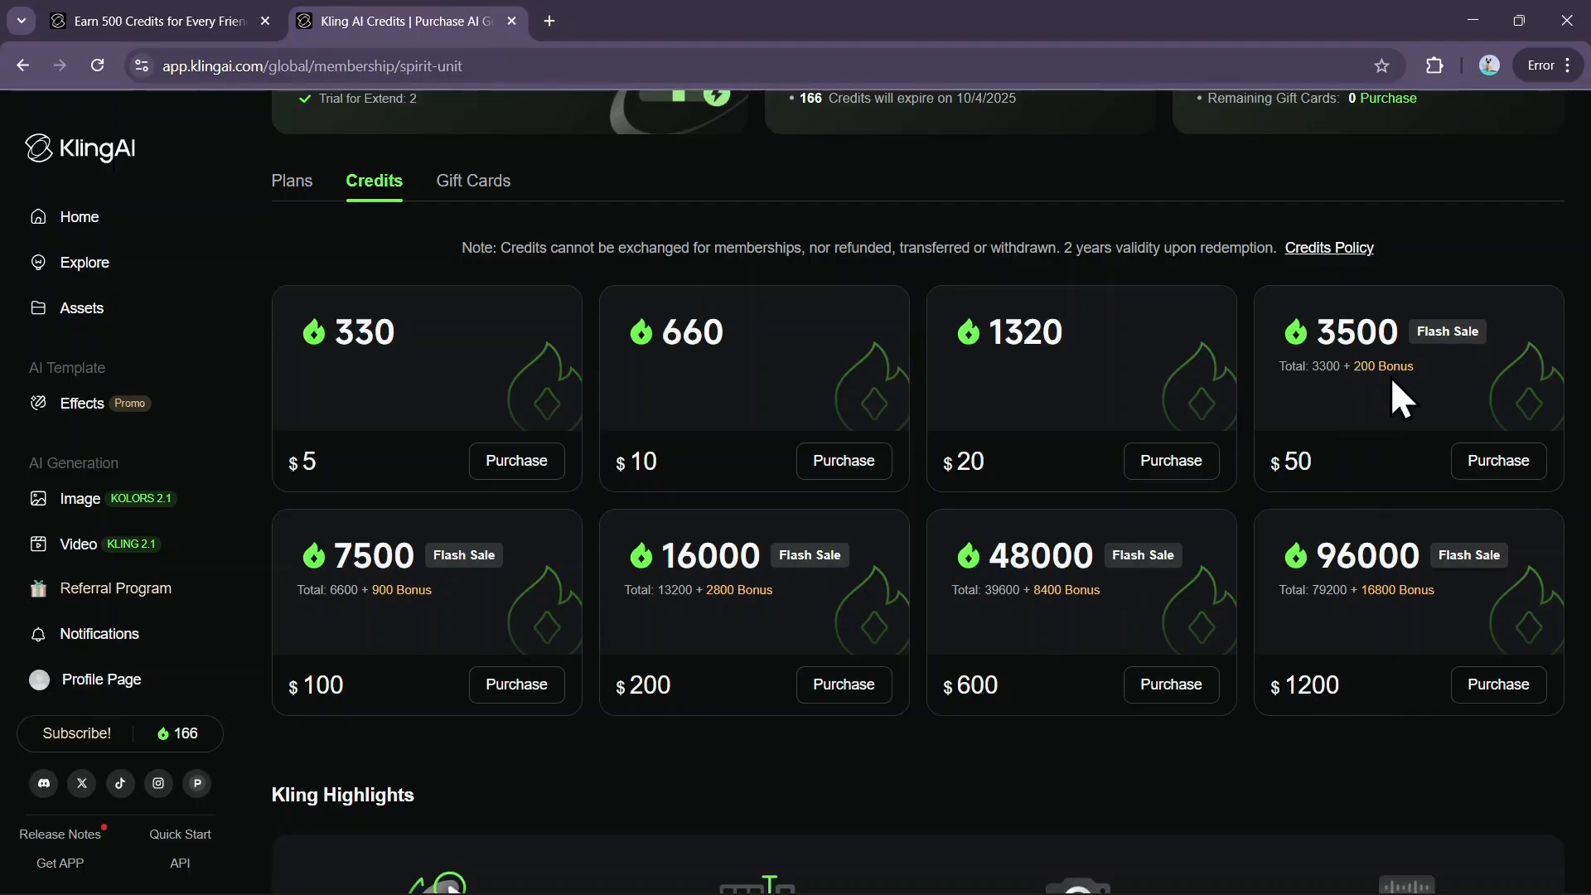
mouse_move(1004, 259)
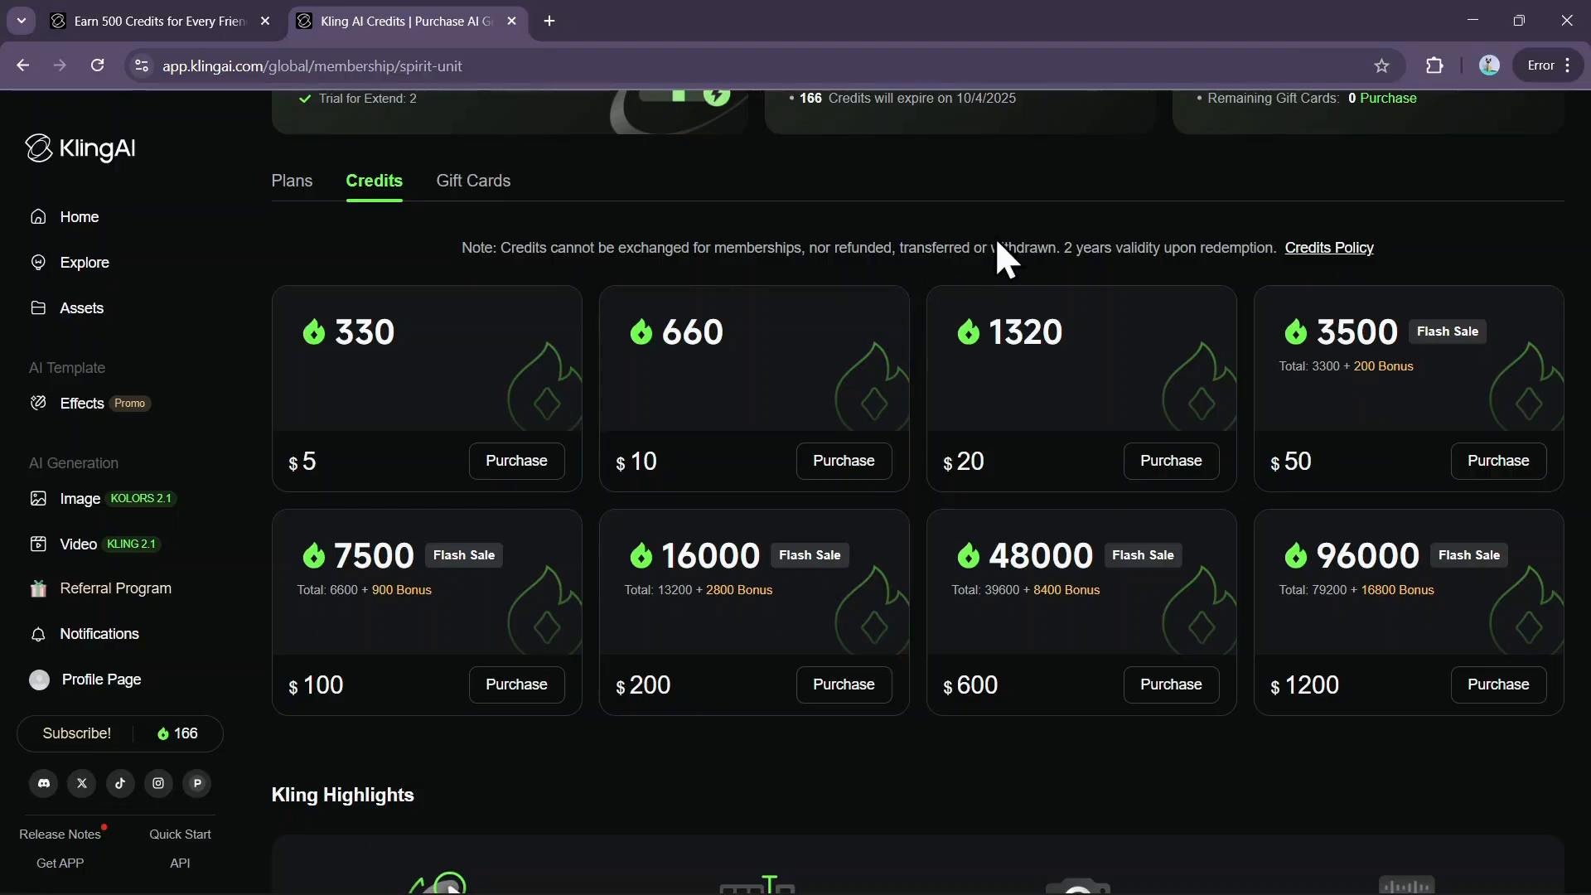
mouse_move(1096, 254)
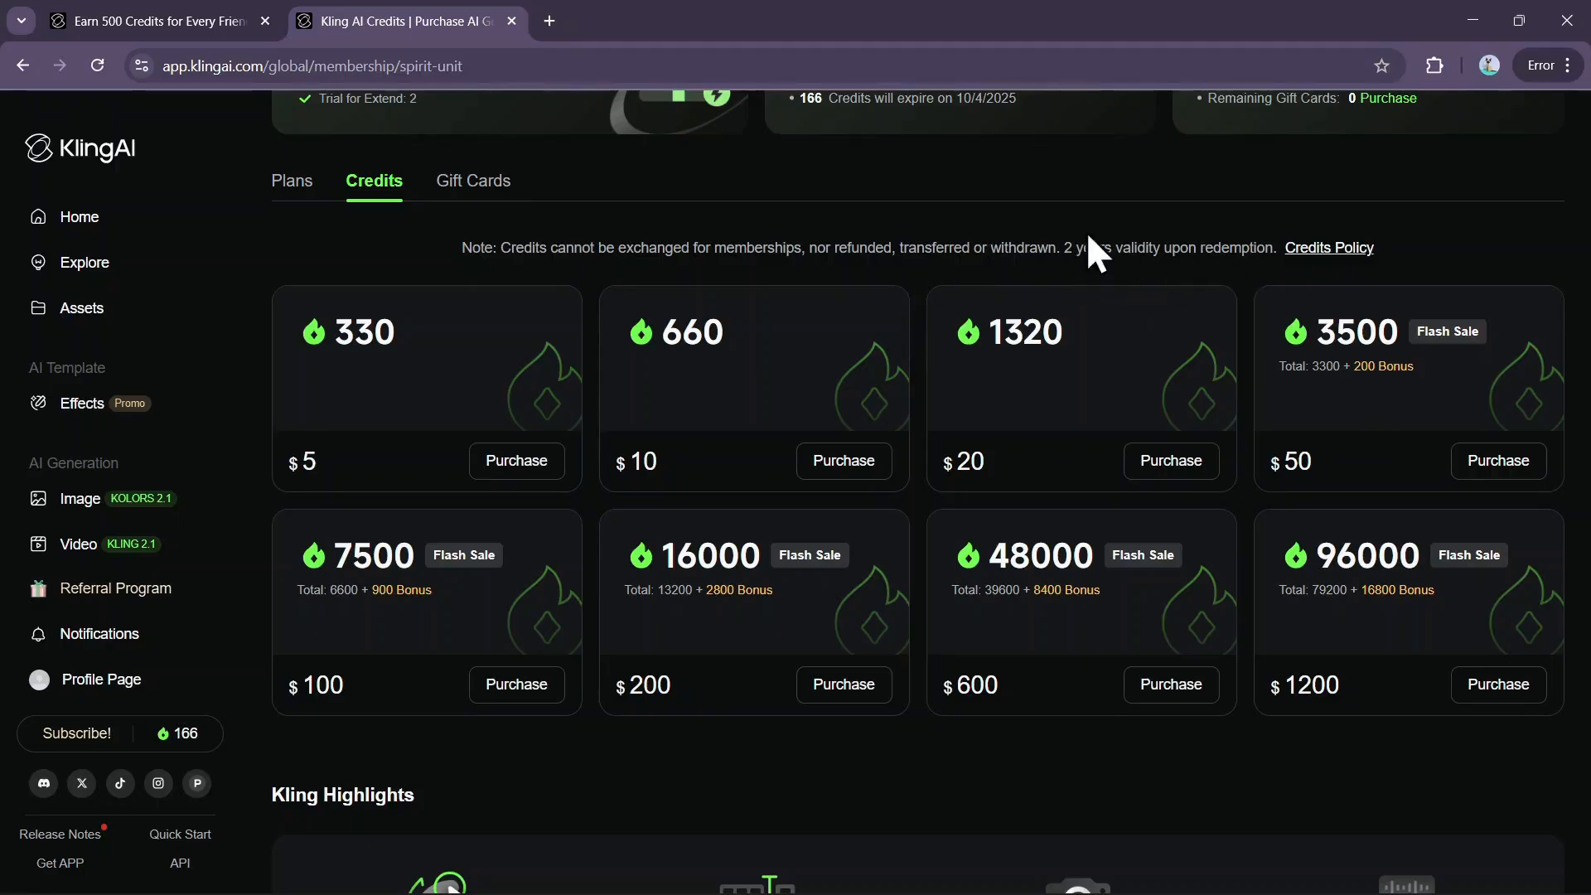
mouse_move(756, 288)
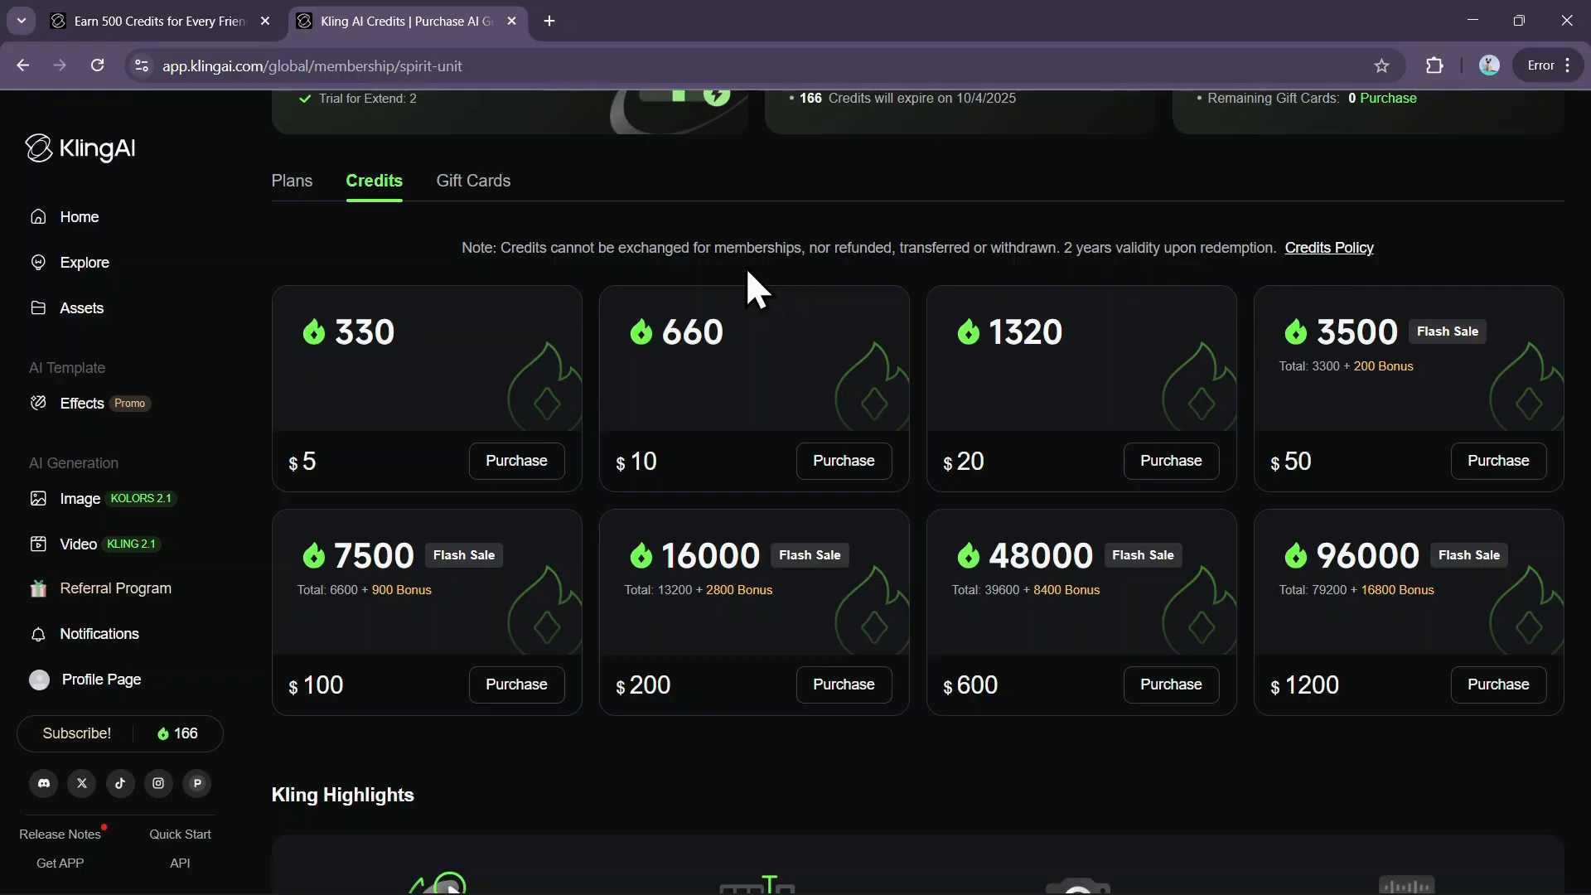
click(470, 181)
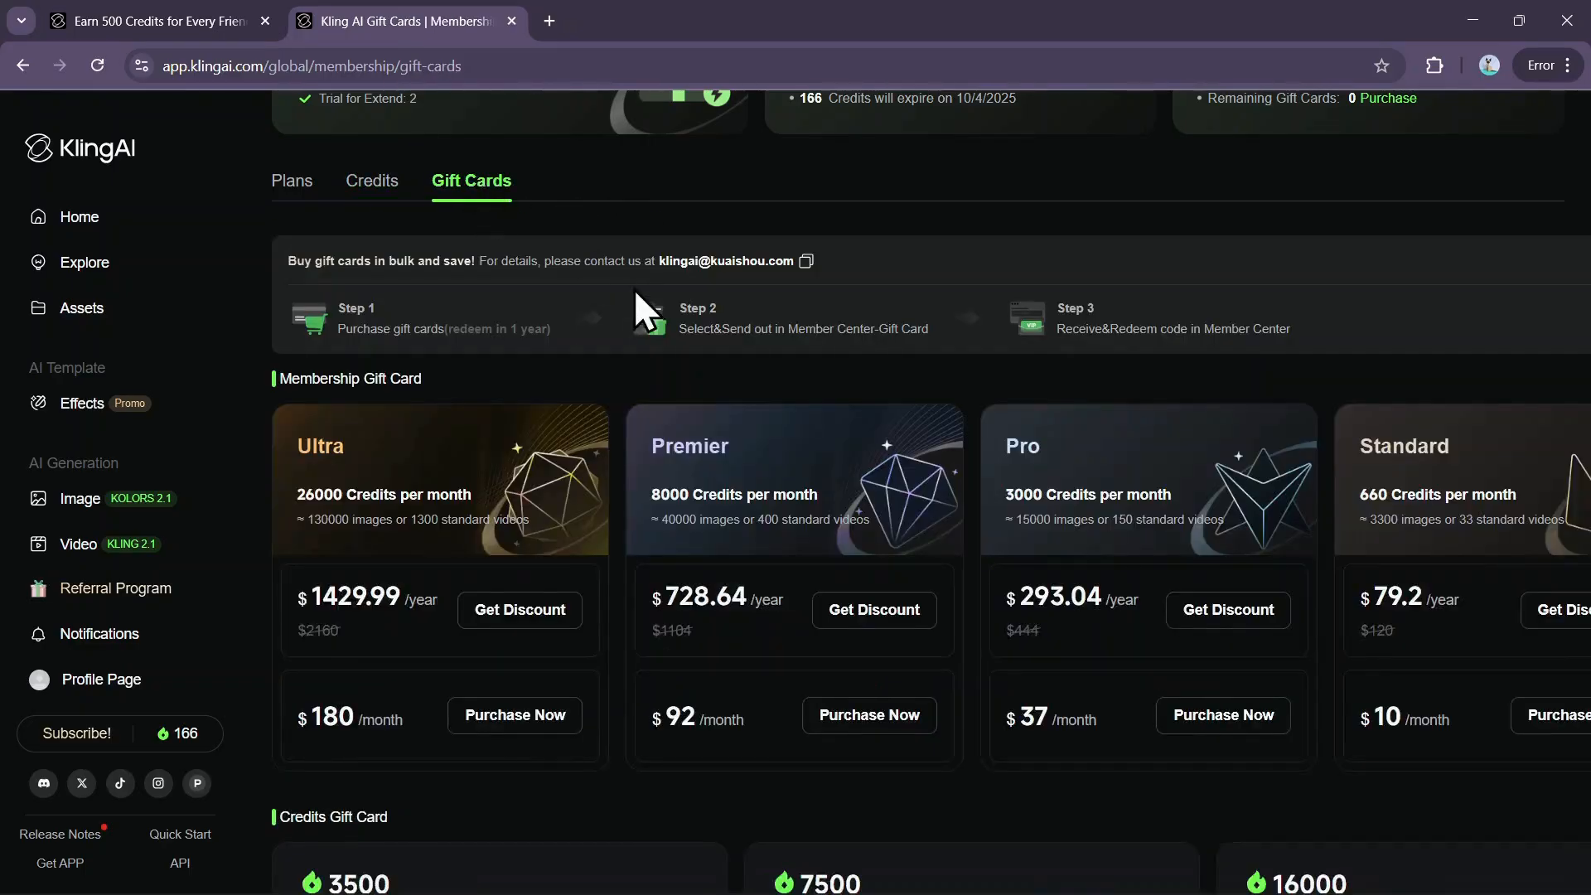
scroll(down, 3)
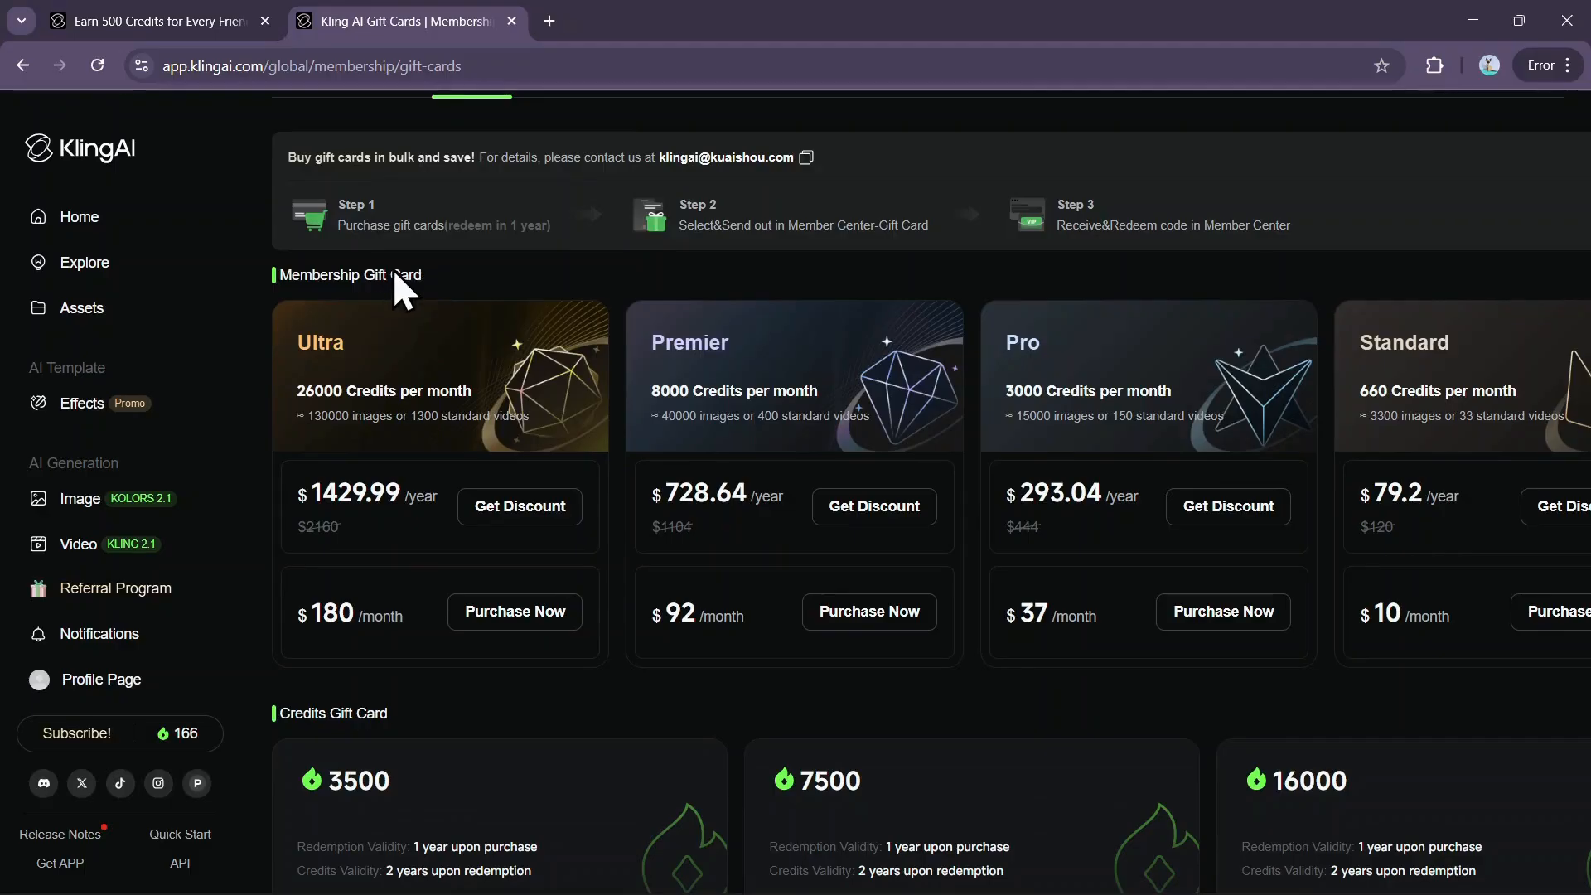
mouse_move(1041, 363)
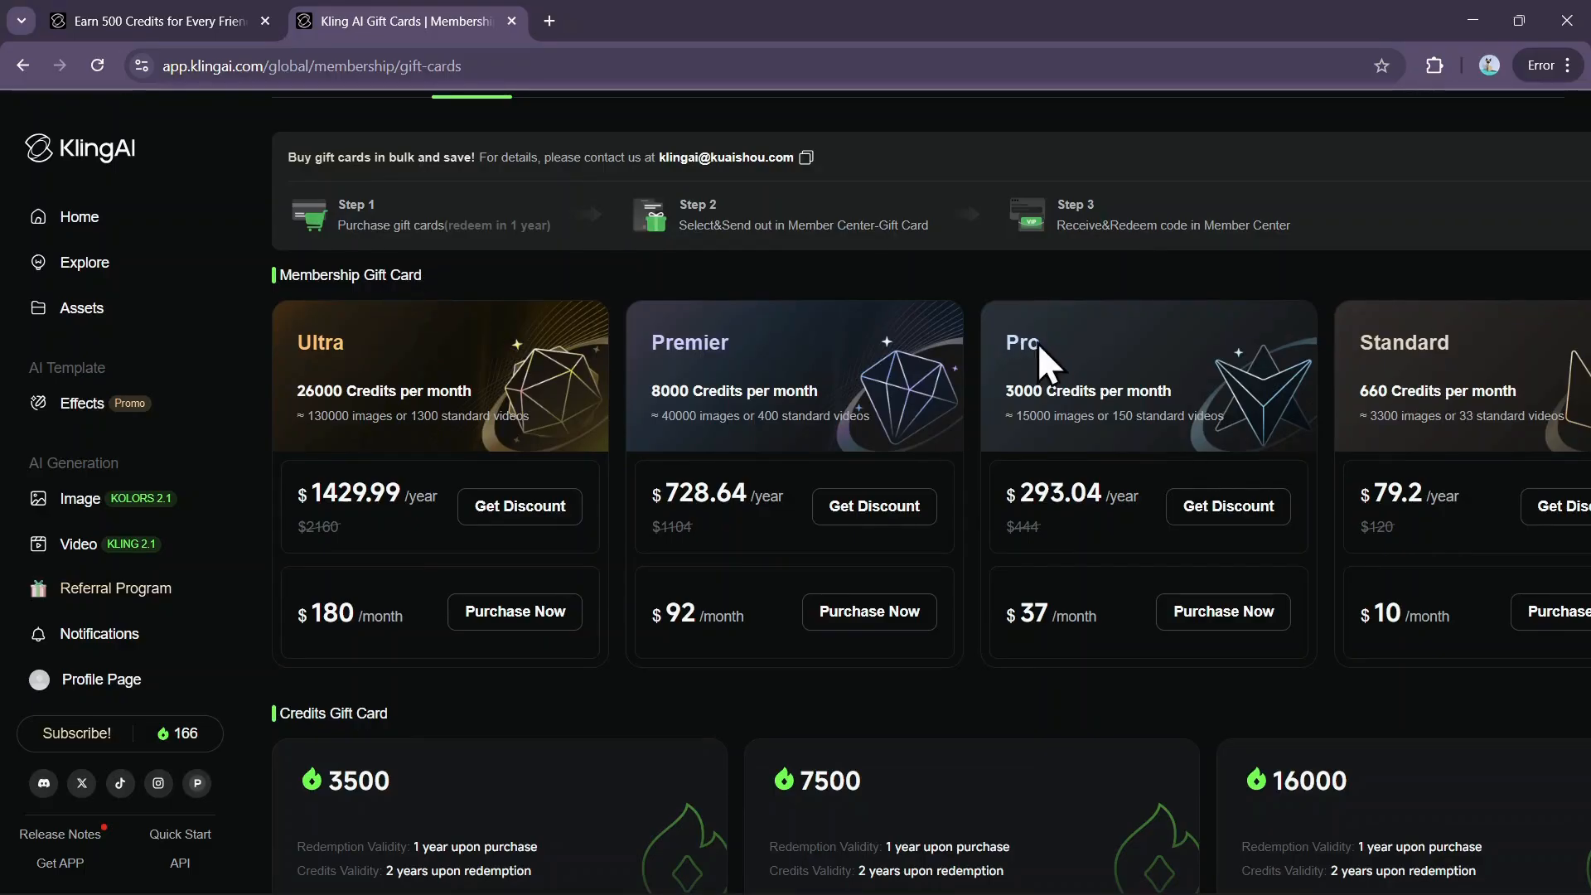
mouse_move(1427, 645)
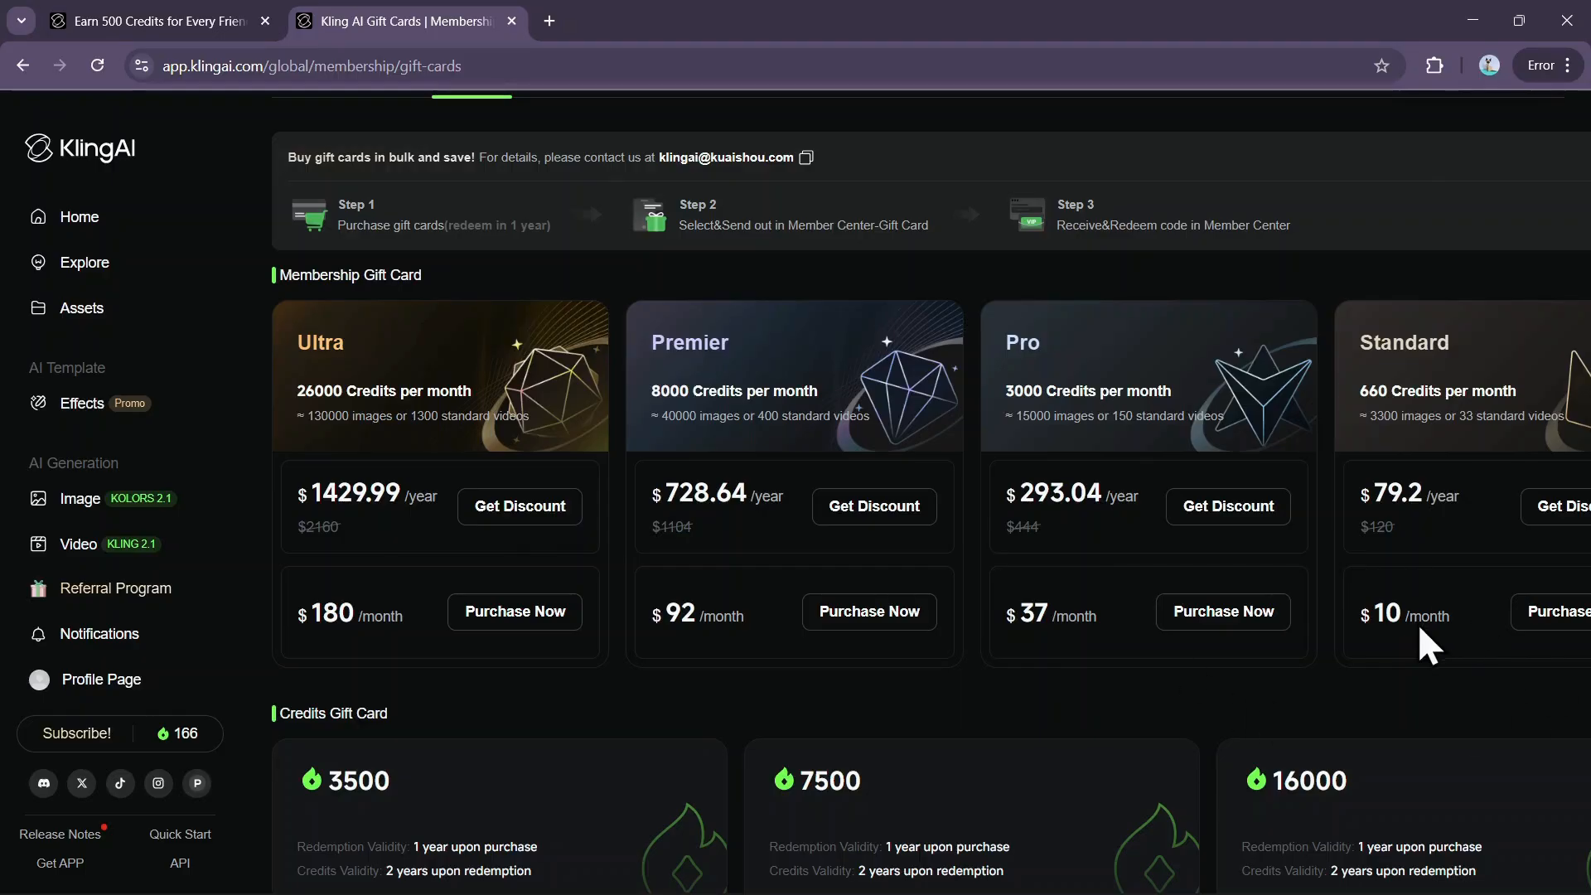
scroll(down, 3)
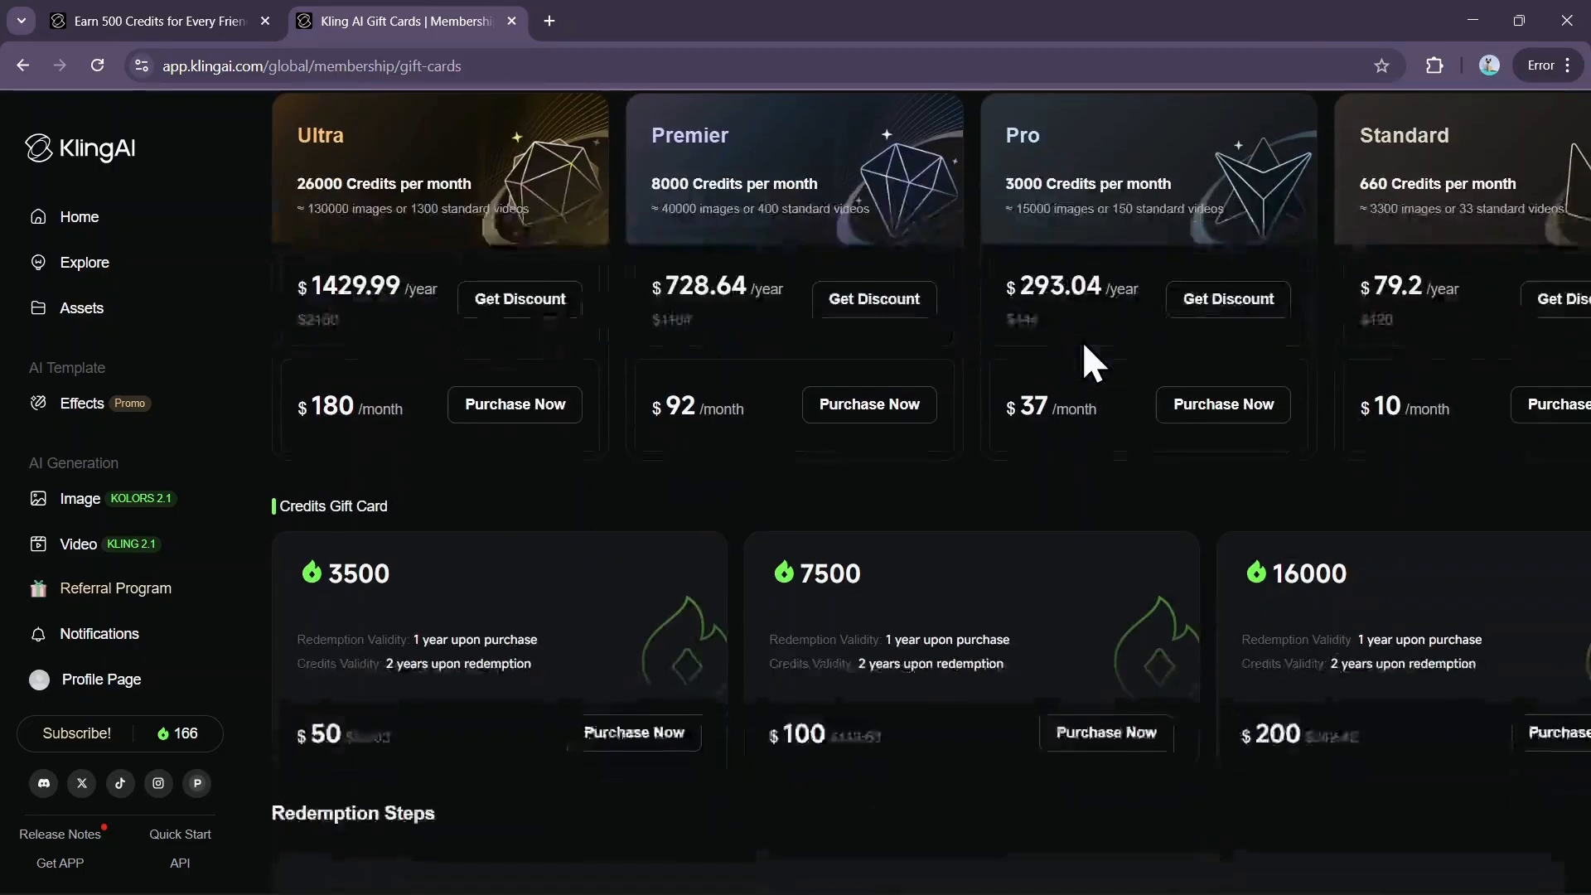
scroll(down, 3)
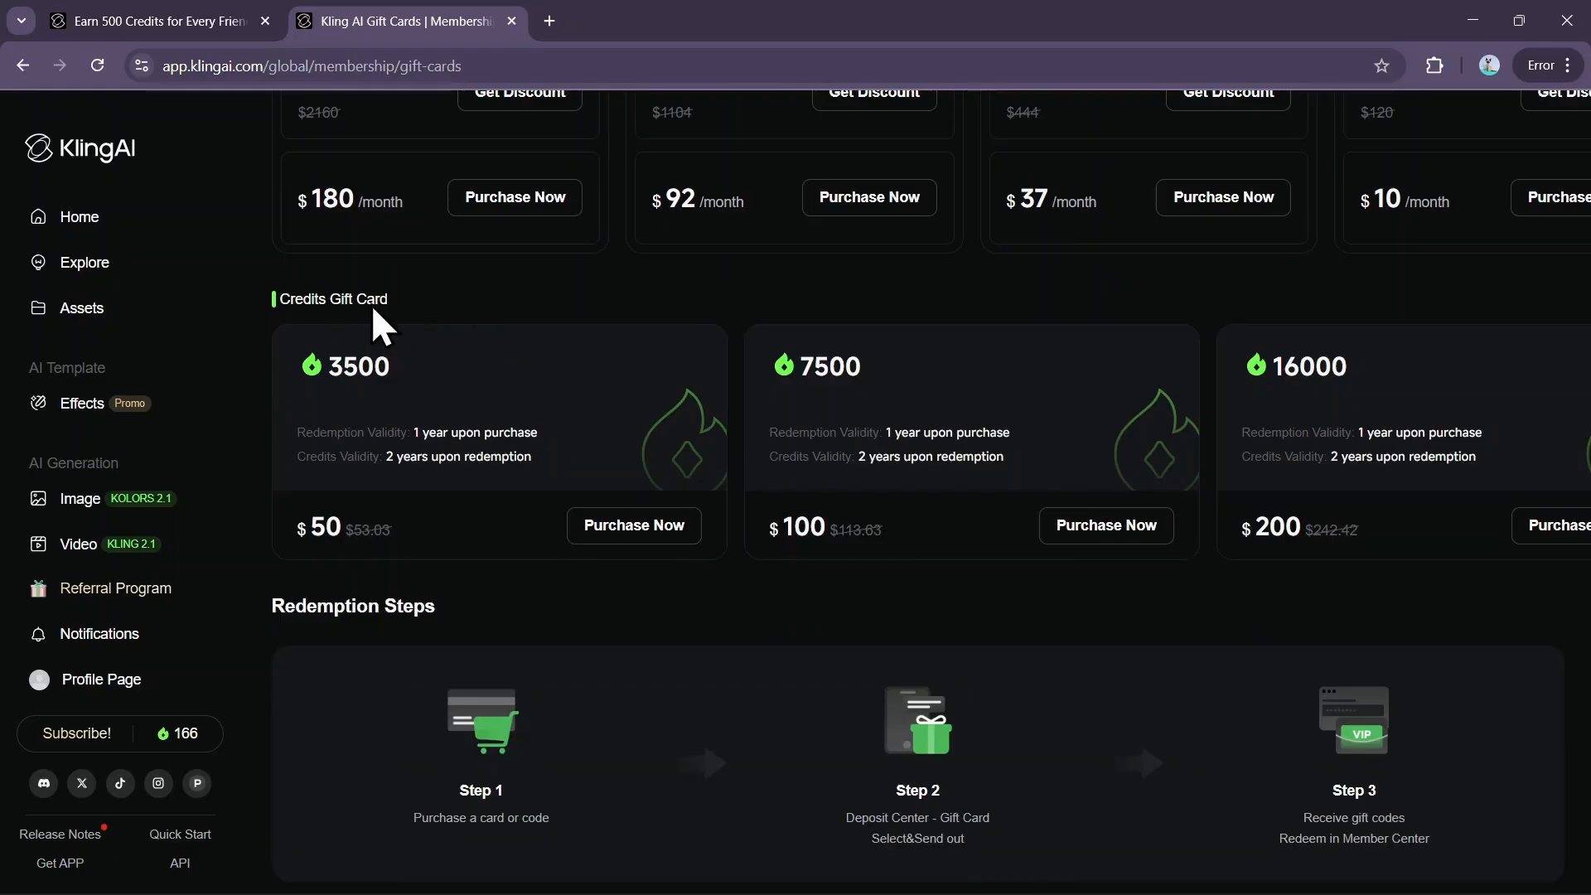
mouse_move(891, 560)
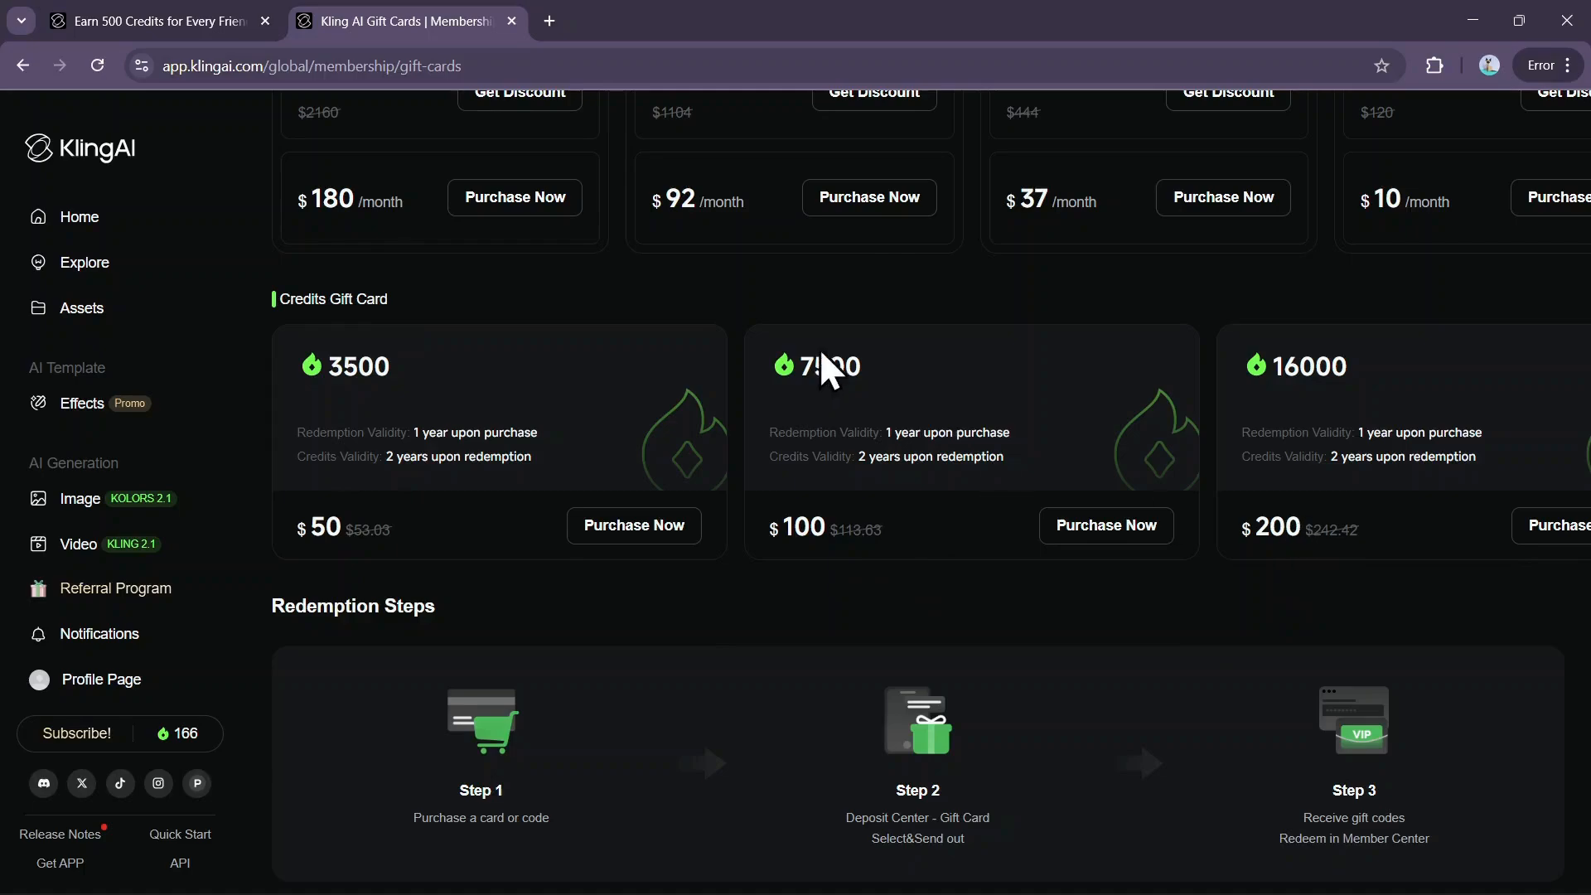
scroll(up, 3)
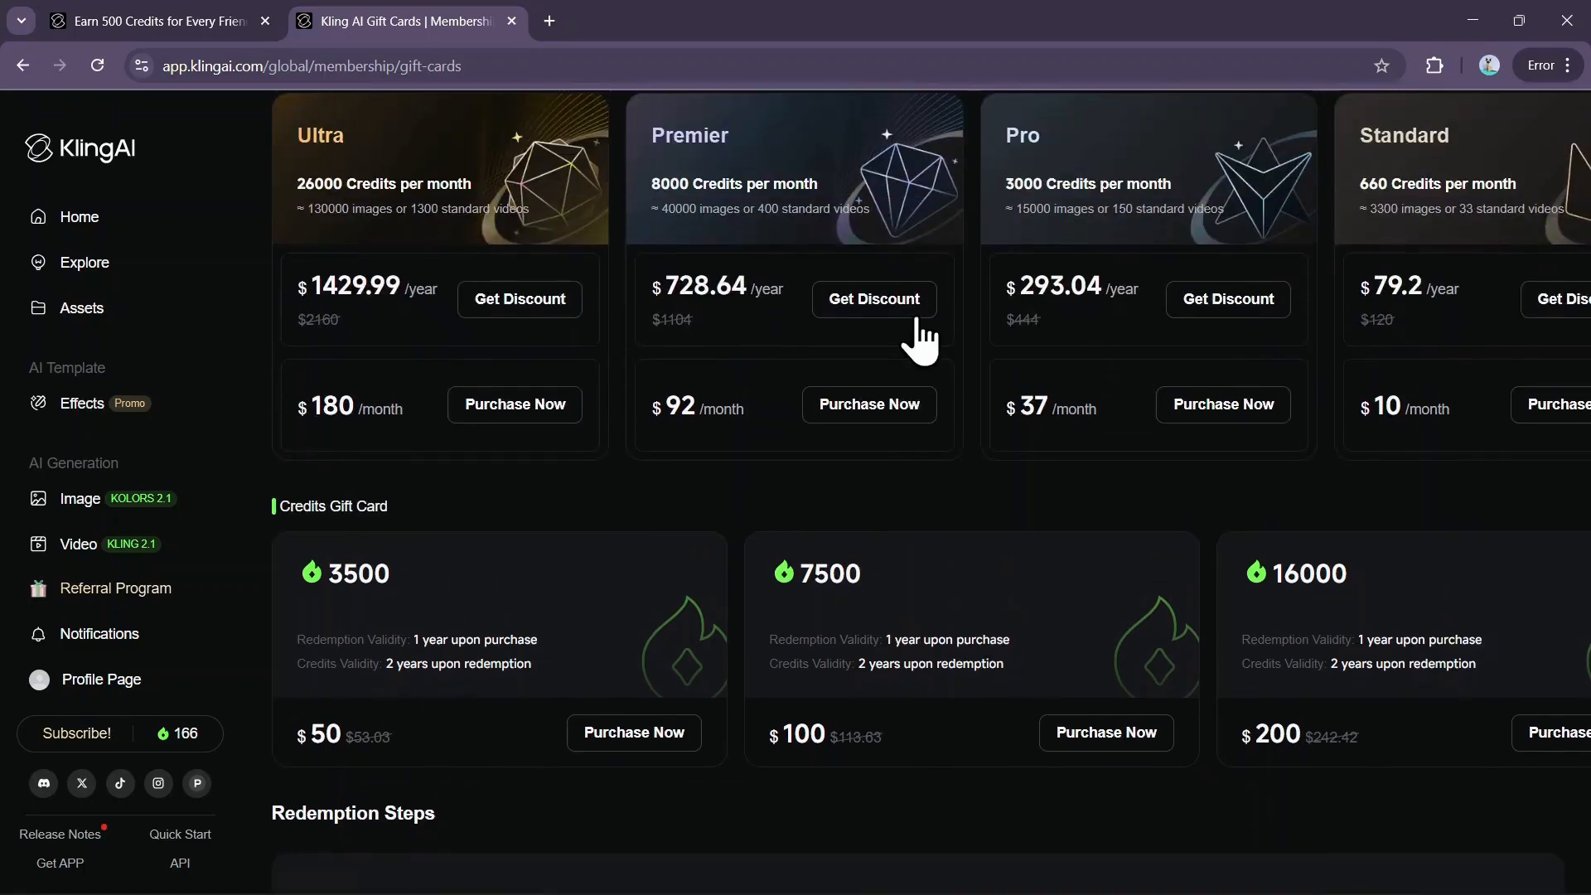